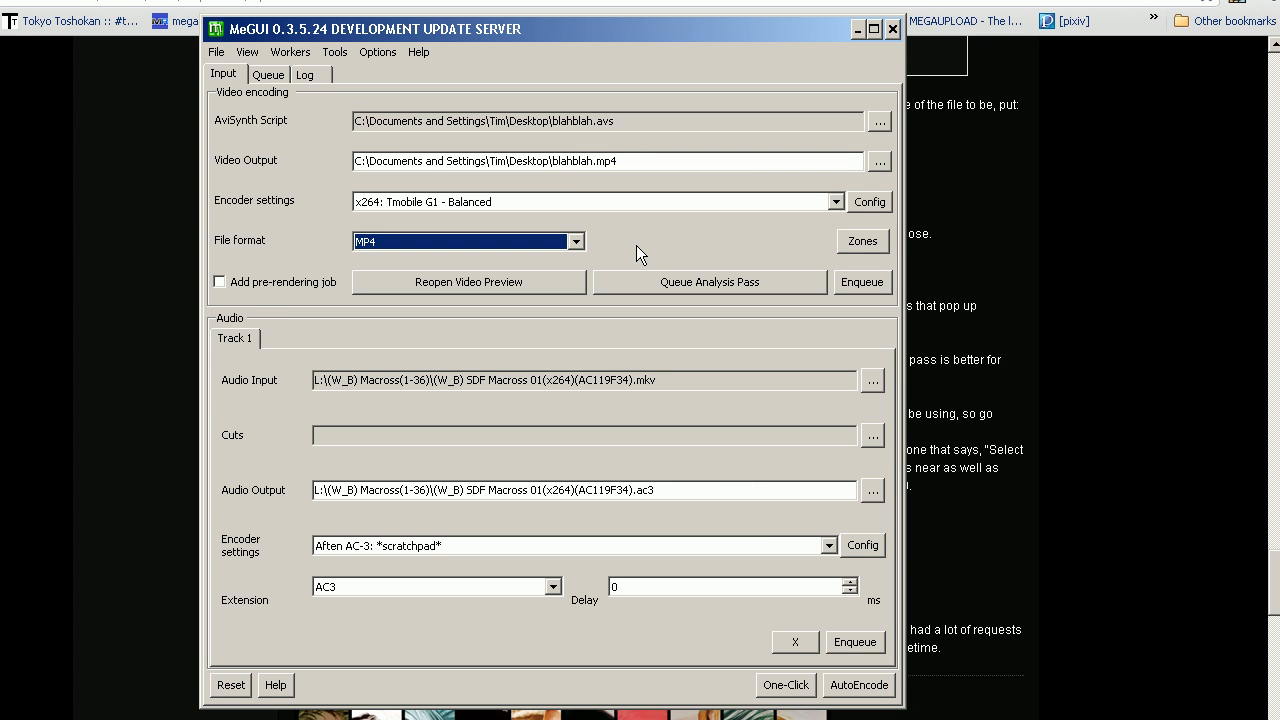
pyautogui.moveTo(363, 40)
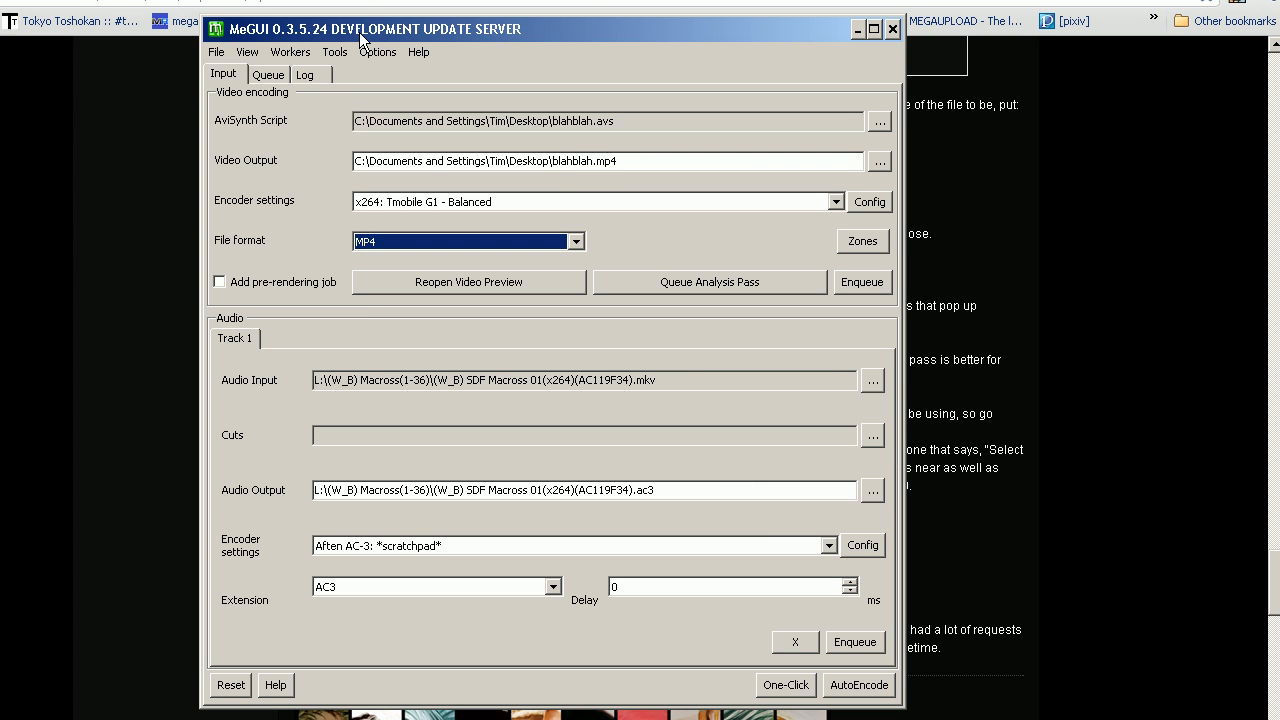
pyautogui.moveTo(378, 62)
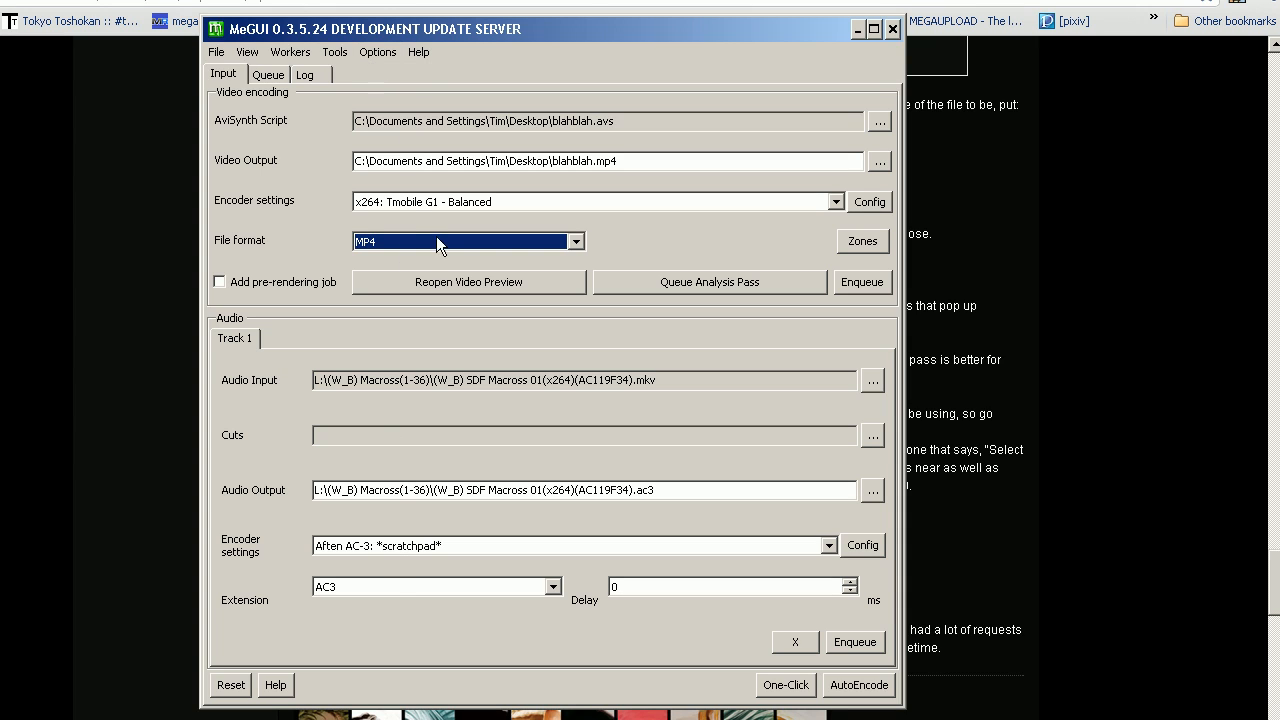
pyautogui.moveTo(450, 161)
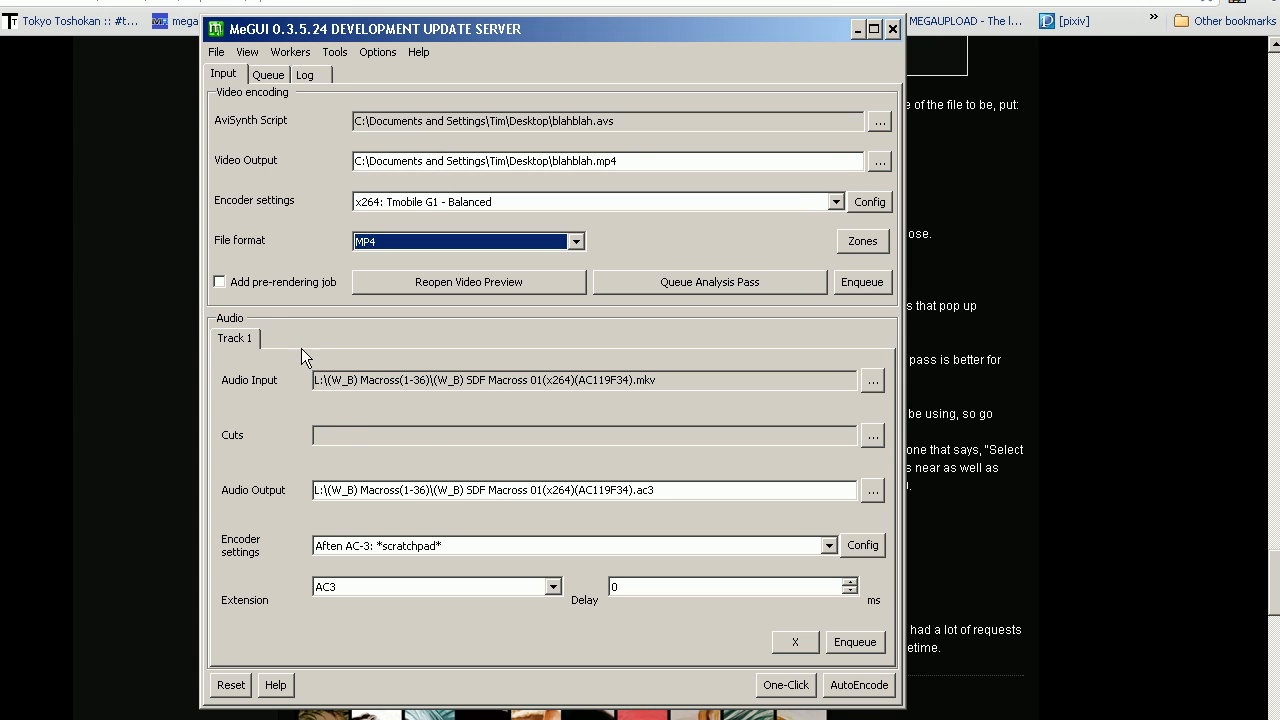
pyautogui.moveTo(265, 421)
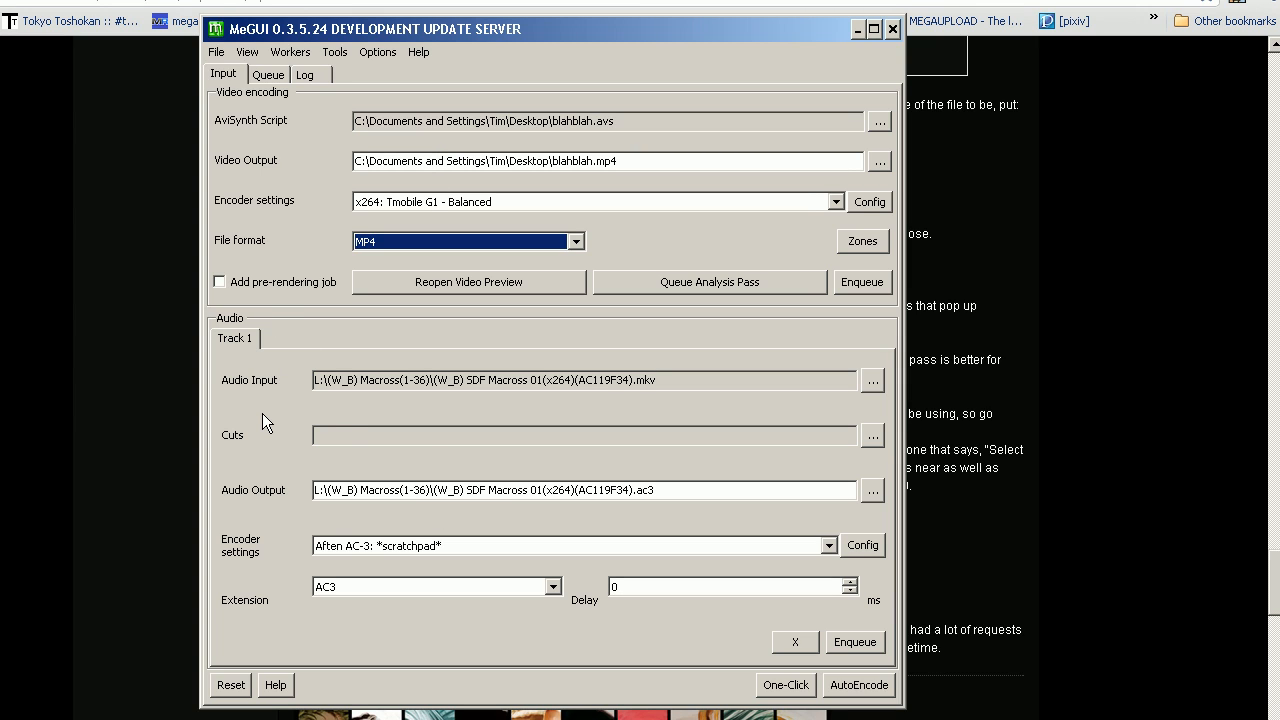
pyautogui.moveTo(443, 403)
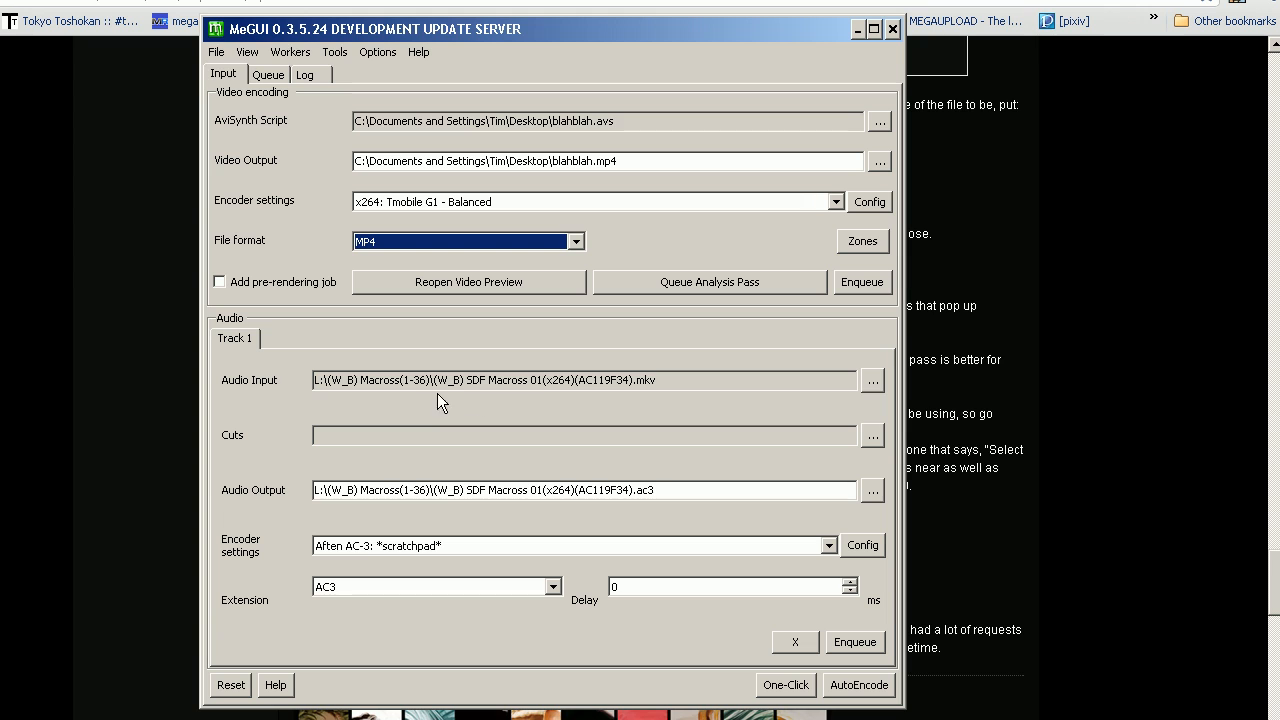
pyautogui.moveTo(841, 380)
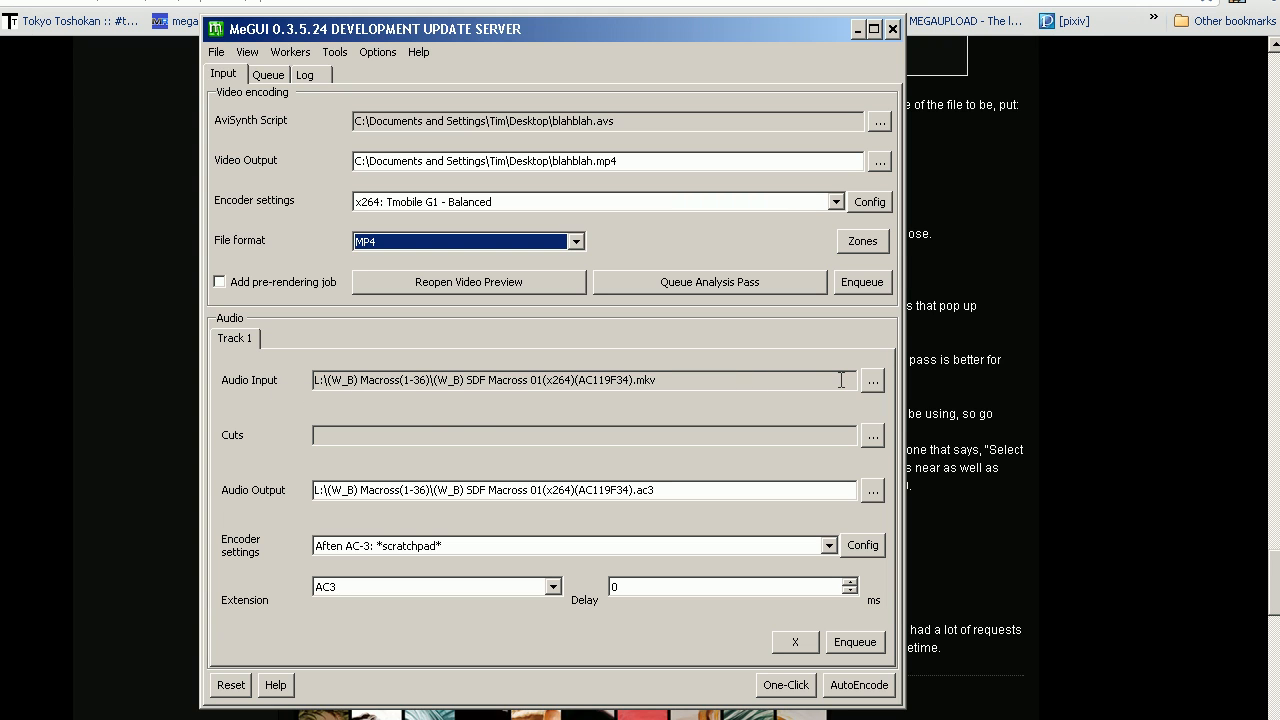
# Set the episode 01 MKV as the audio input and encode it with LAME MP3.
pyautogui.click(872, 380)
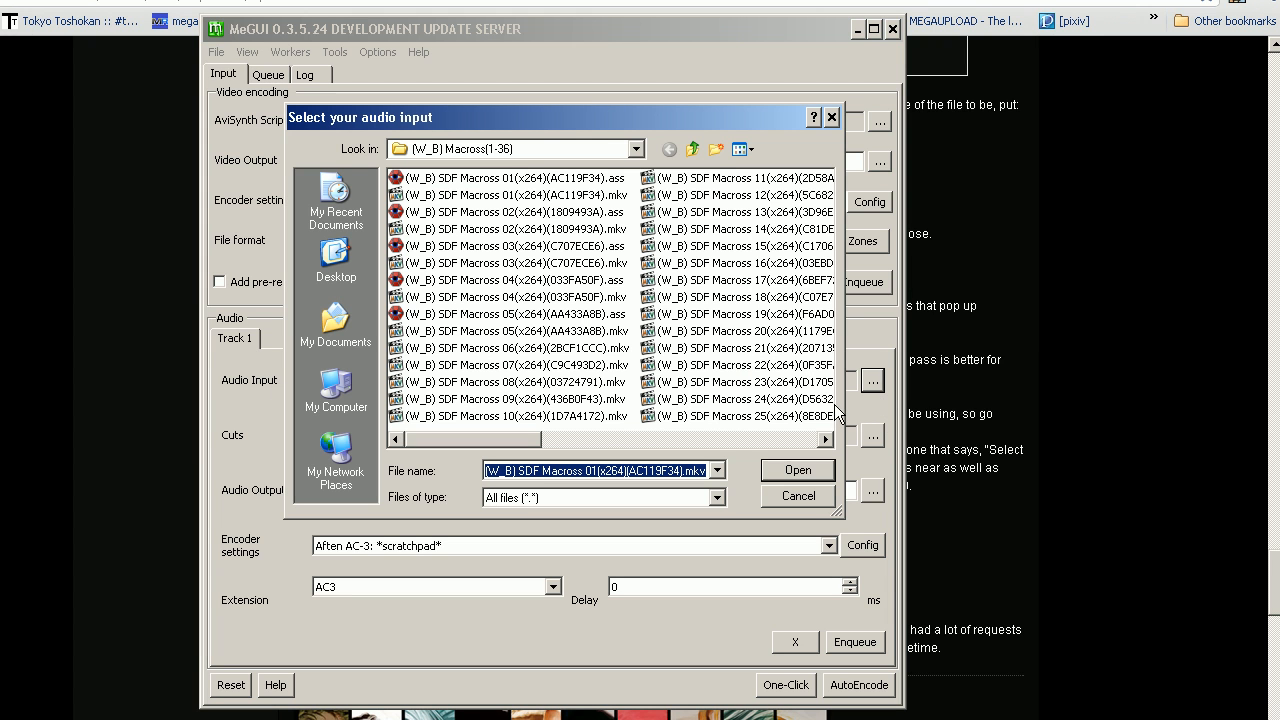
pyautogui.moveTo(410, 195)
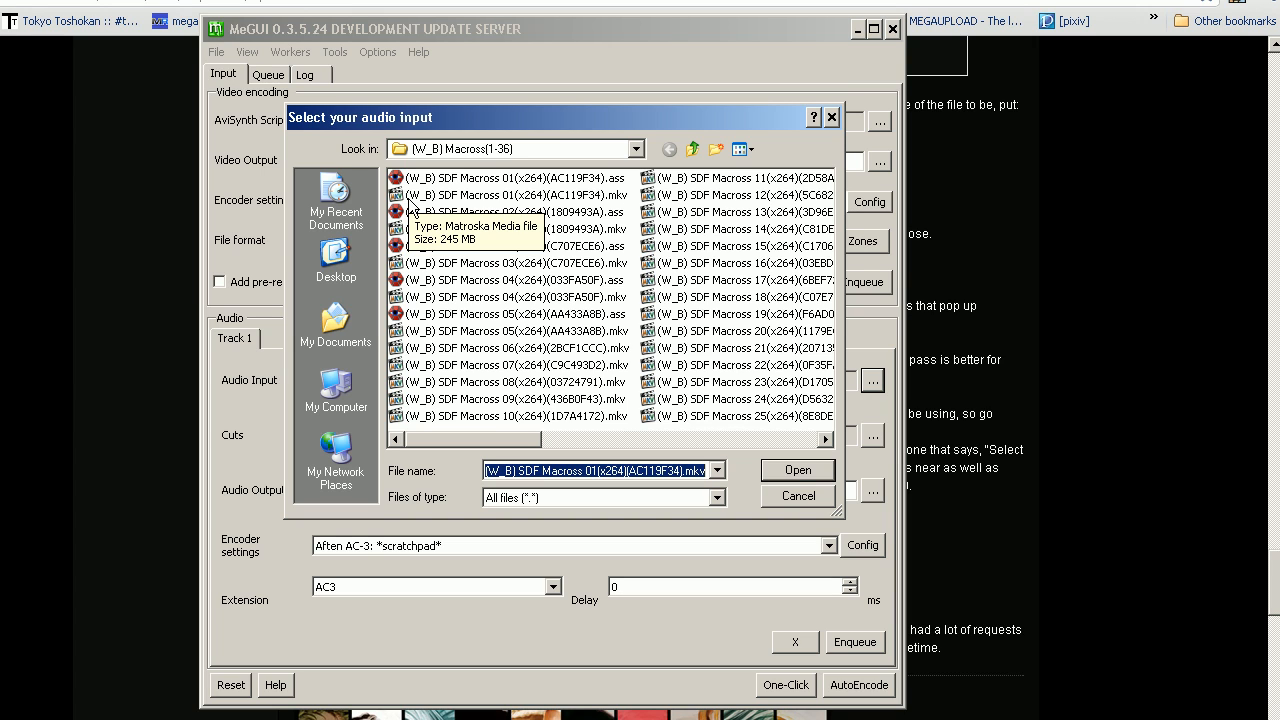
pyautogui.click(520, 195)
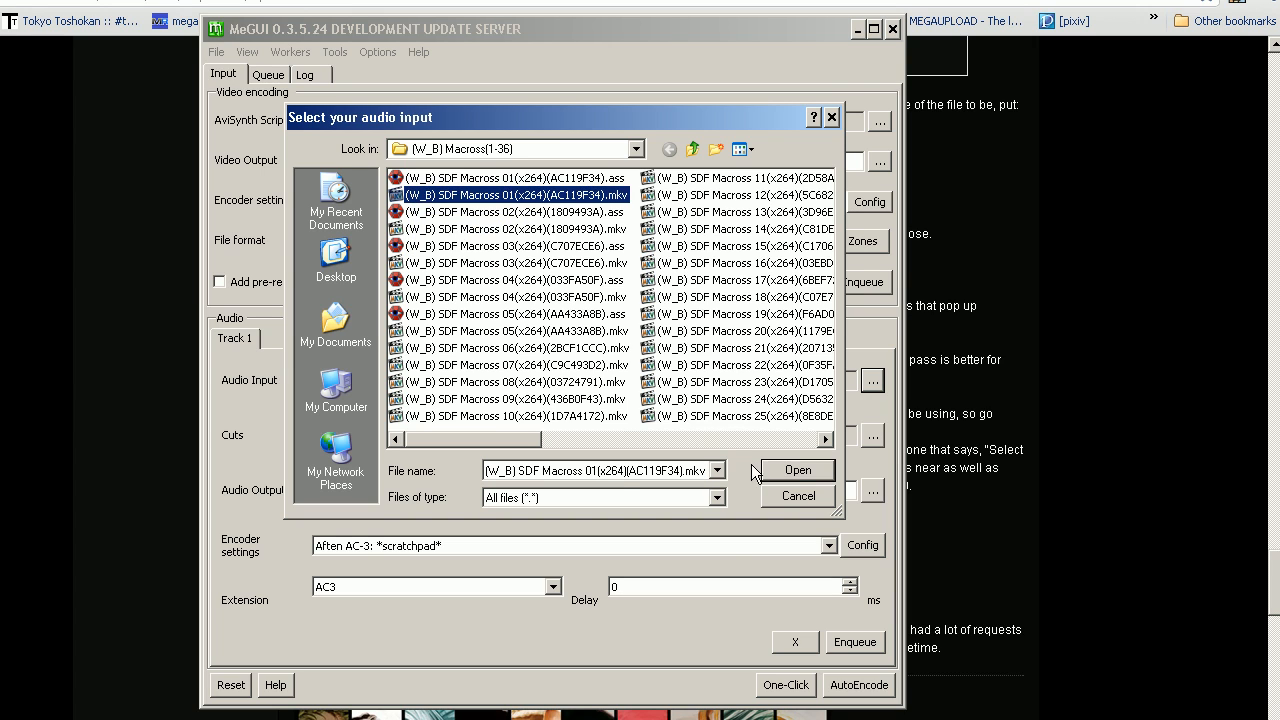
pyautogui.click(797, 470)
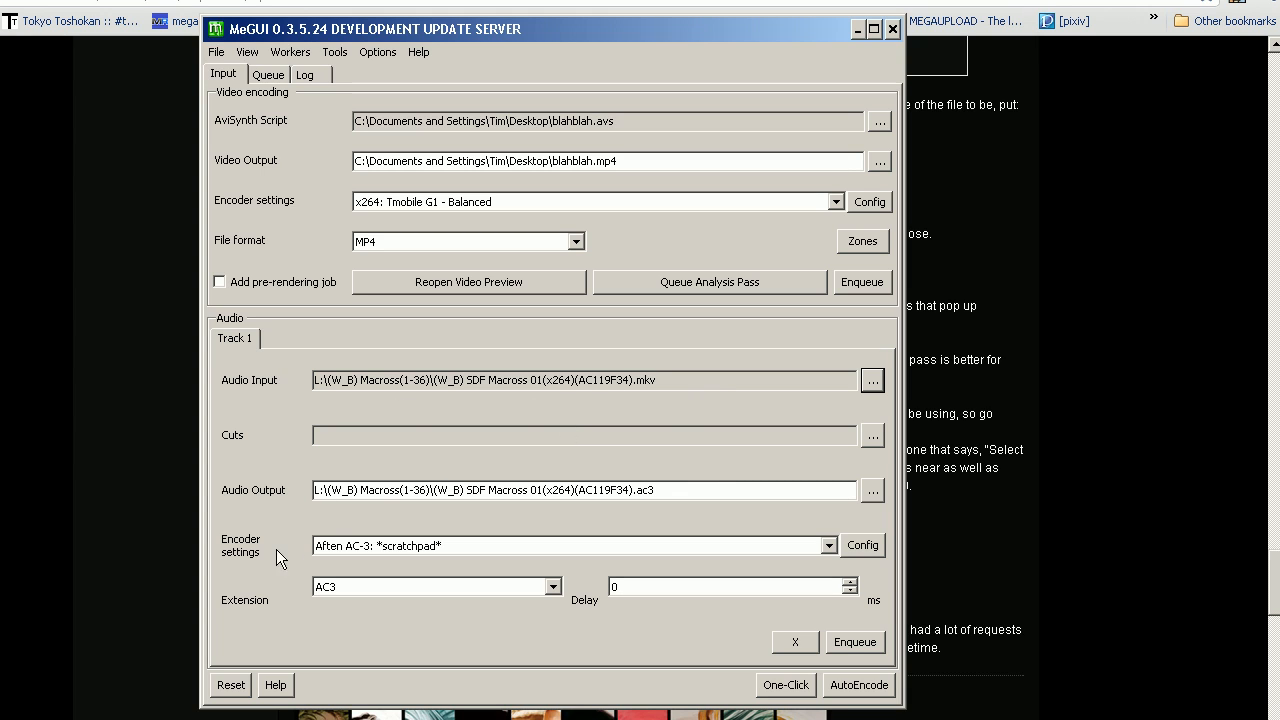
pyautogui.moveTo(360, 560)
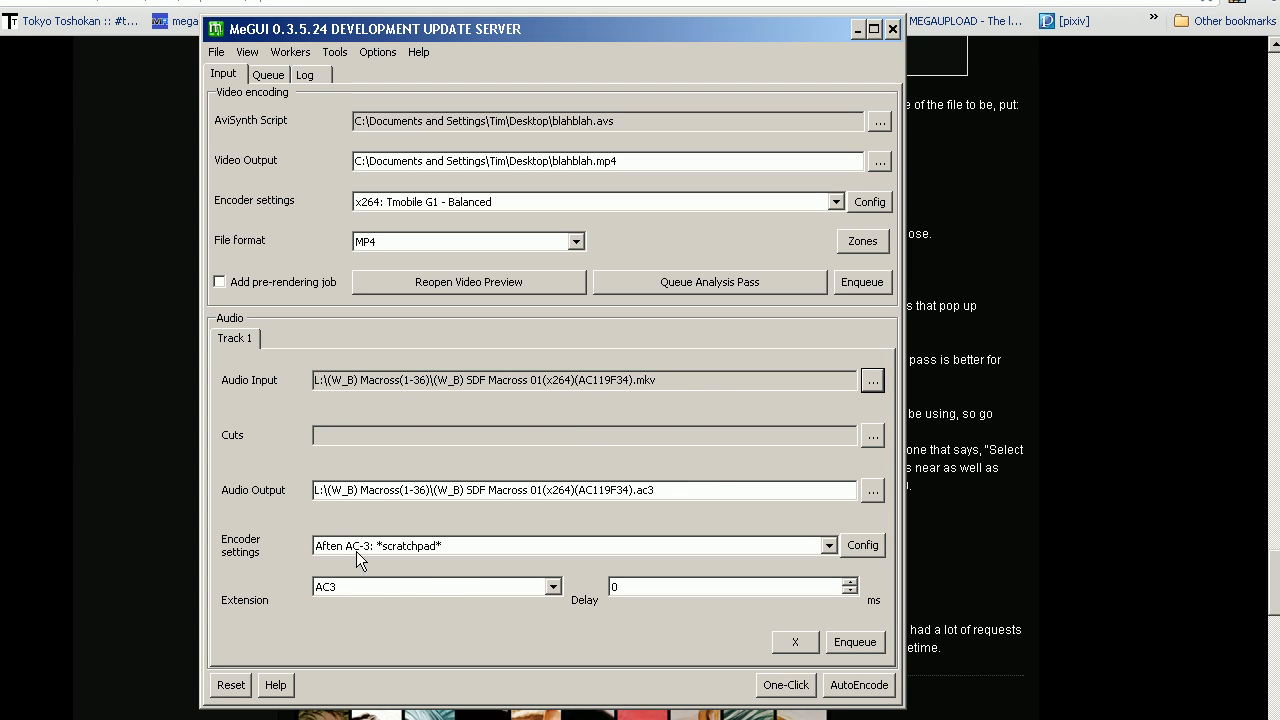
pyautogui.click(827, 545)
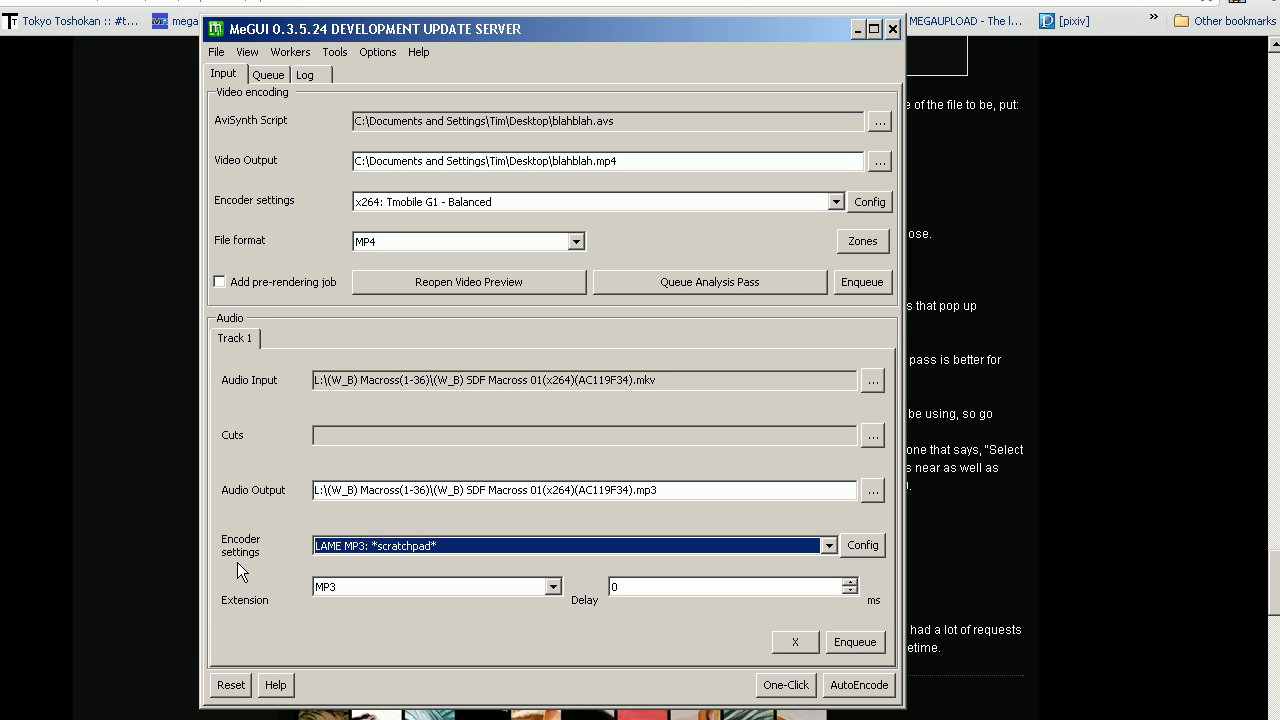
pyautogui.moveTo(222, 554)
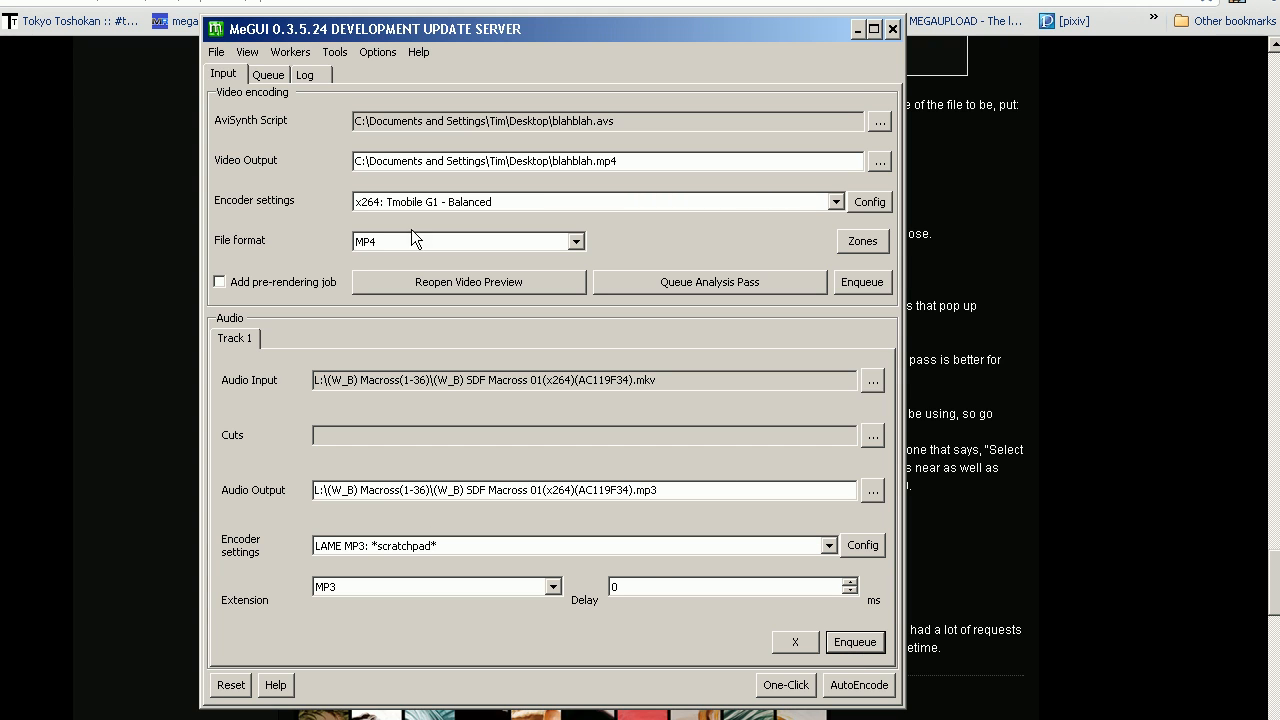
# Start the job queue so the blahblah.avi mux finishes, and abort the MP3 audio job.
pyautogui.click(267, 74)
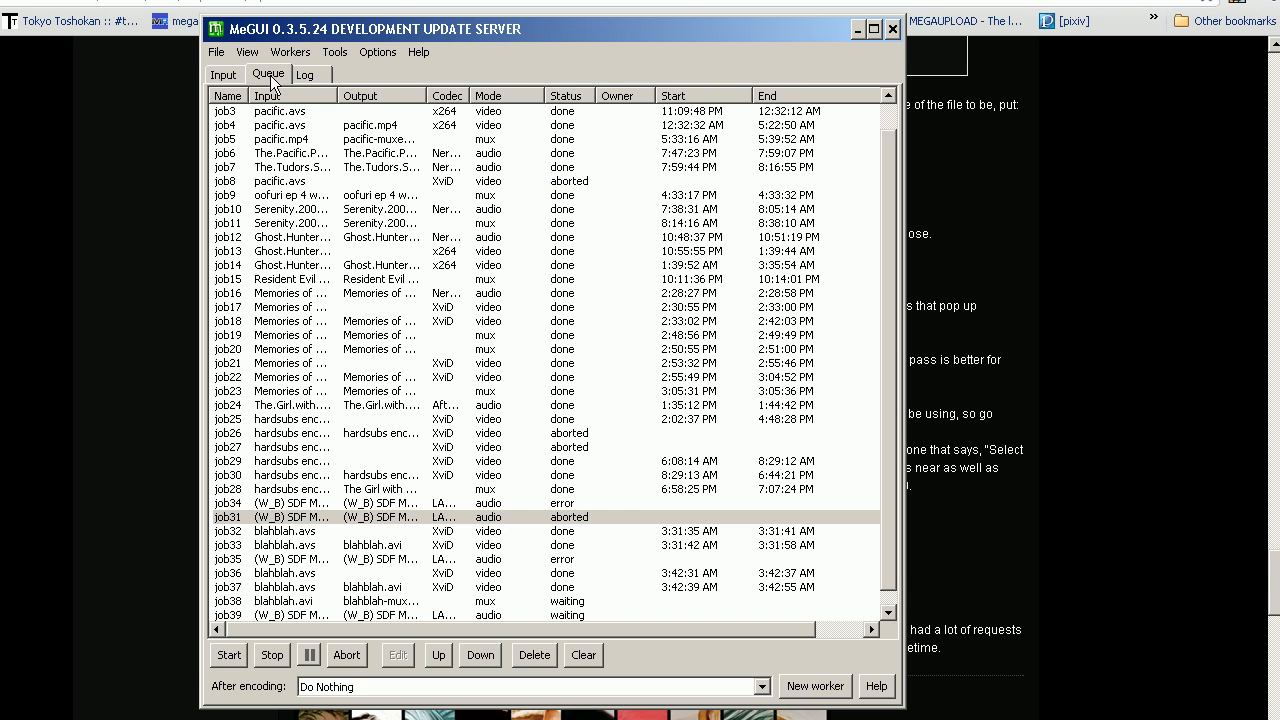
pyautogui.moveTo(885, 461)
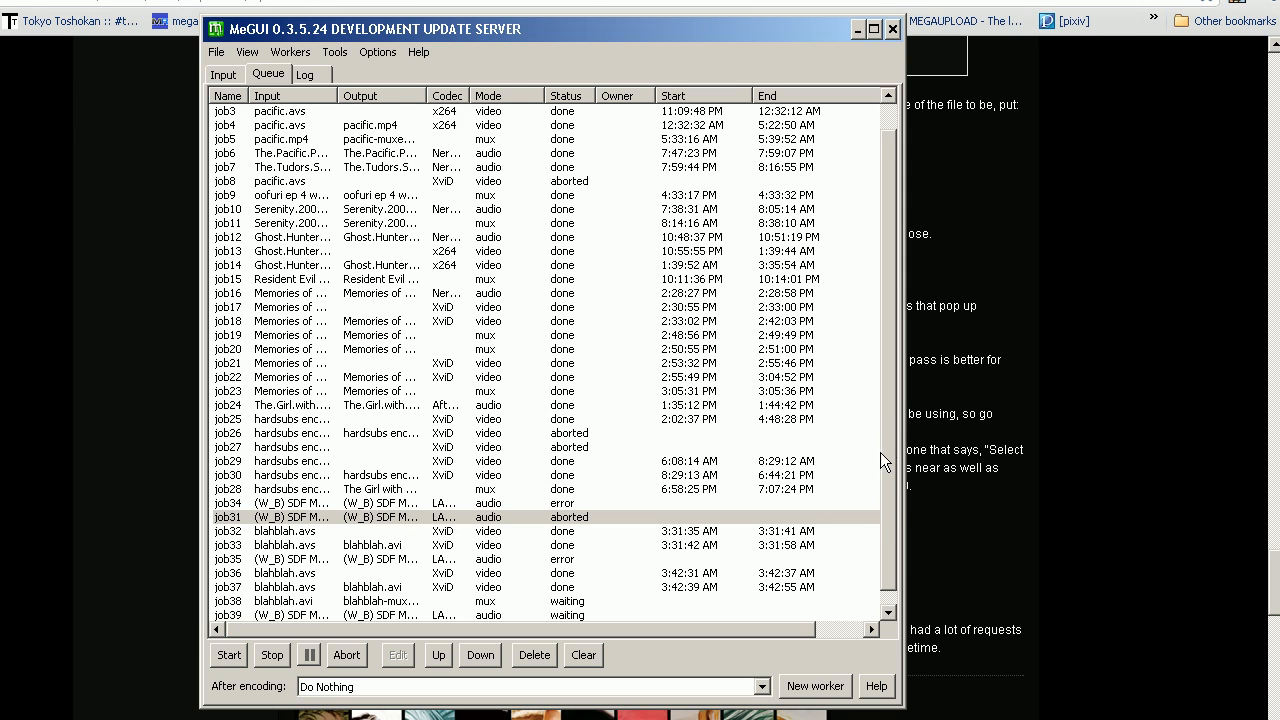
pyautogui.scroll(-3)
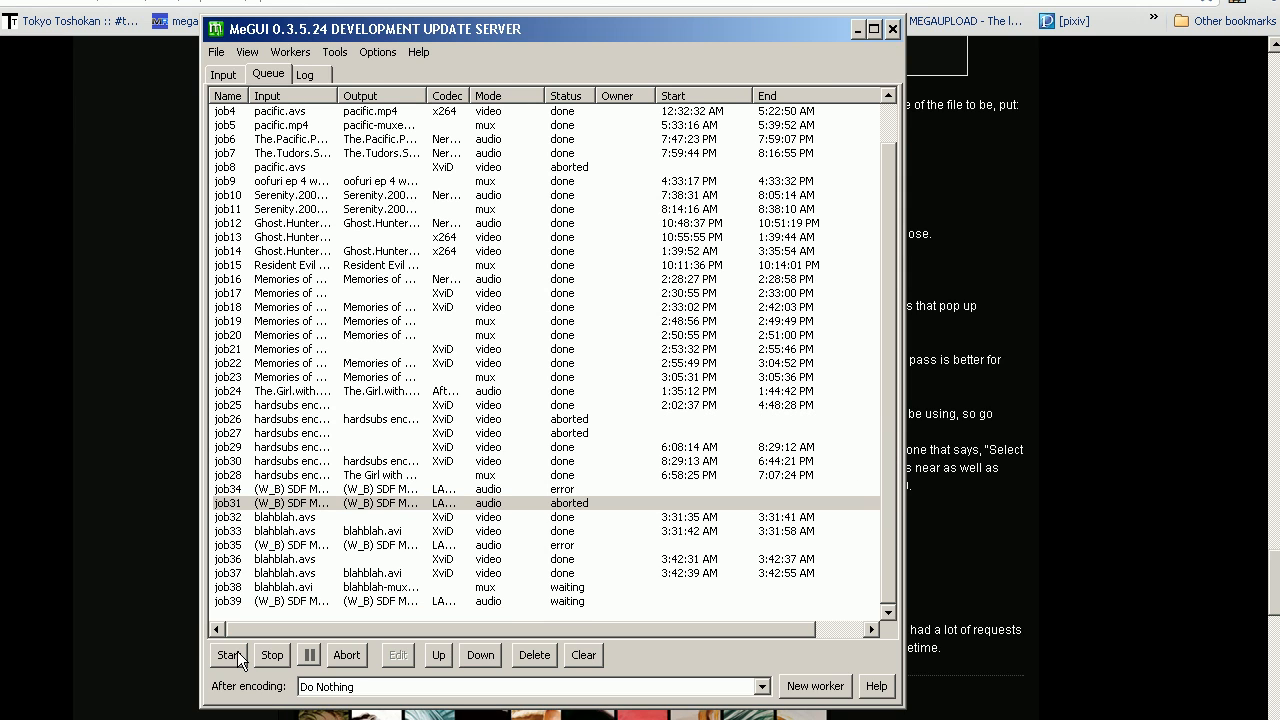
pyautogui.click(228, 655)
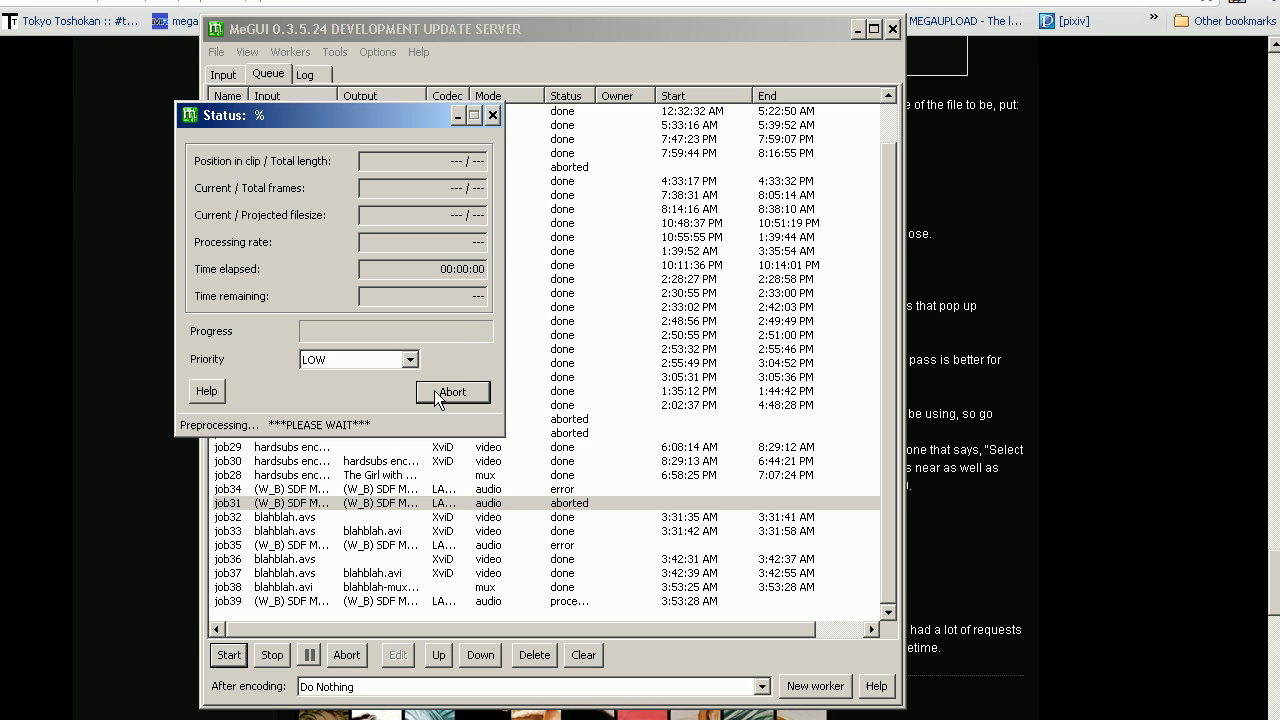
pyautogui.click(452, 391)
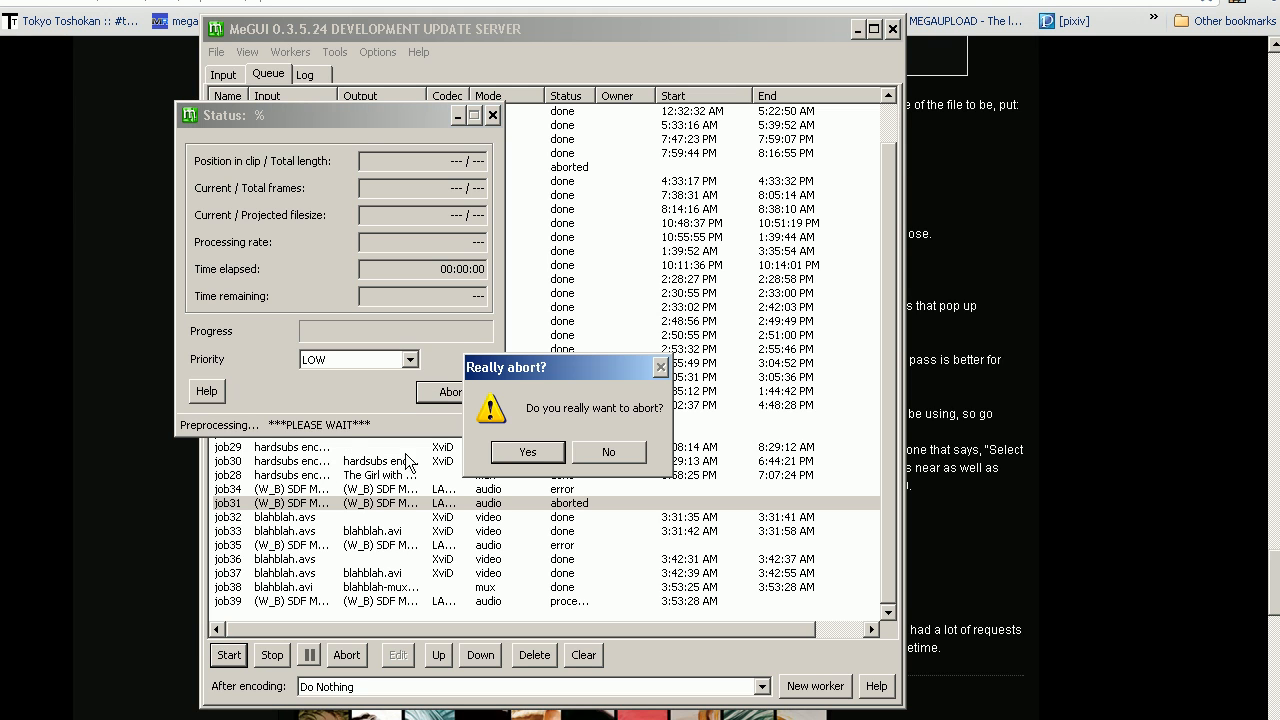
pyautogui.click(527, 452)
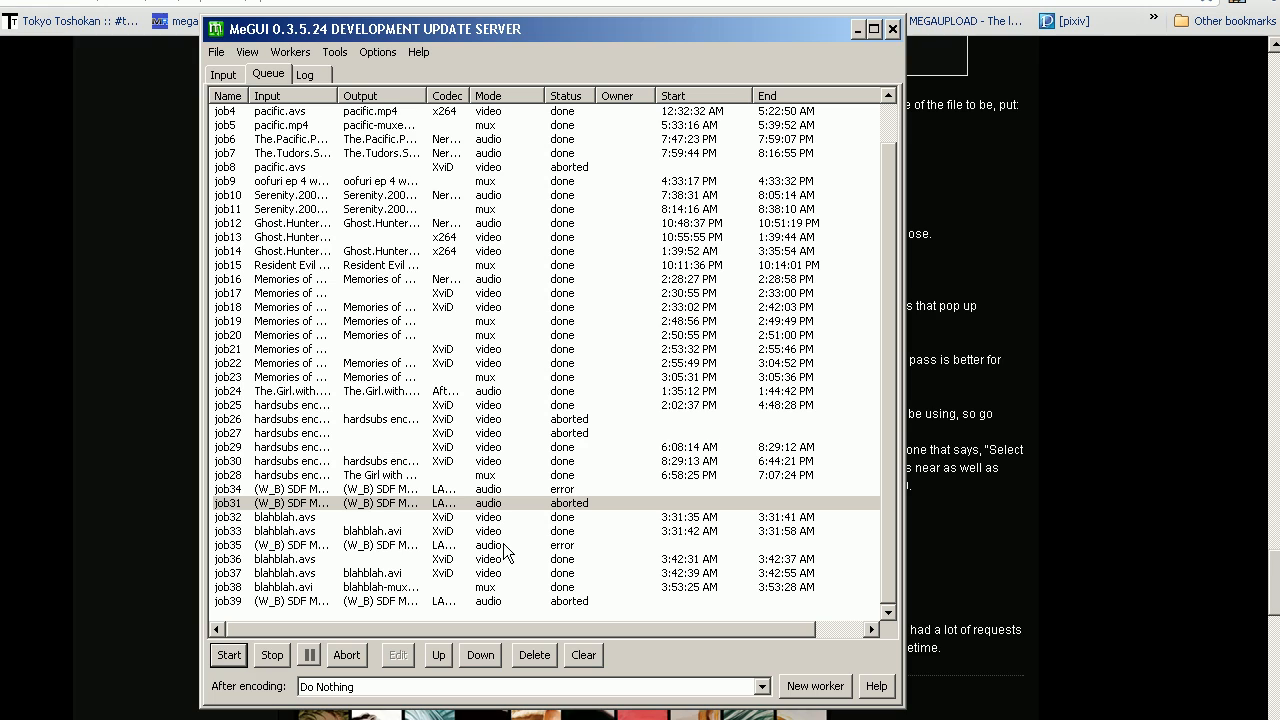
pyautogui.moveTo(343, 604)
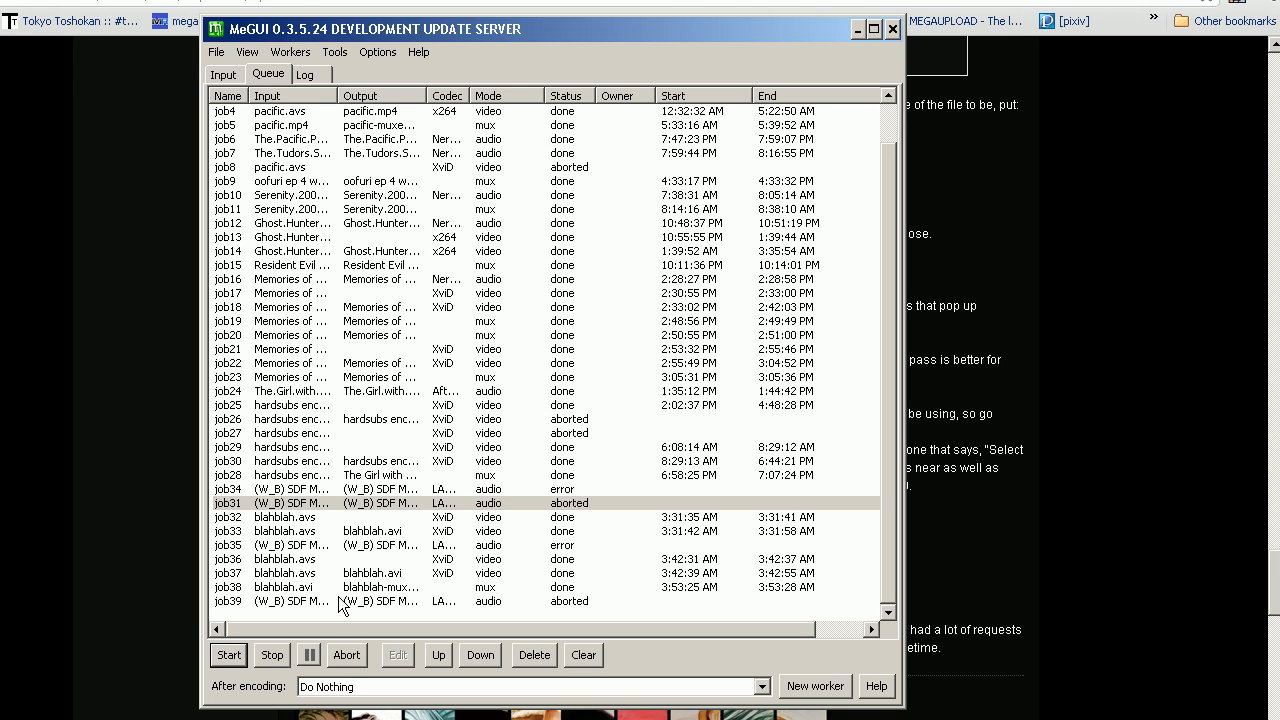
pyautogui.moveTo(349, 605)
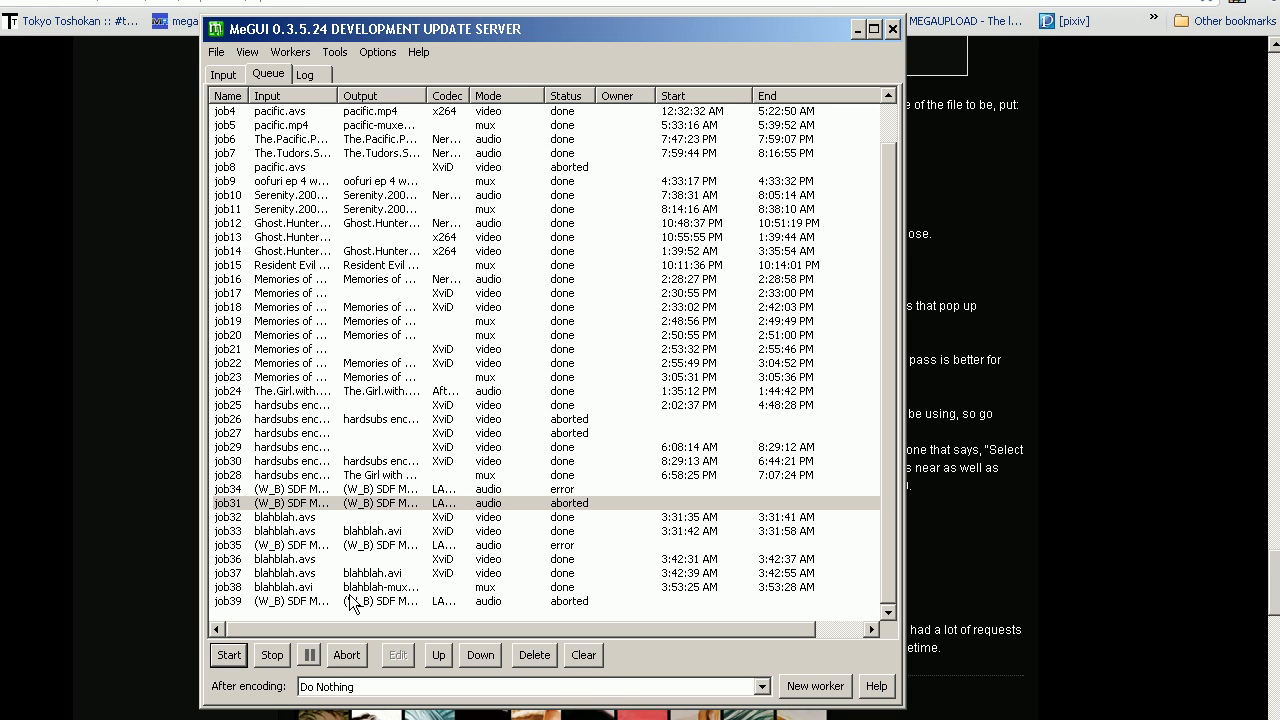
pyautogui.moveTo(290, 135)
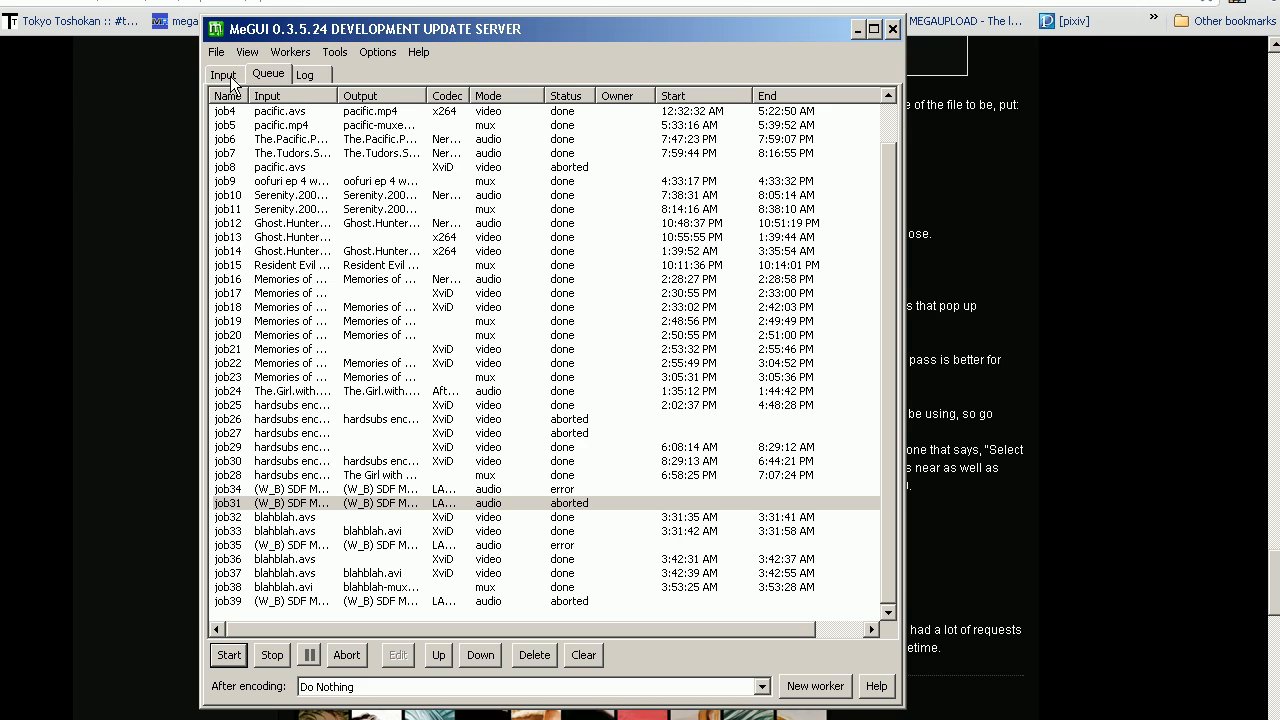
# Load blahblah.avs as the AviSynth script video input.
pyautogui.click(223, 74)
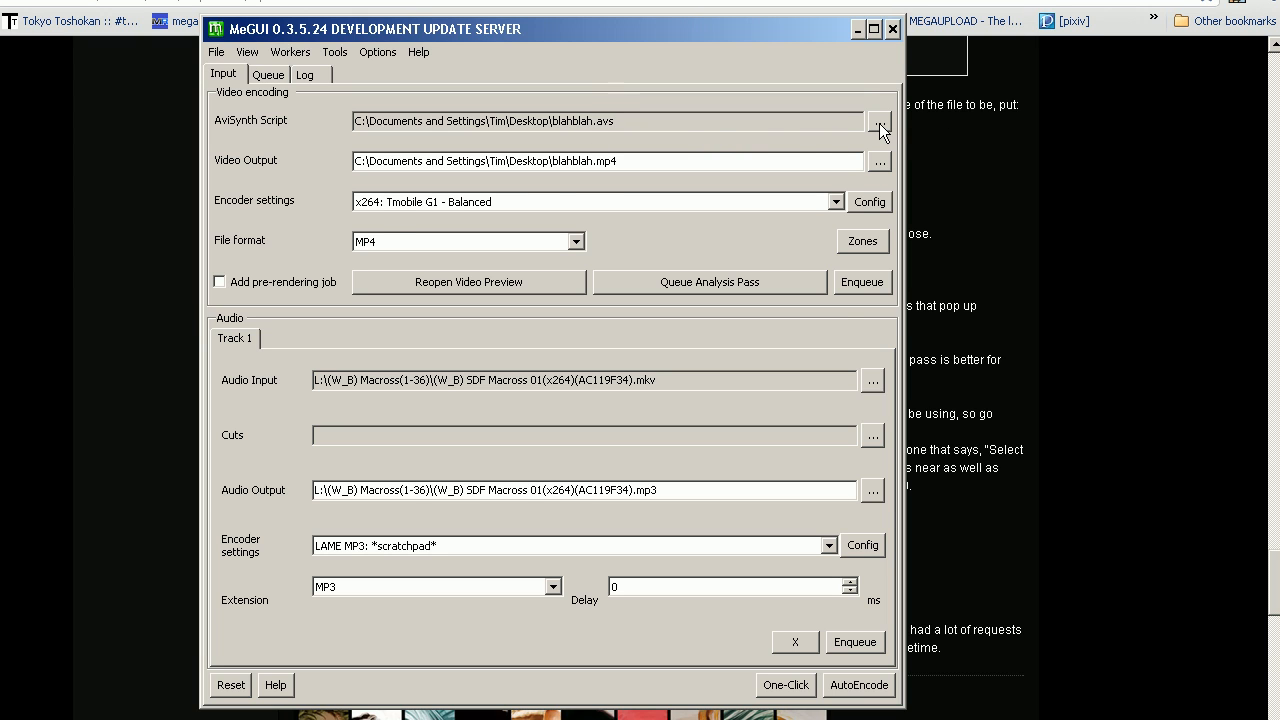
pyautogui.click(878, 120)
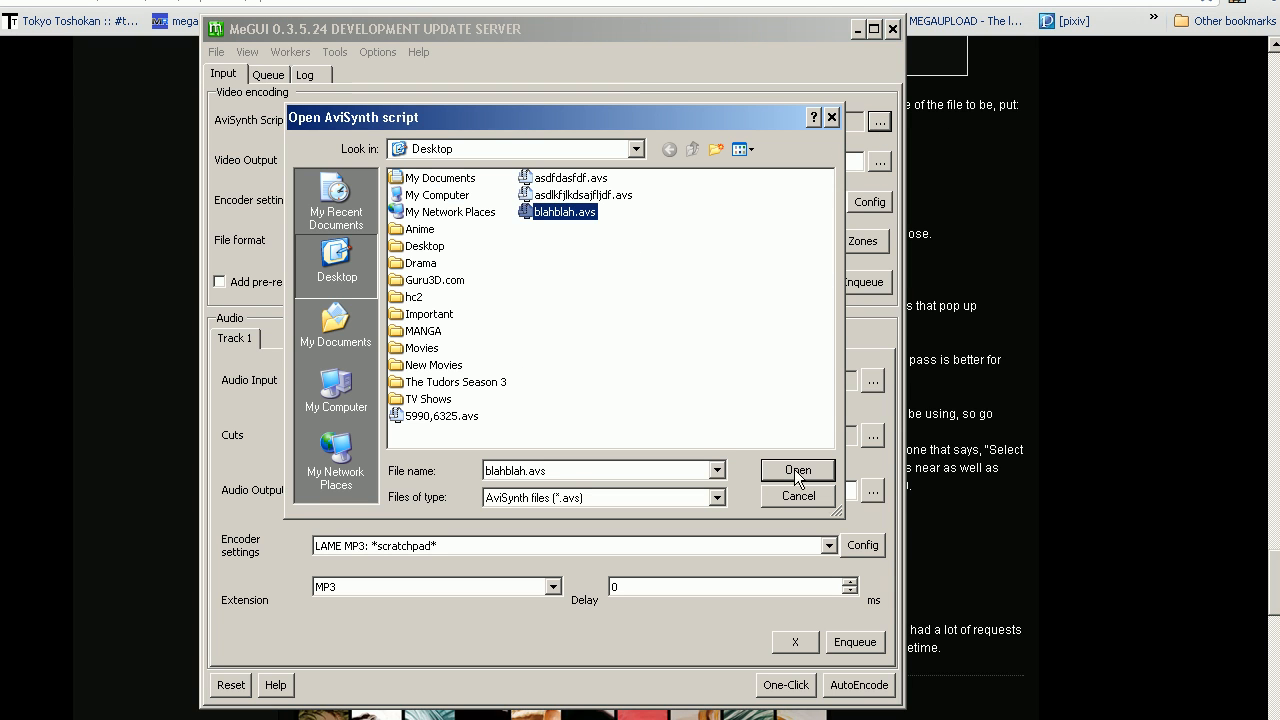
pyautogui.click(797, 470)
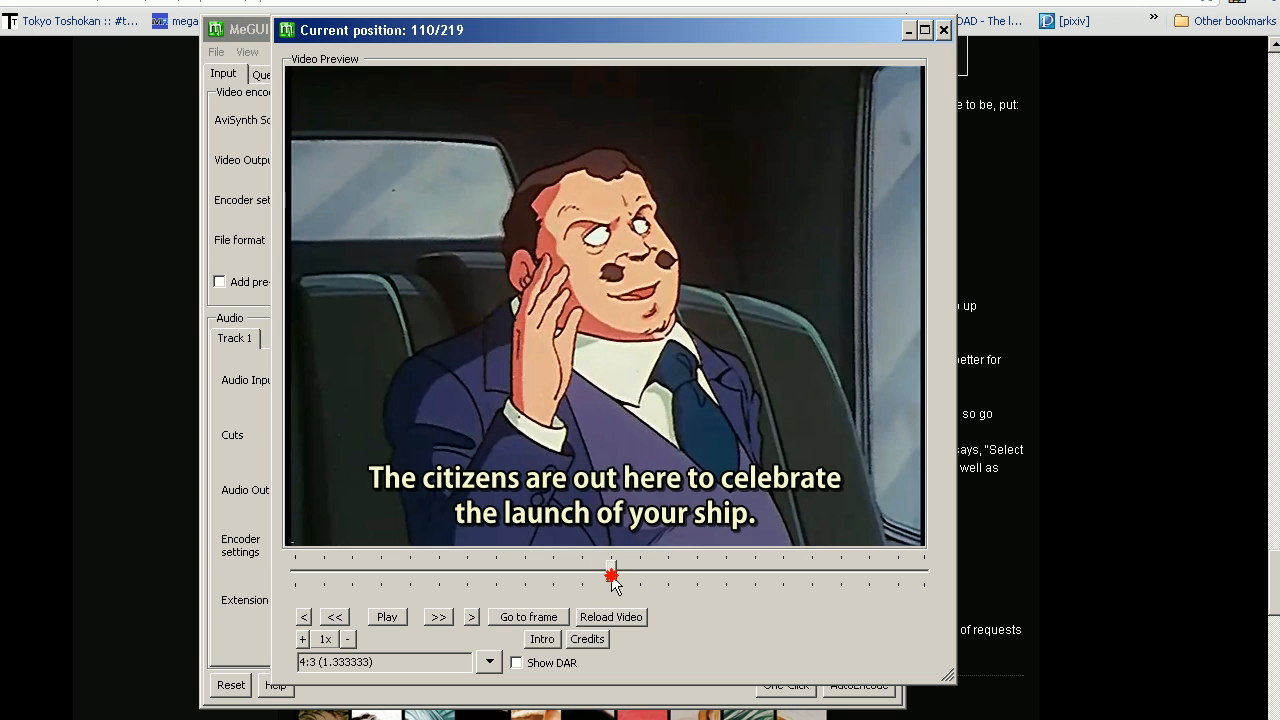
# Scrub the preview slider forward, back and to the middle to inspect hardsubbed frames.
pyautogui.moveTo(611, 575); pyautogui.dragTo(672, 562)
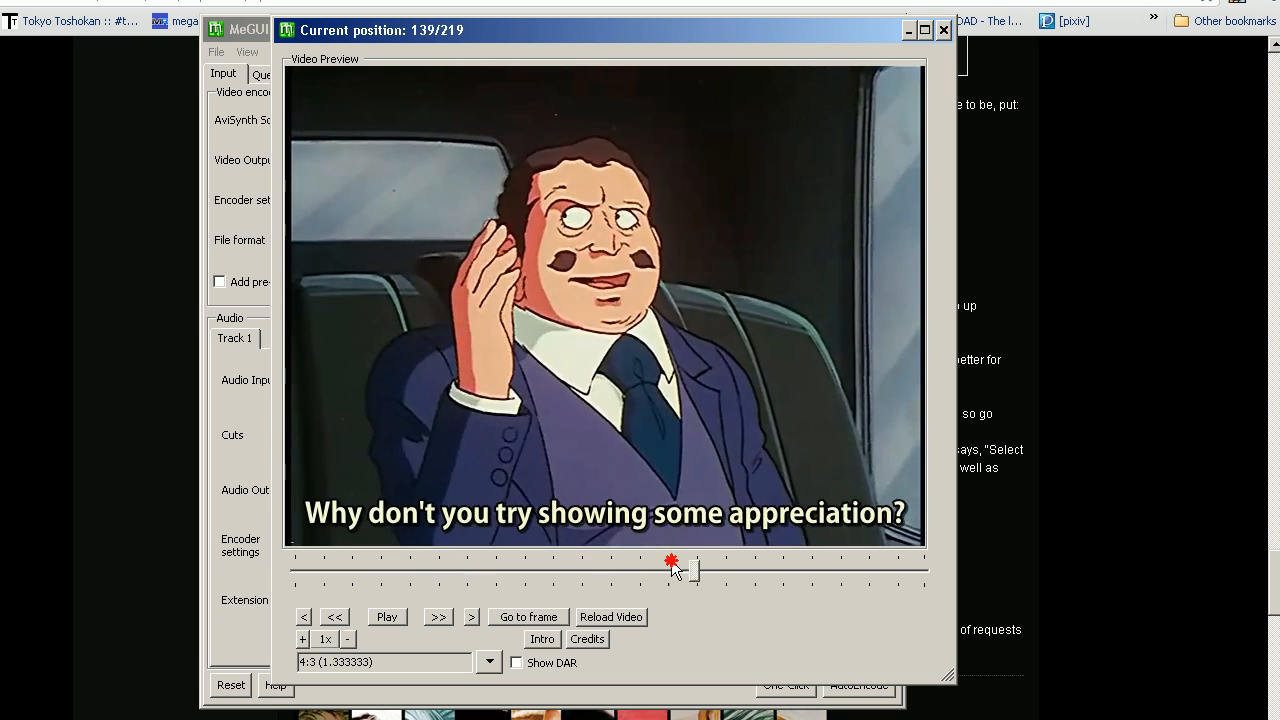
pyautogui.moveTo(672, 562); pyautogui.dragTo(412, 557)
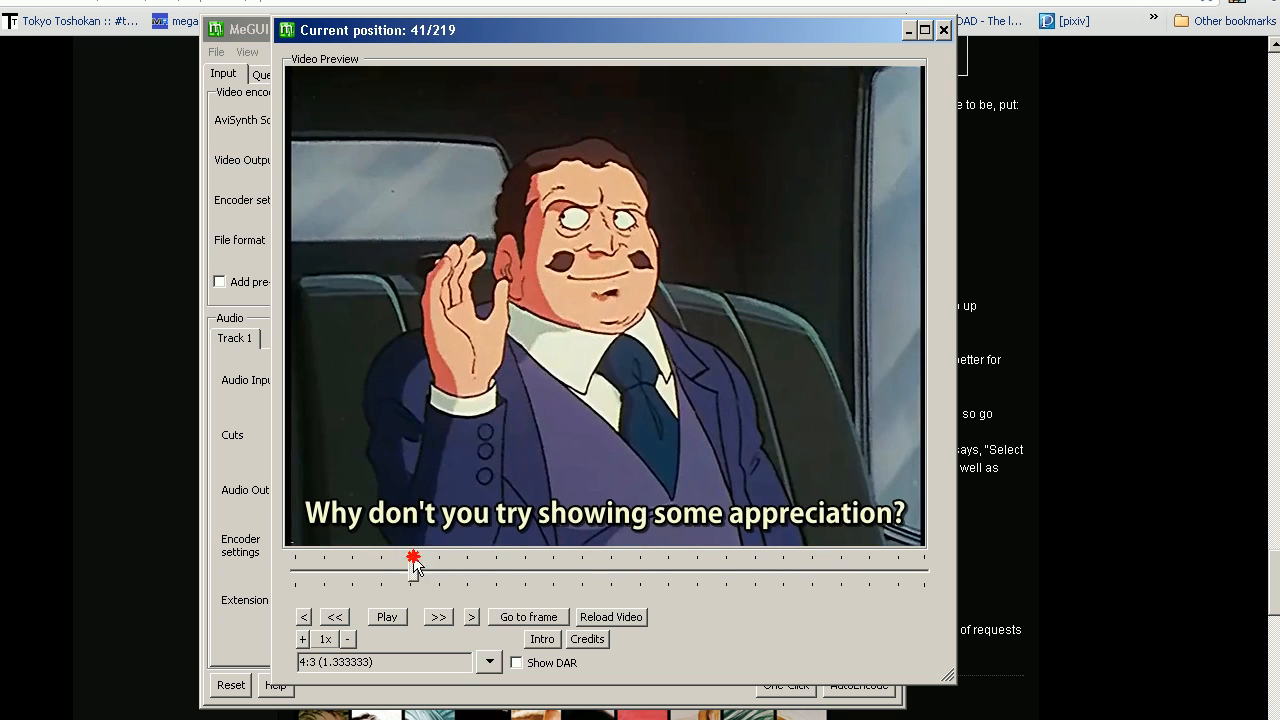
pyautogui.moveTo(413, 557); pyautogui.dragTo(570, 557)
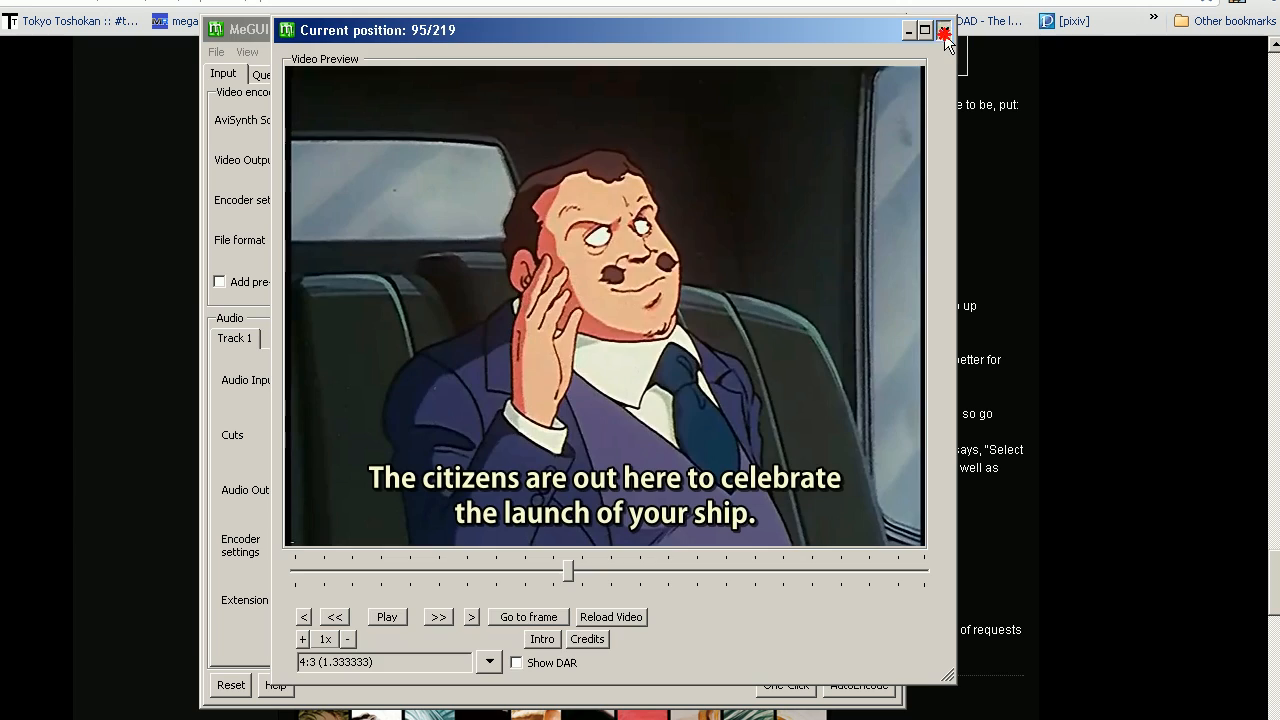
# Close the preview and select the 'XviD: 2pass HQ' encoder preset for AVI output.
pyautogui.click(944, 30)
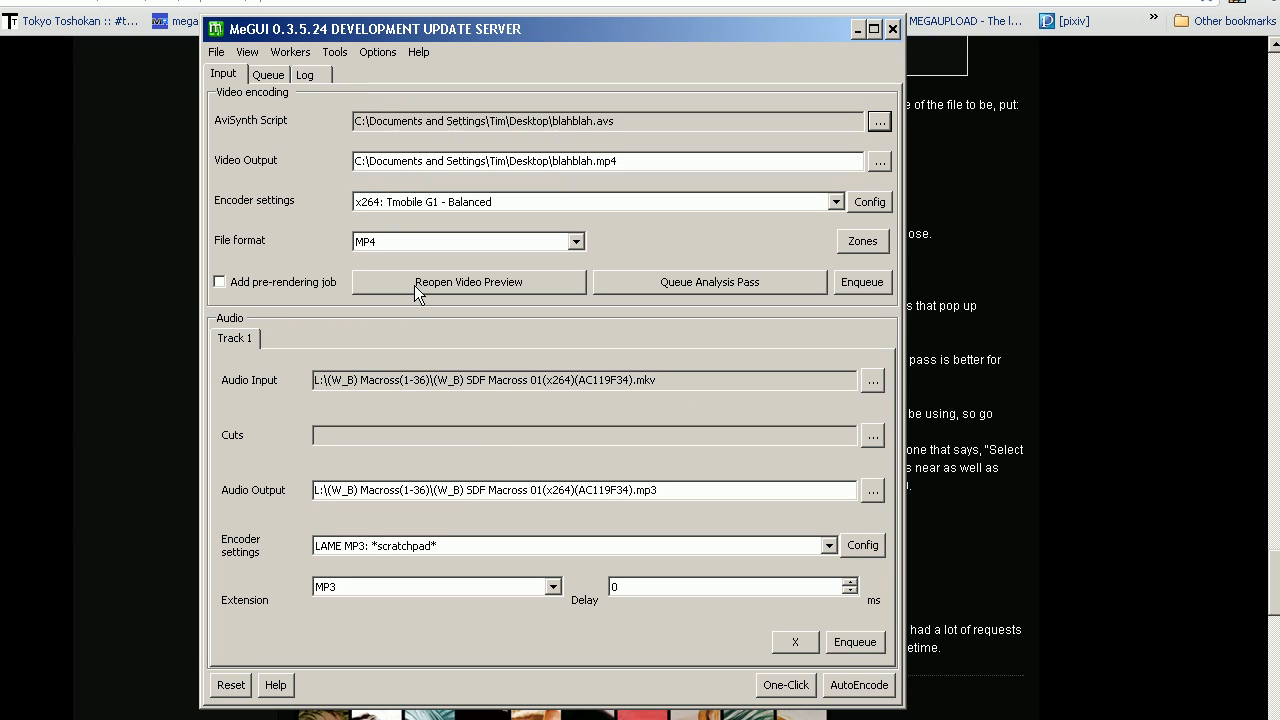
pyautogui.moveTo(258, 213)
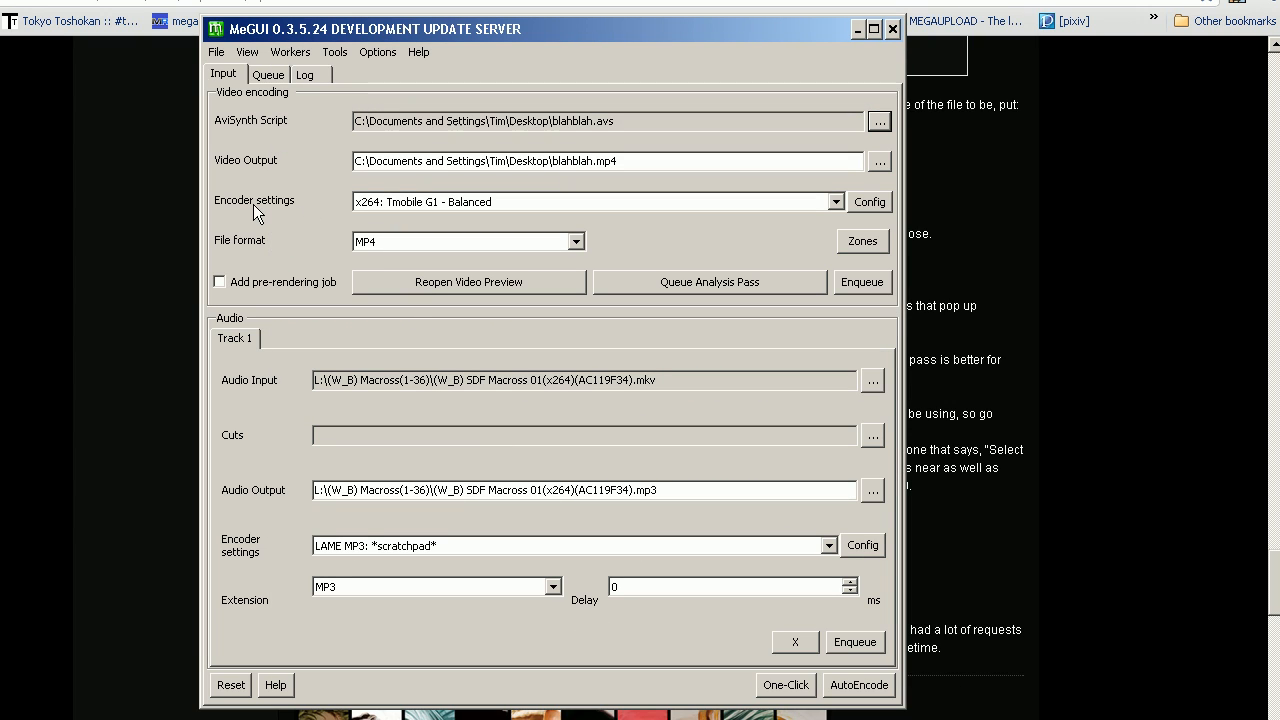
pyautogui.click(836, 201)
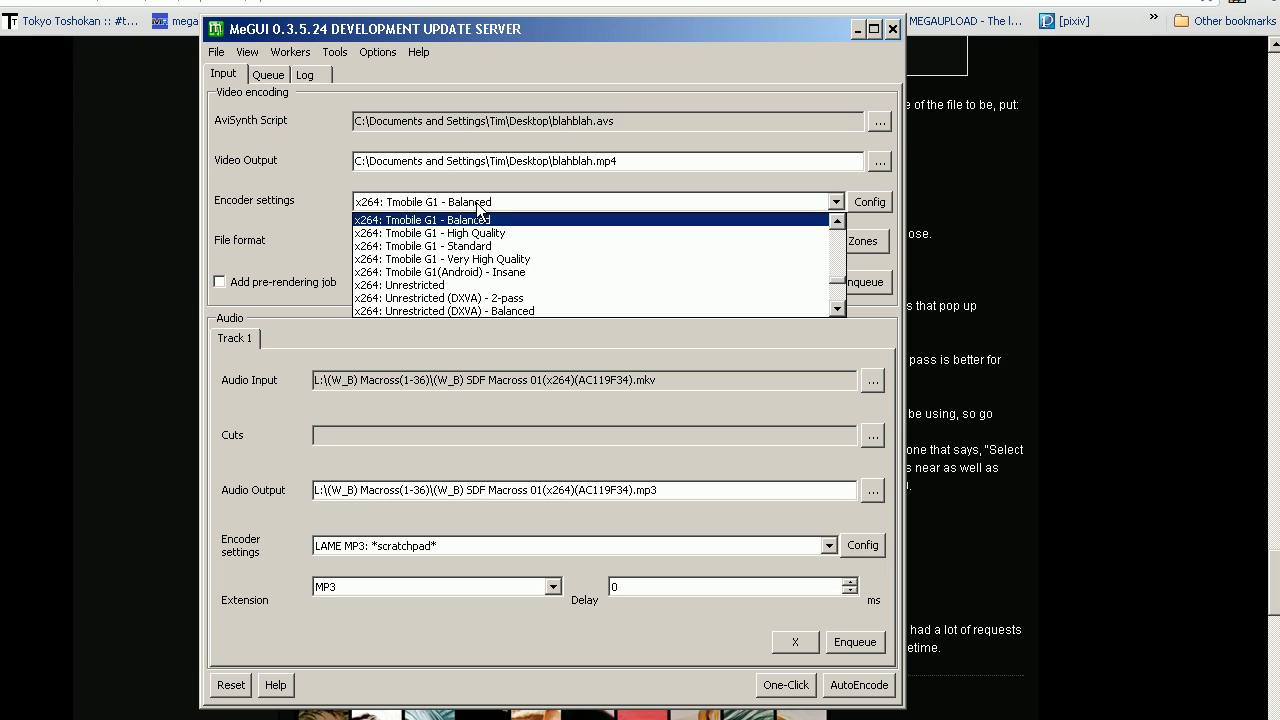
pyautogui.scroll(-3)
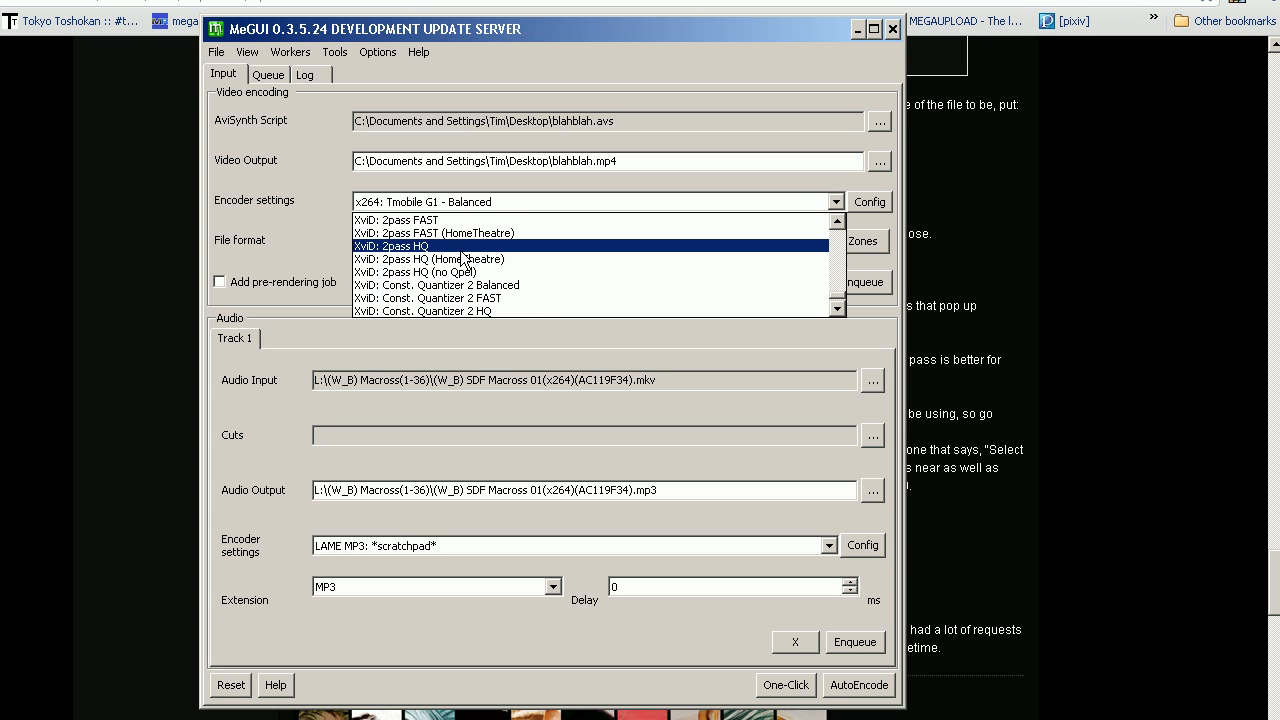
pyautogui.click(390, 245)
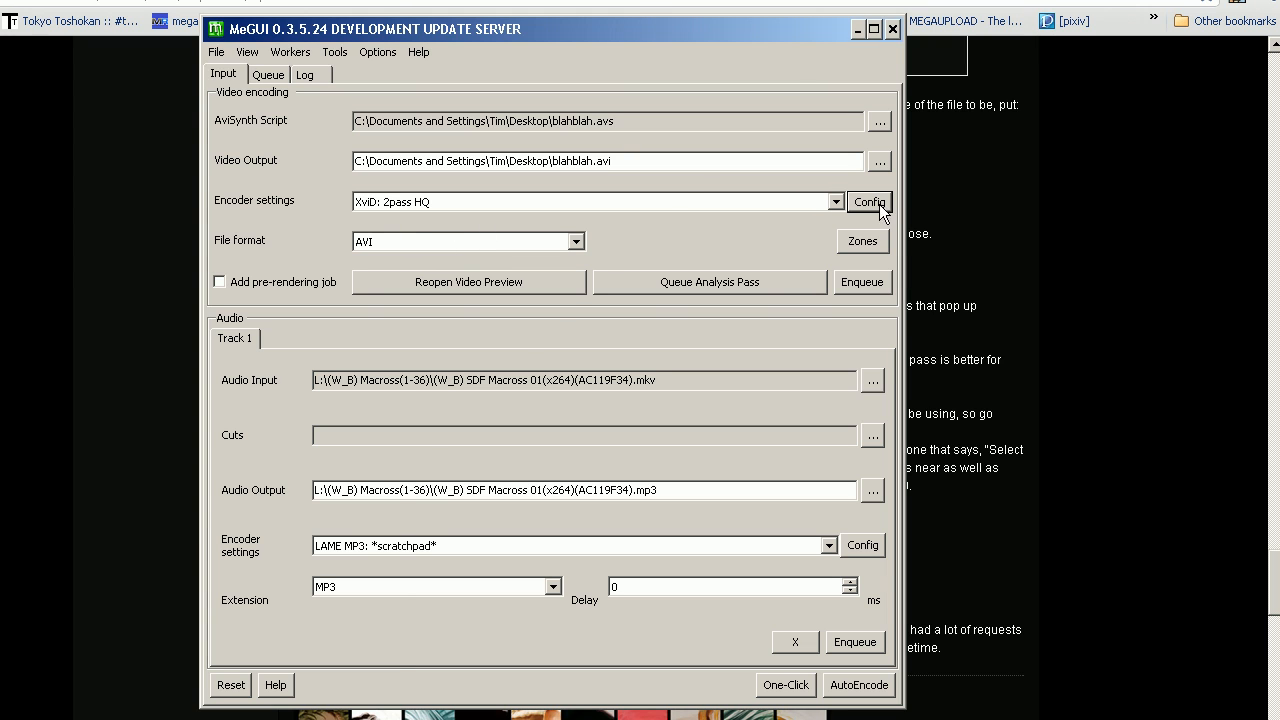
# Edit the XviD 2pass HQ thread count and save it into the selected profile.
pyautogui.click(868, 201)
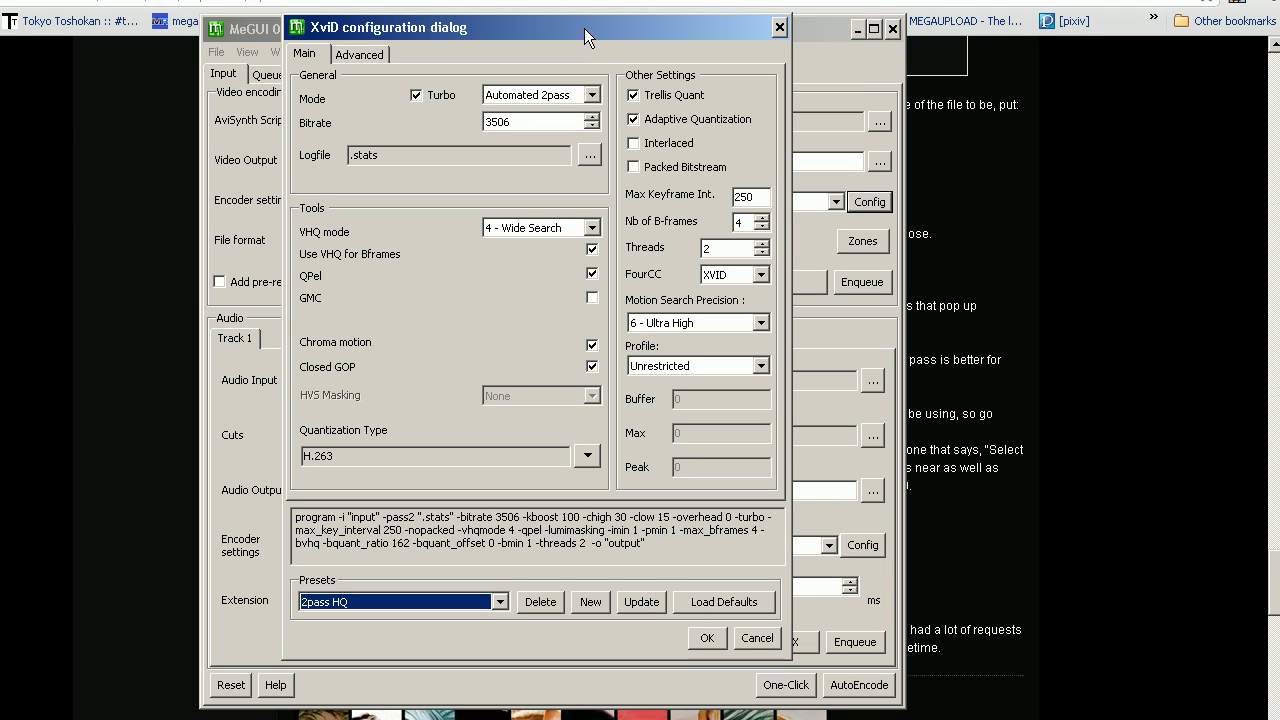
pyautogui.moveTo(516, 417)
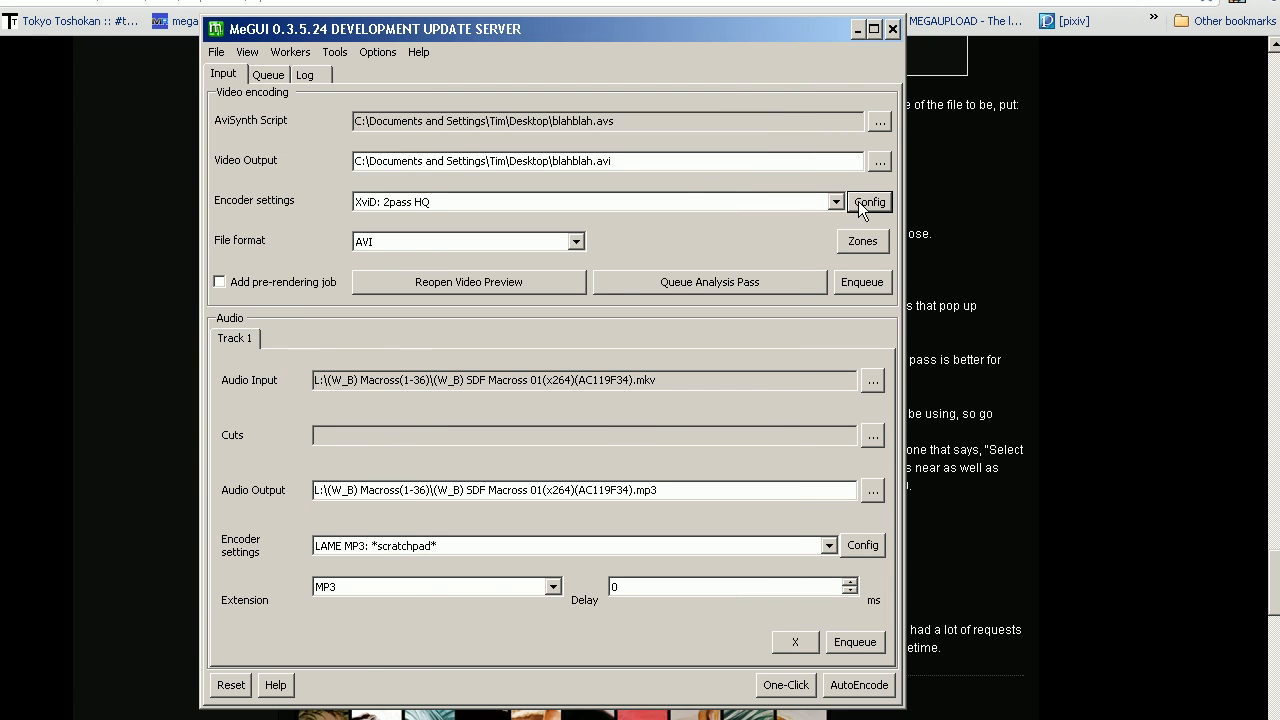
pyautogui.click(868, 201)
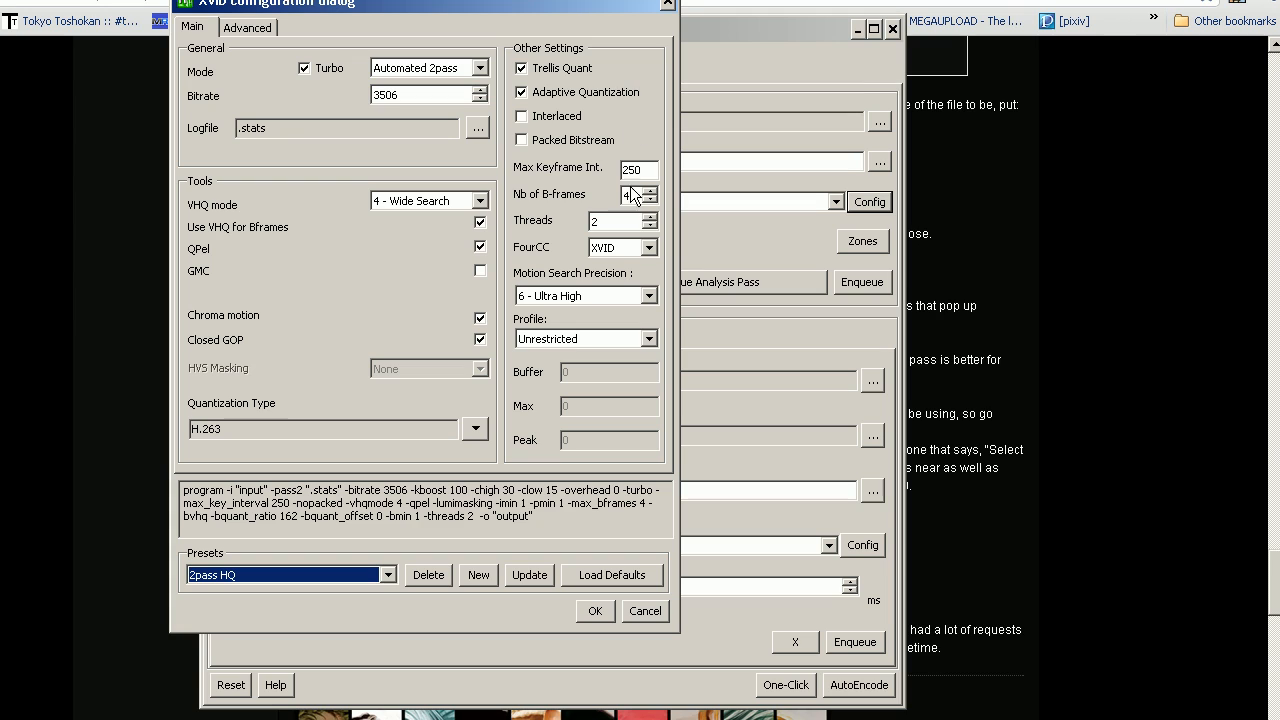
pyautogui.moveTo(595, 213)
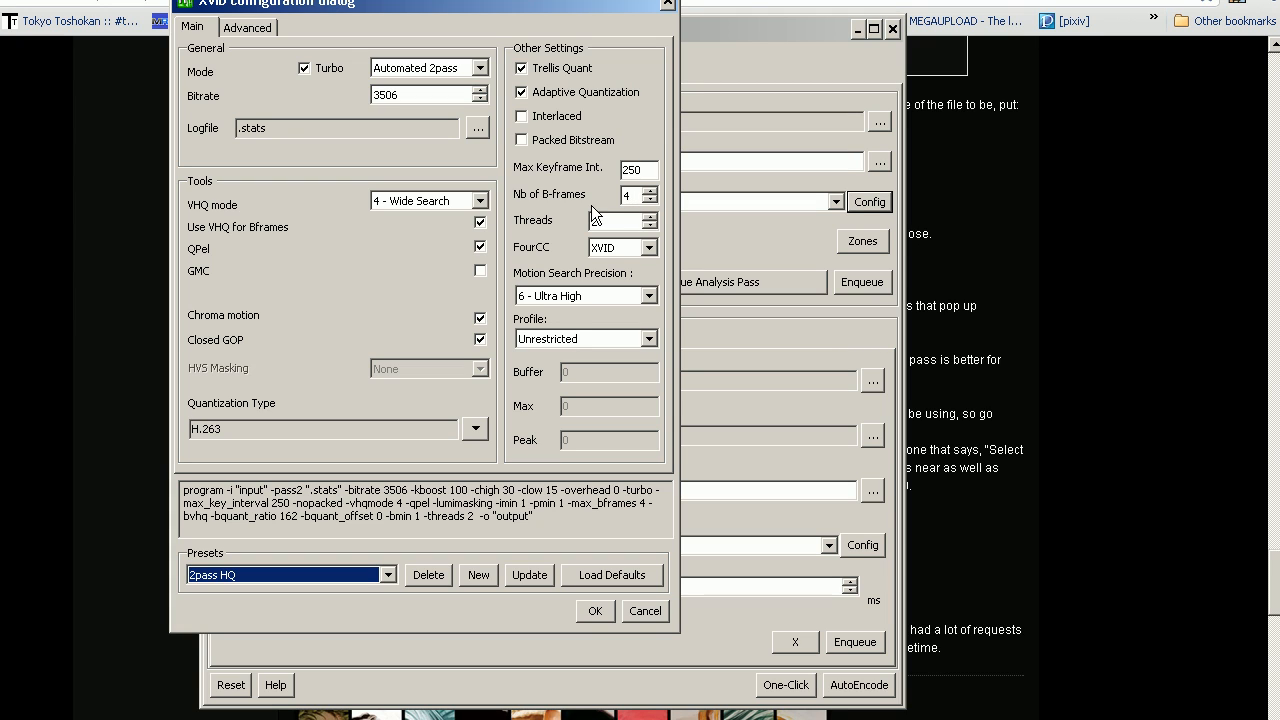
pyautogui.click(615, 220)
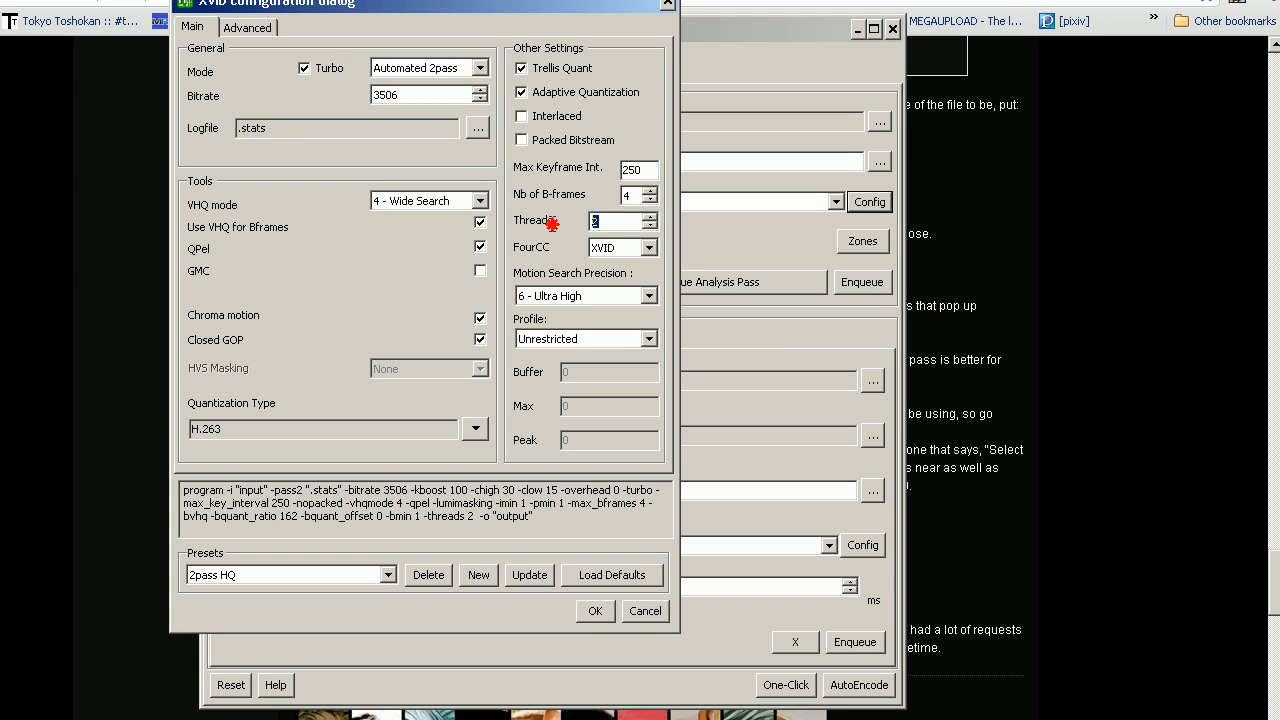
pyautogui.click(640, 225)
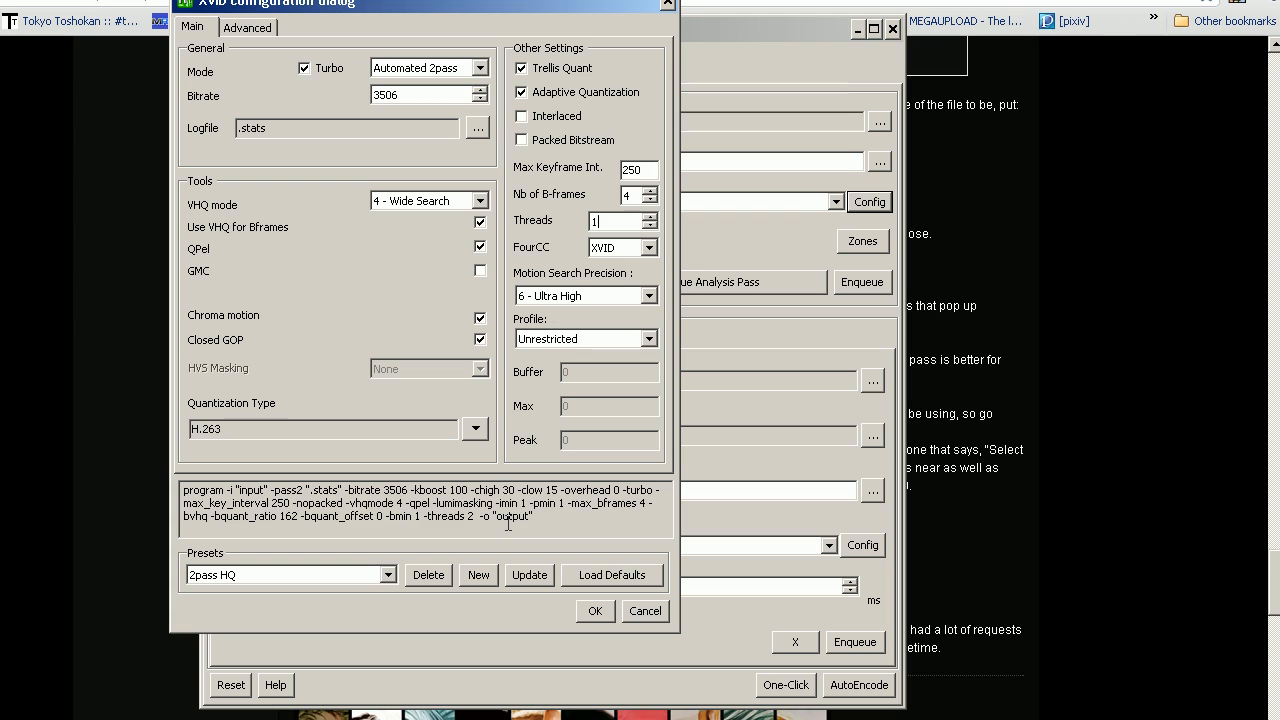
pyautogui.moveTo(510, 450)
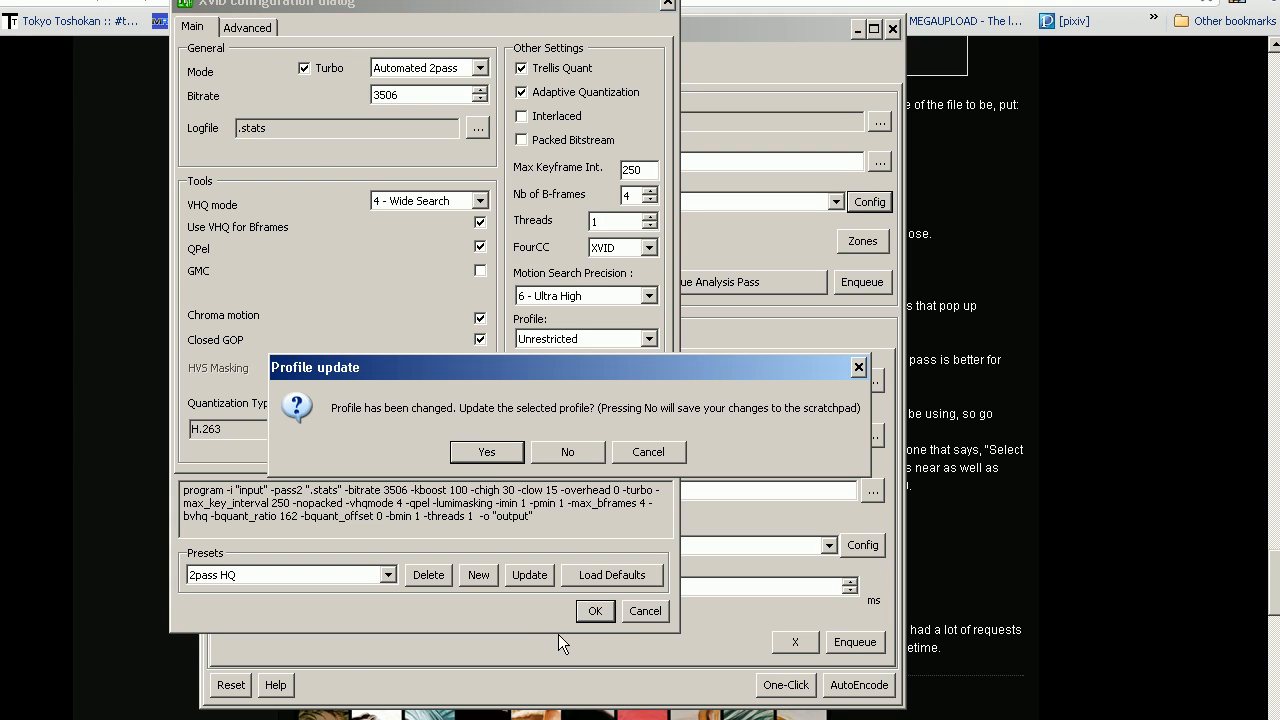
pyautogui.moveTo(449, 435)
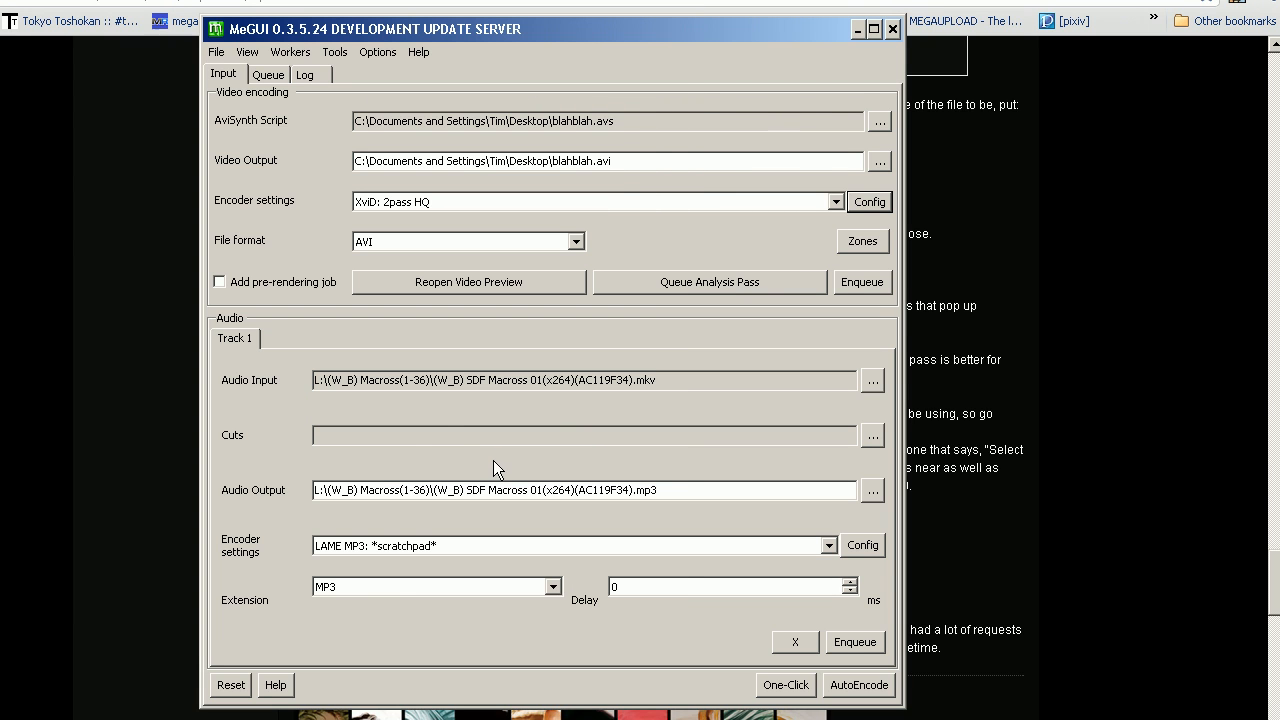
pyautogui.click(868, 201)
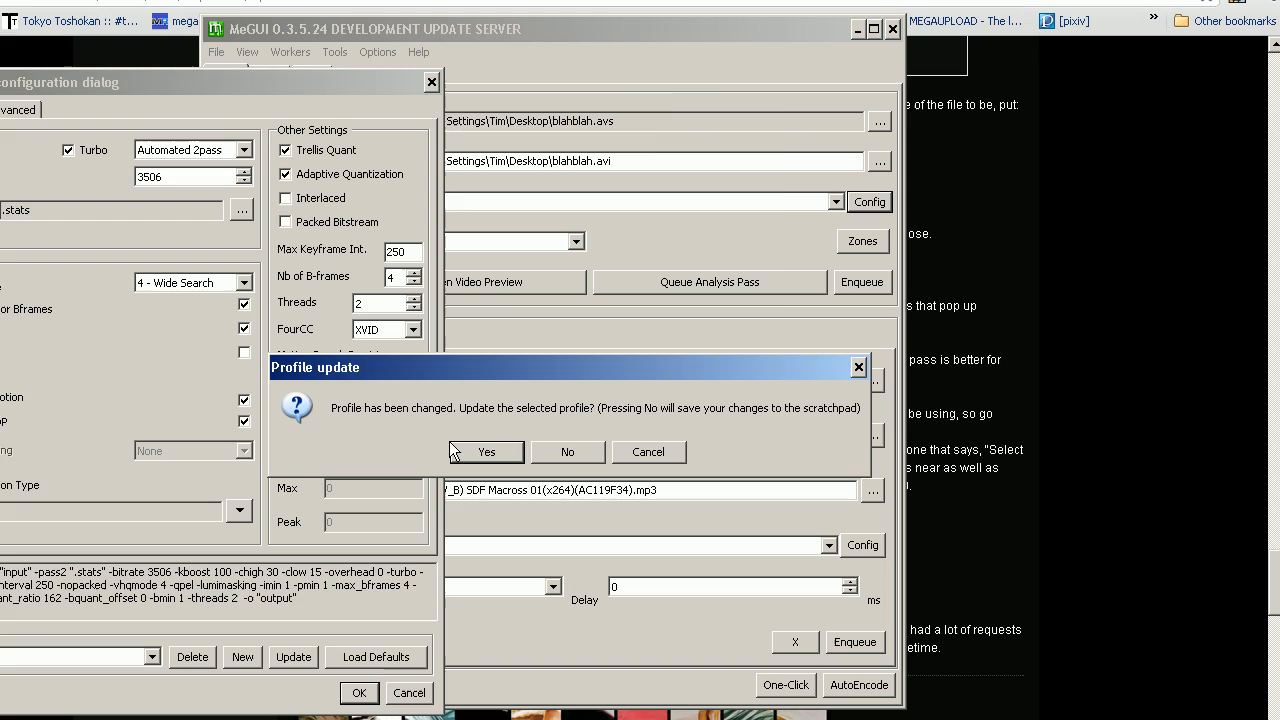
pyautogui.click(485, 451)
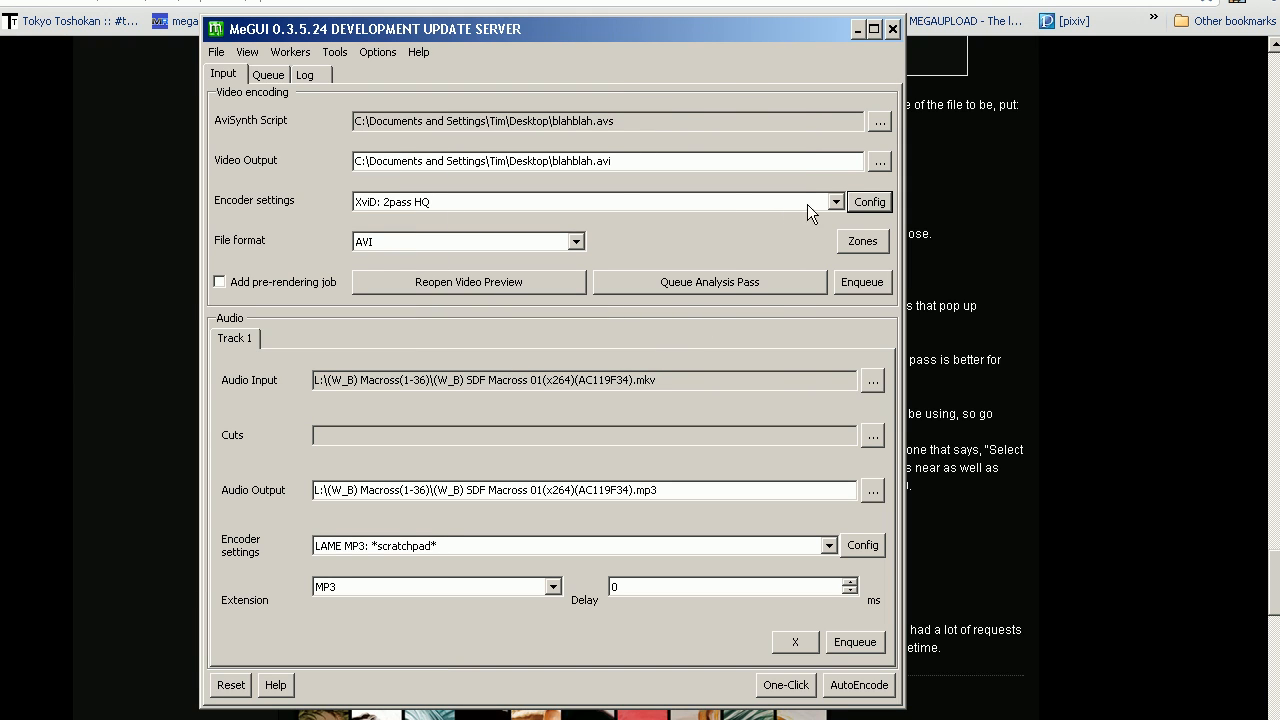
pyautogui.moveTo(448, 224)
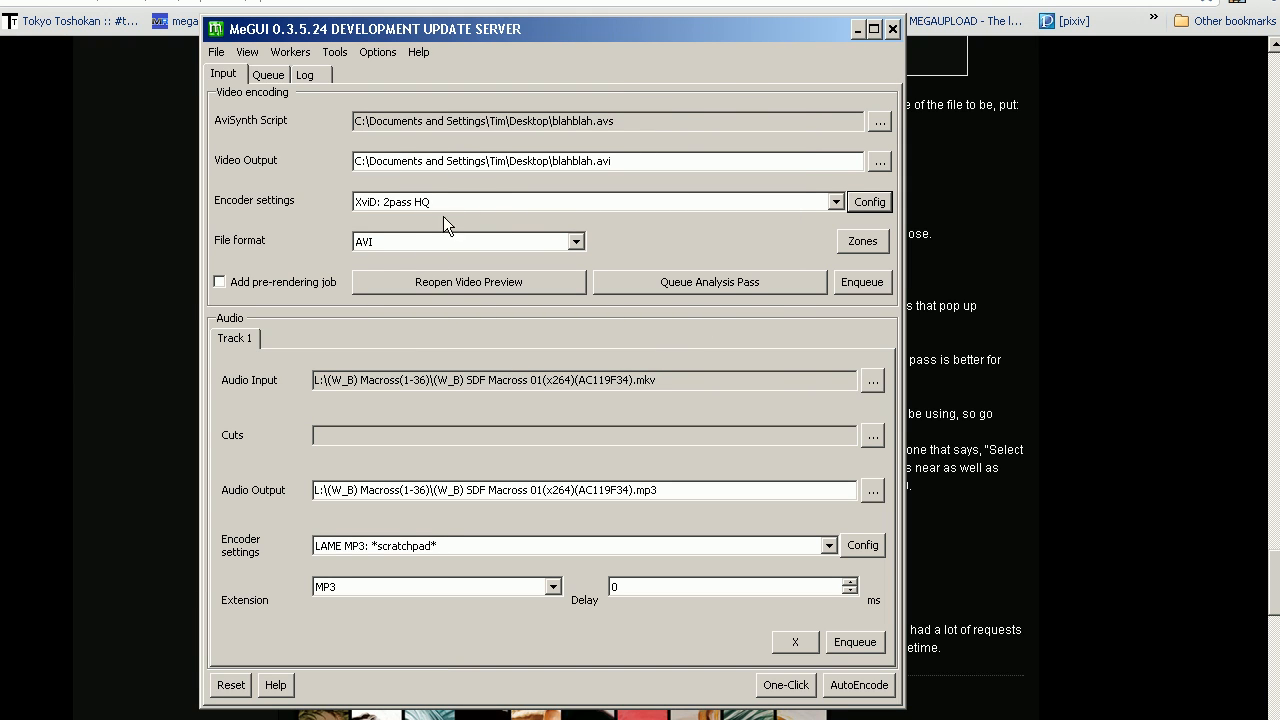
pyautogui.moveTo(383, 252)
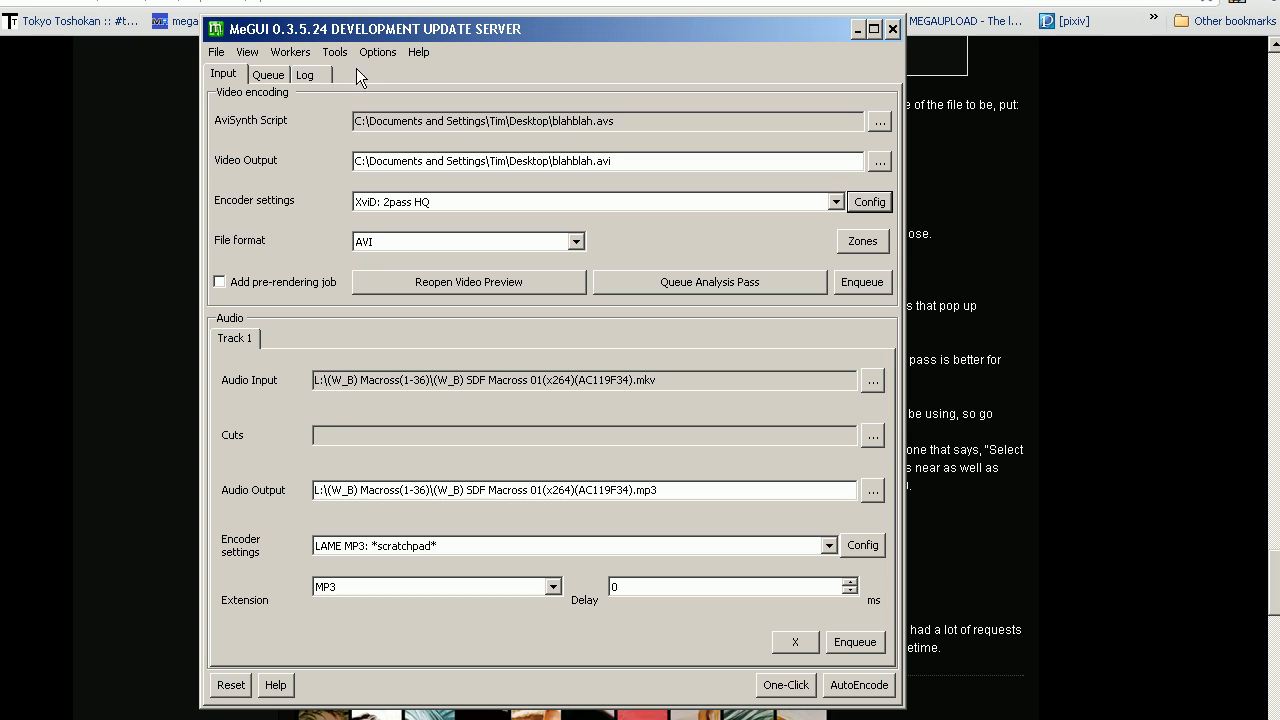
# Open the Bitrate Calculator and replace the default audio entry with a new audio track.
pyautogui.click(335, 52)
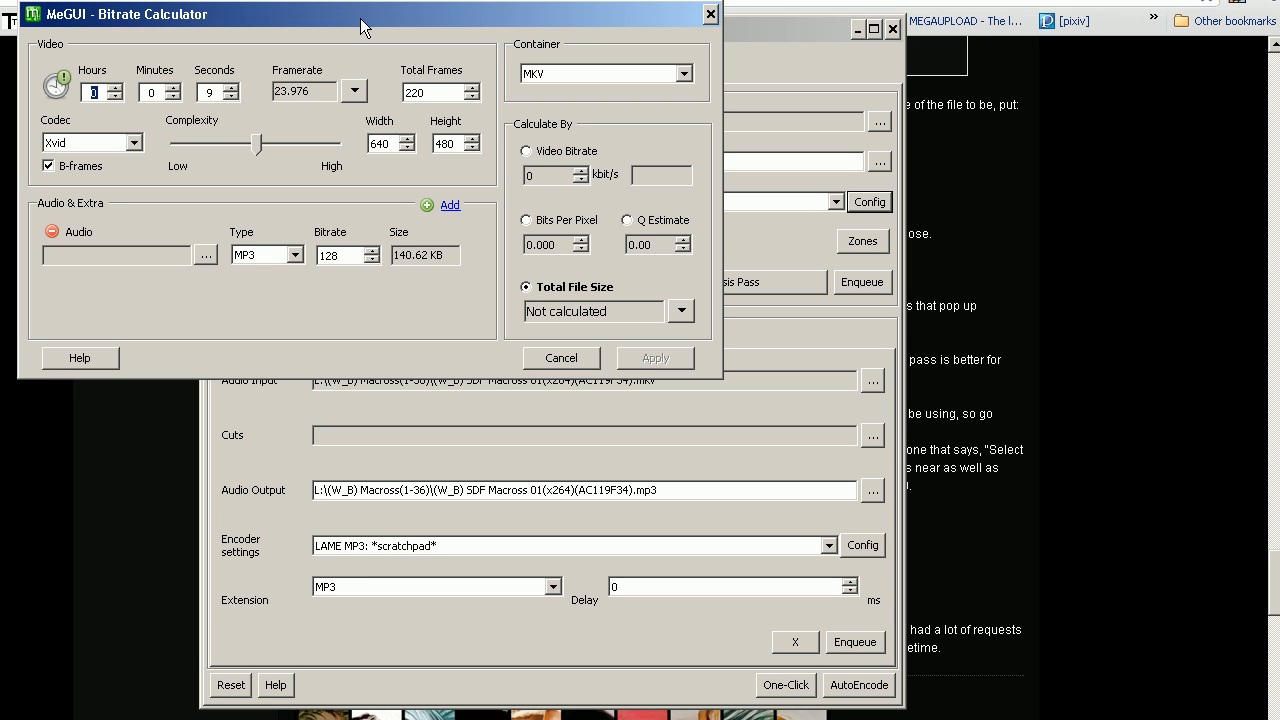
pyautogui.moveTo(94, 245)
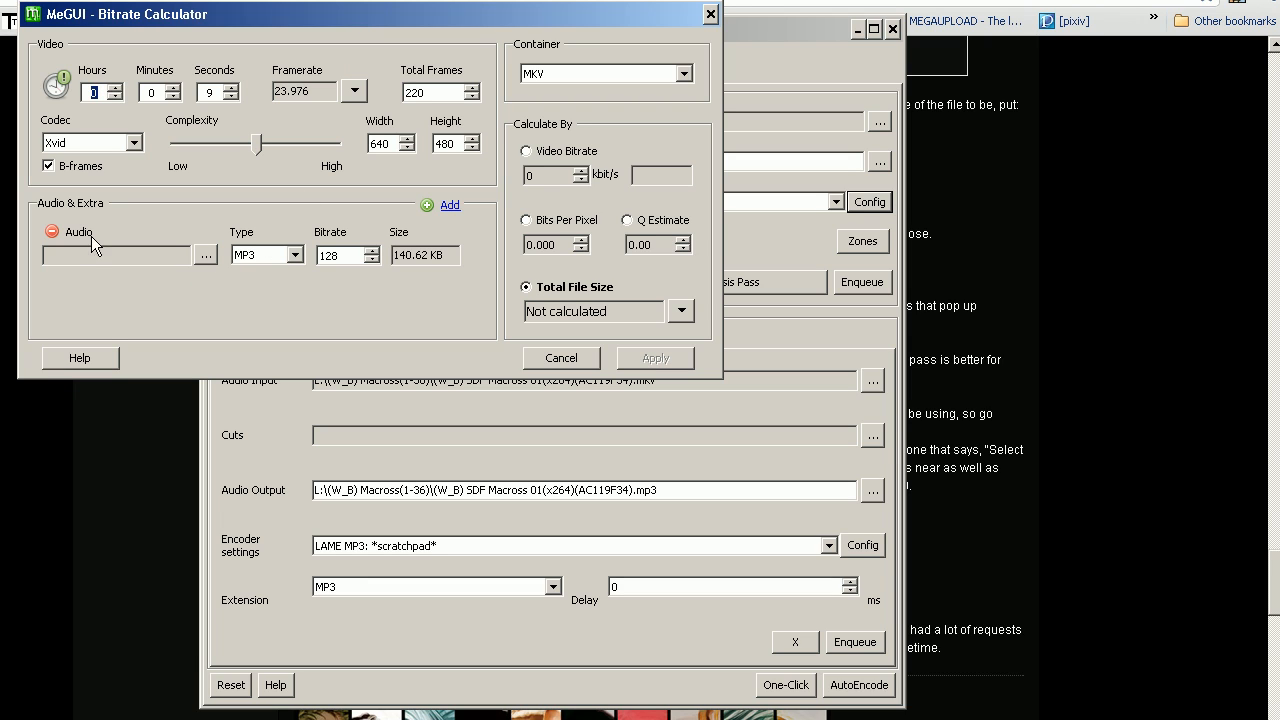
pyautogui.click(52, 231)
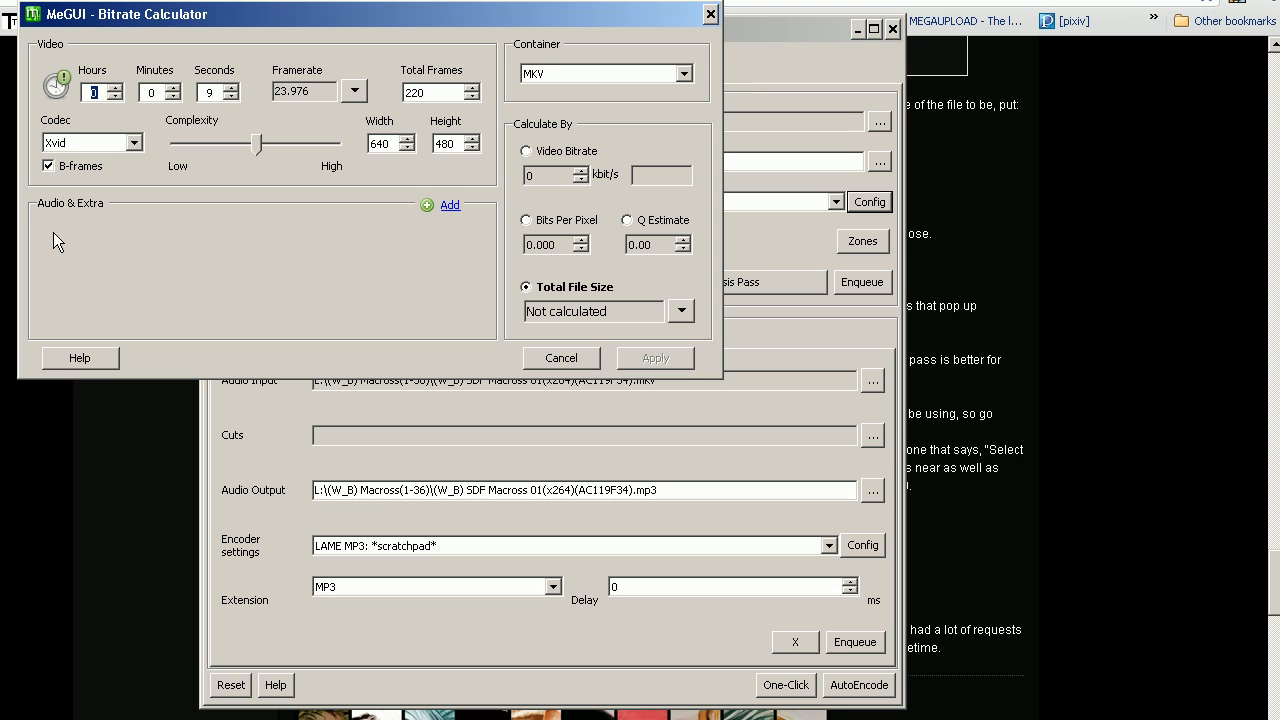
pyautogui.click(450, 205)
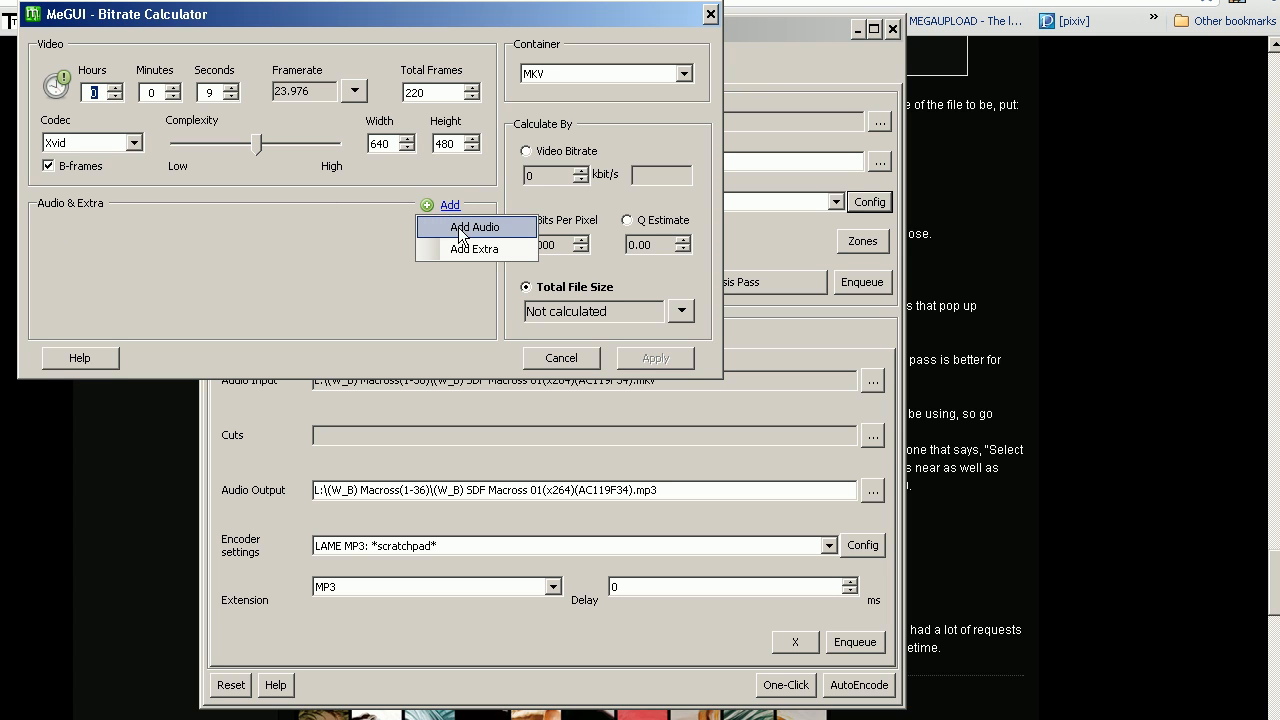
pyautogui.click(474, 226)
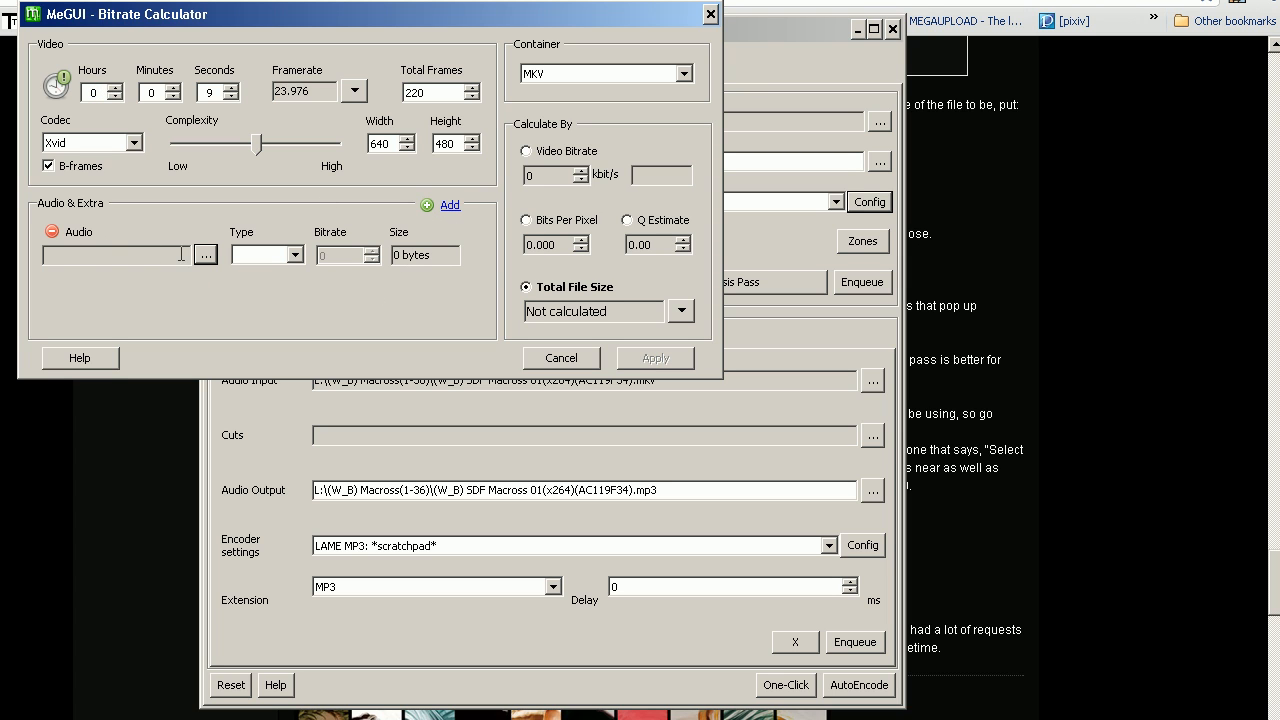
pyautogui.click(205, 255)
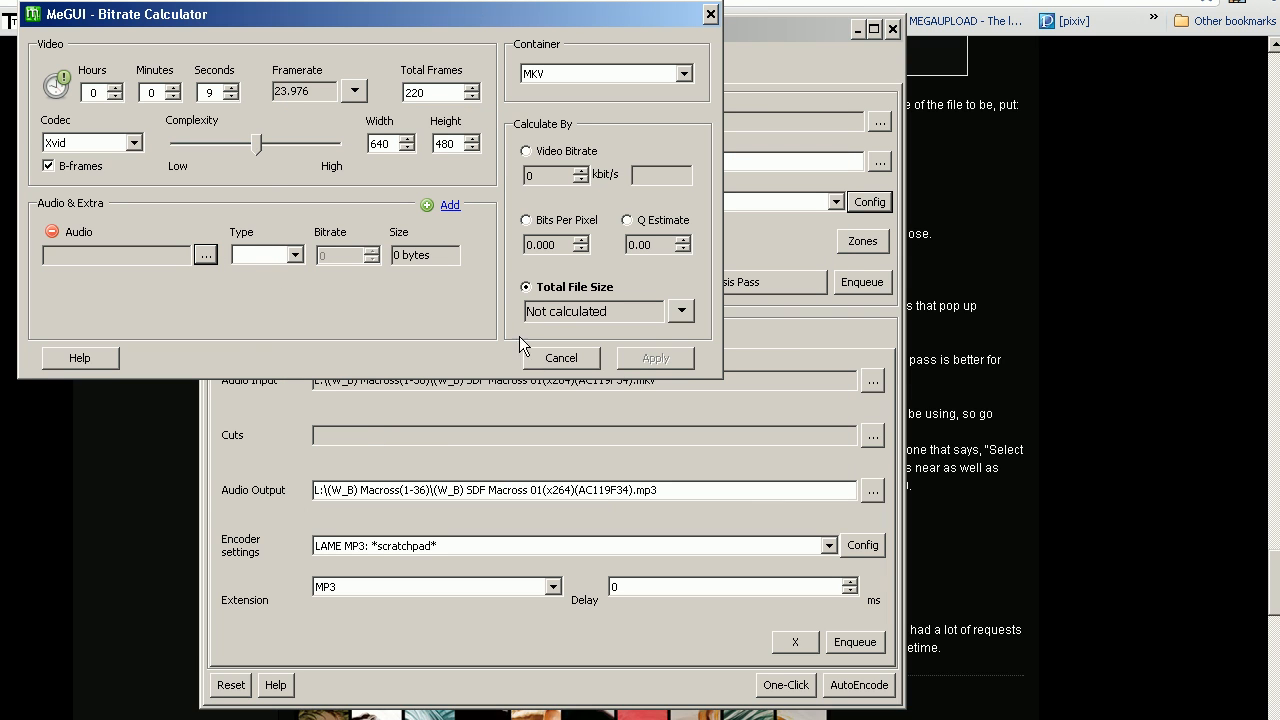
# Set the audio type to MP3 and the container to AVI, and open the file-size prompt.
pyautogui.click(294, 254)
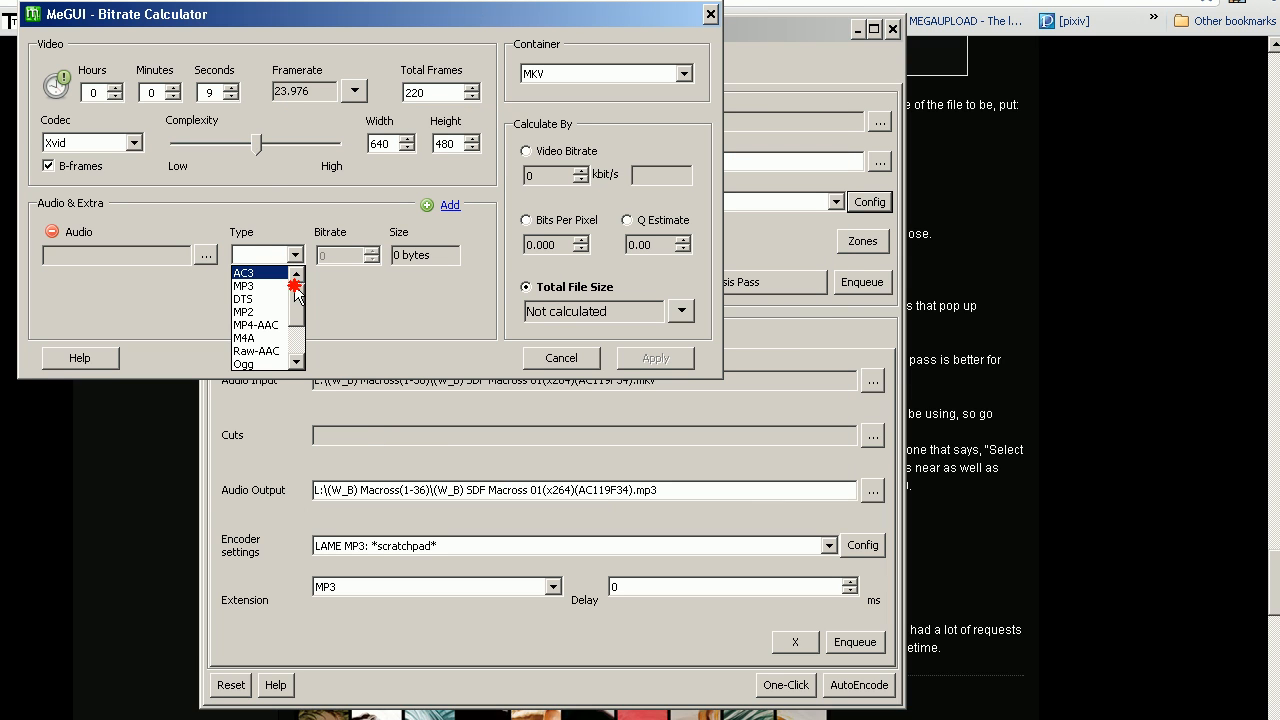
pyautogui.click(243, 285)
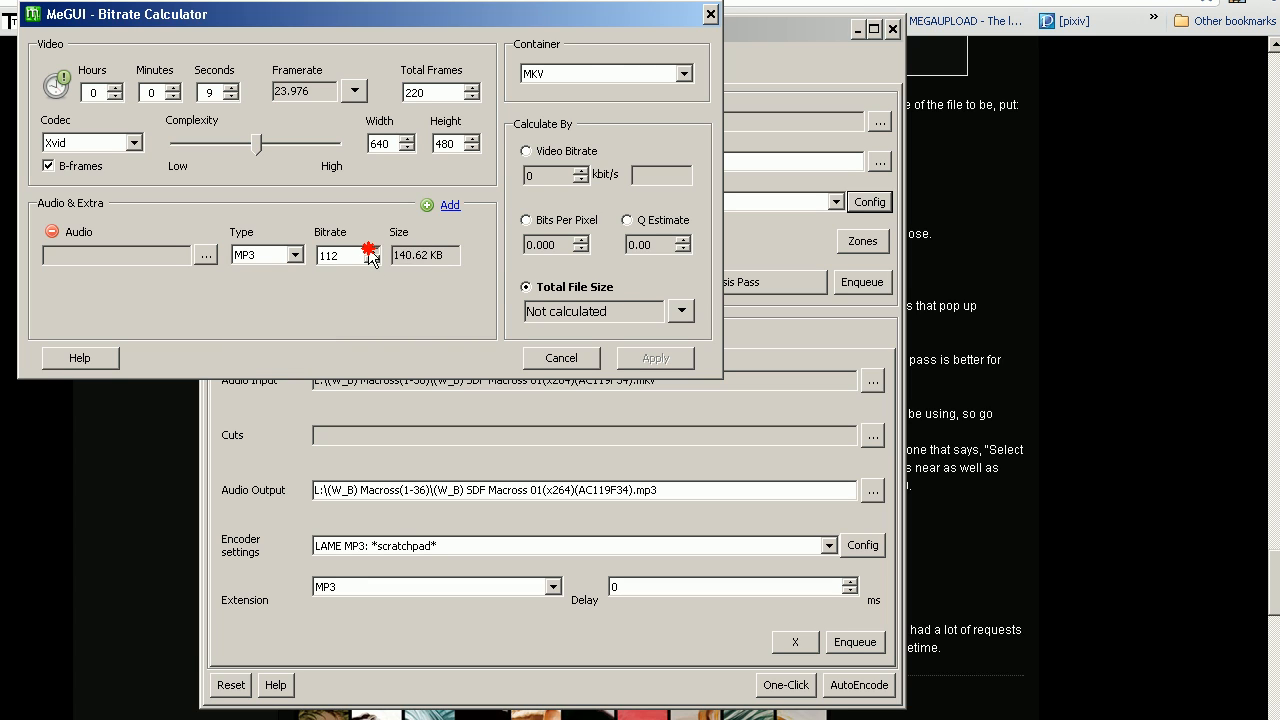
pyautogui.click(684, 73)
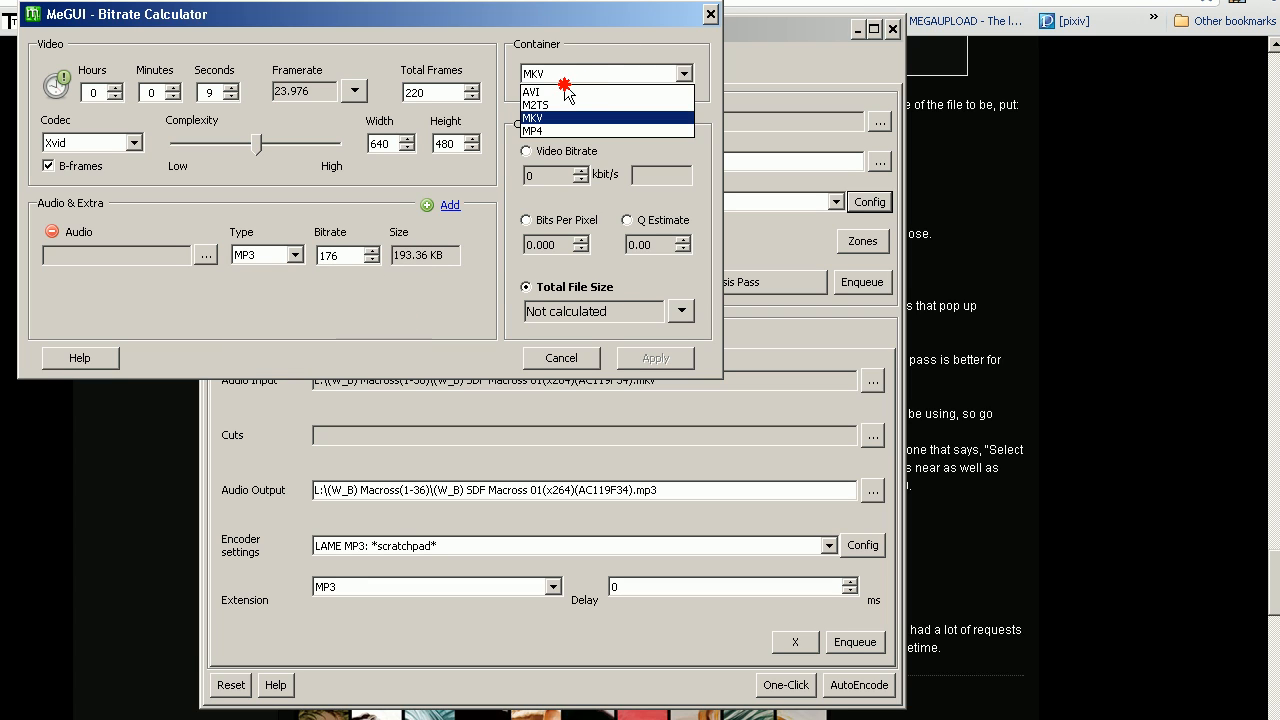
pyautogui.click(531, 91)
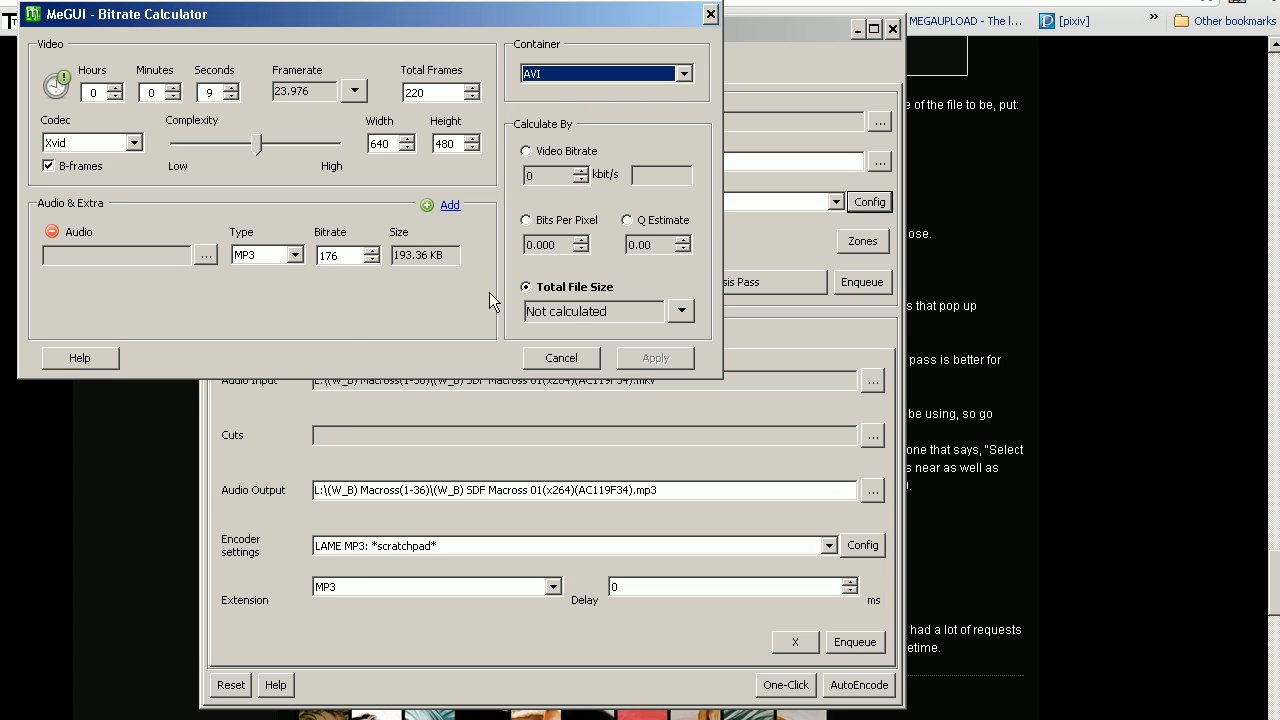
pyautogui.moveTo(558, 342)
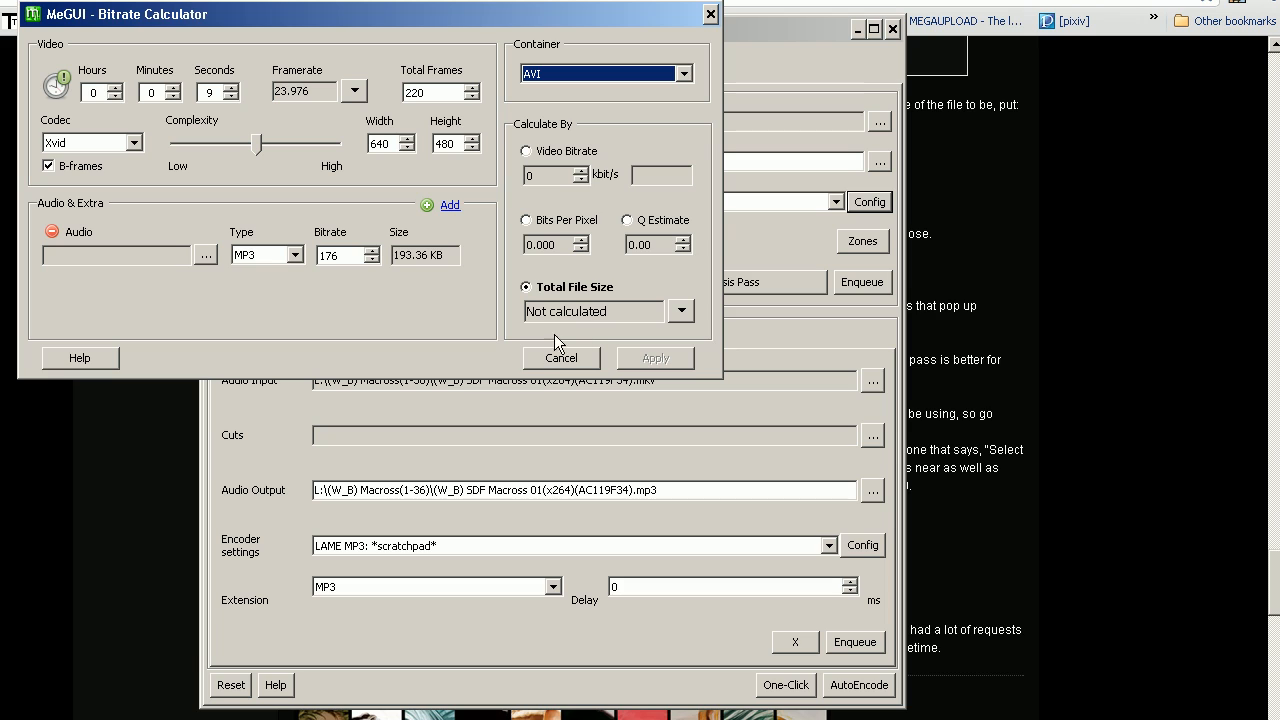
pyautogui.moveTo(380, 284)
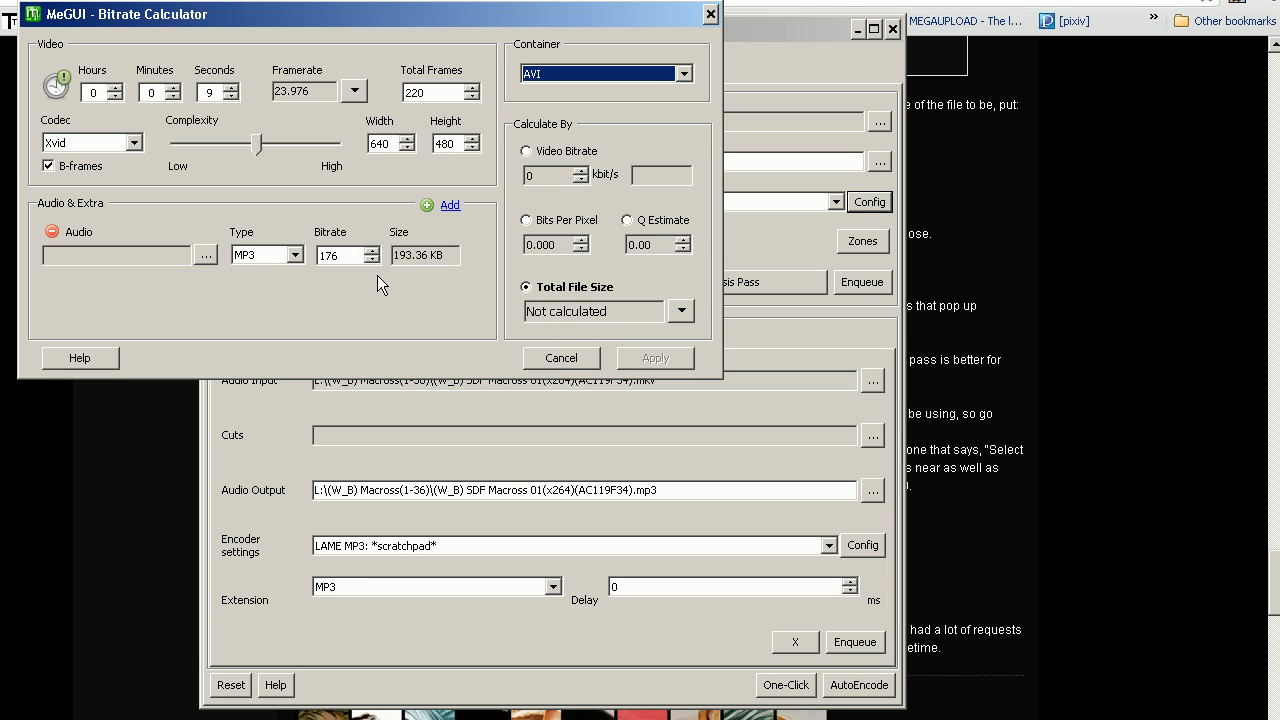
pyautogui.moveTo(622, 320)
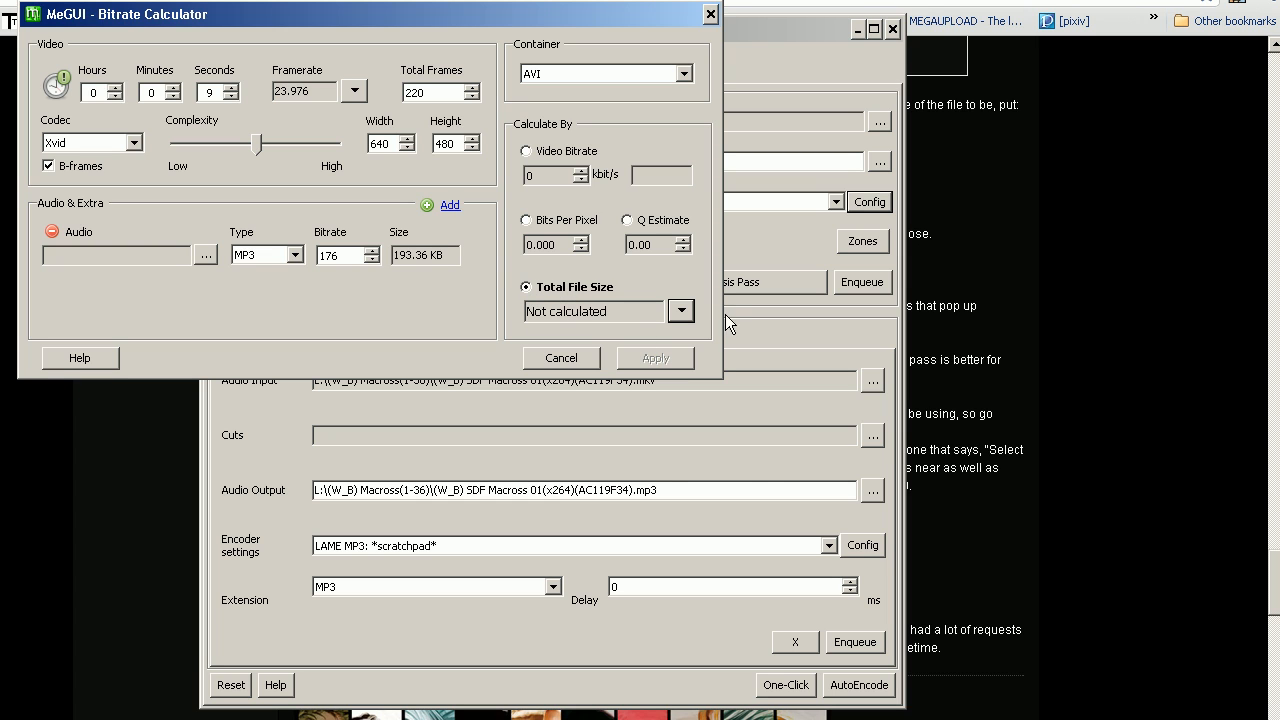
pyautogui.click(681, 311)
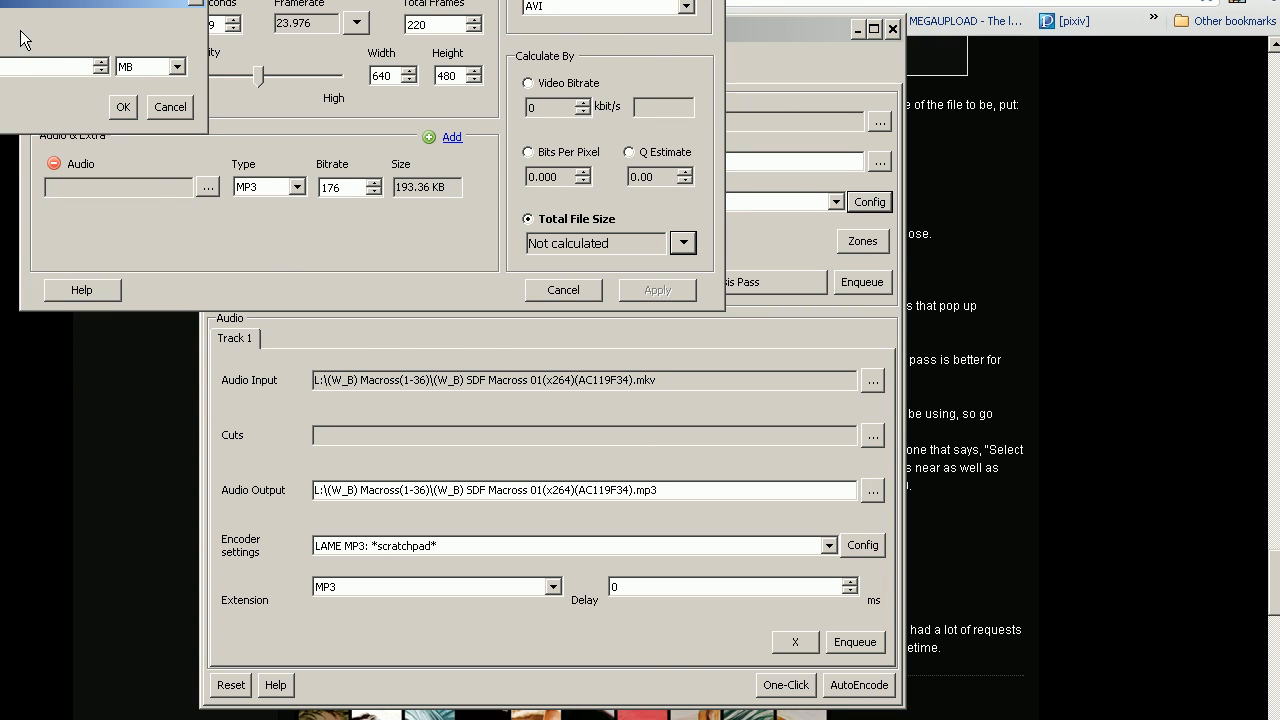
# Enter a 500 MB total file size target and close the Bitrate Calculator.
pyautogui.click(683, 243)
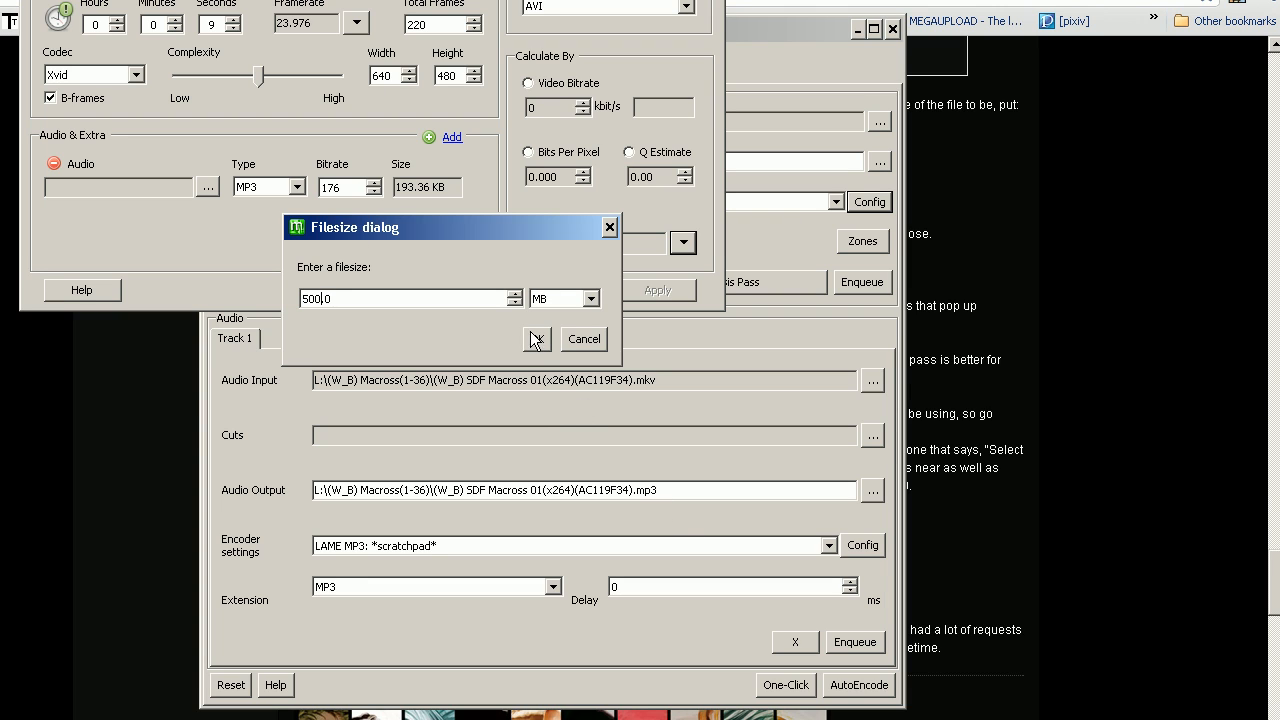
pyautogui.click(536, 338)
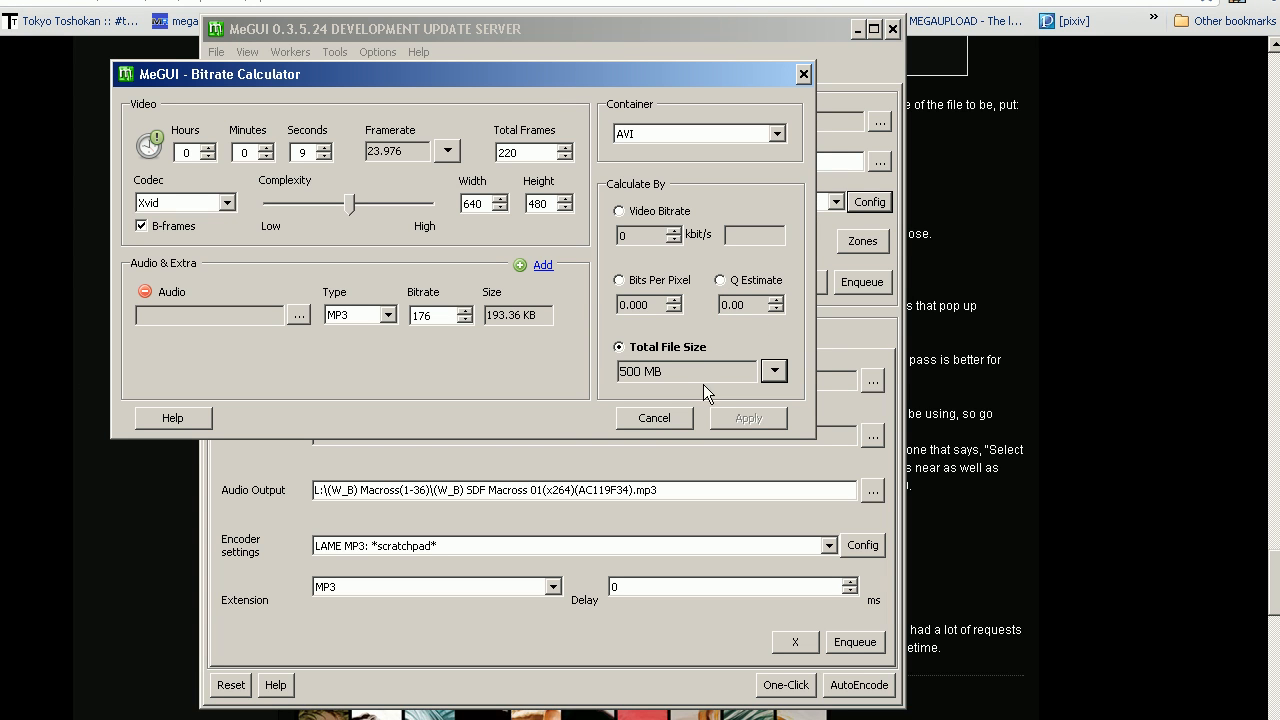
pyautogui.moveTo(645, 468)
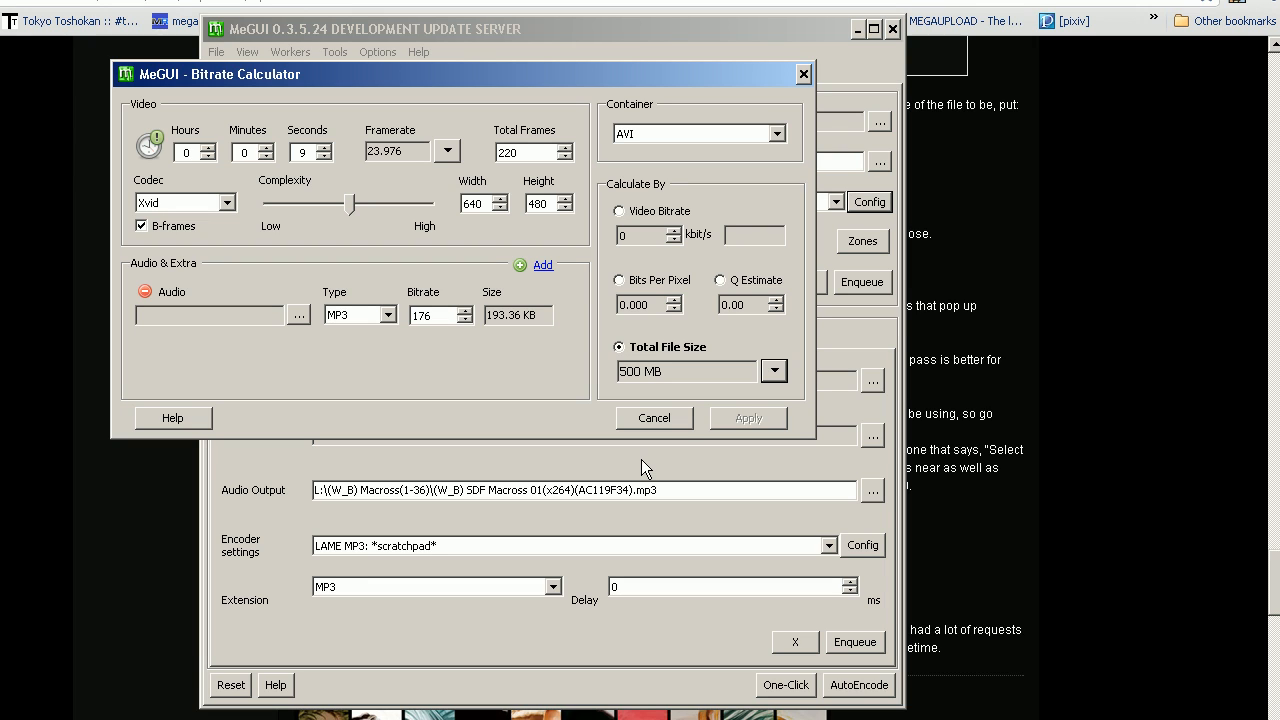
pyautogui.moveTo(713, 452)
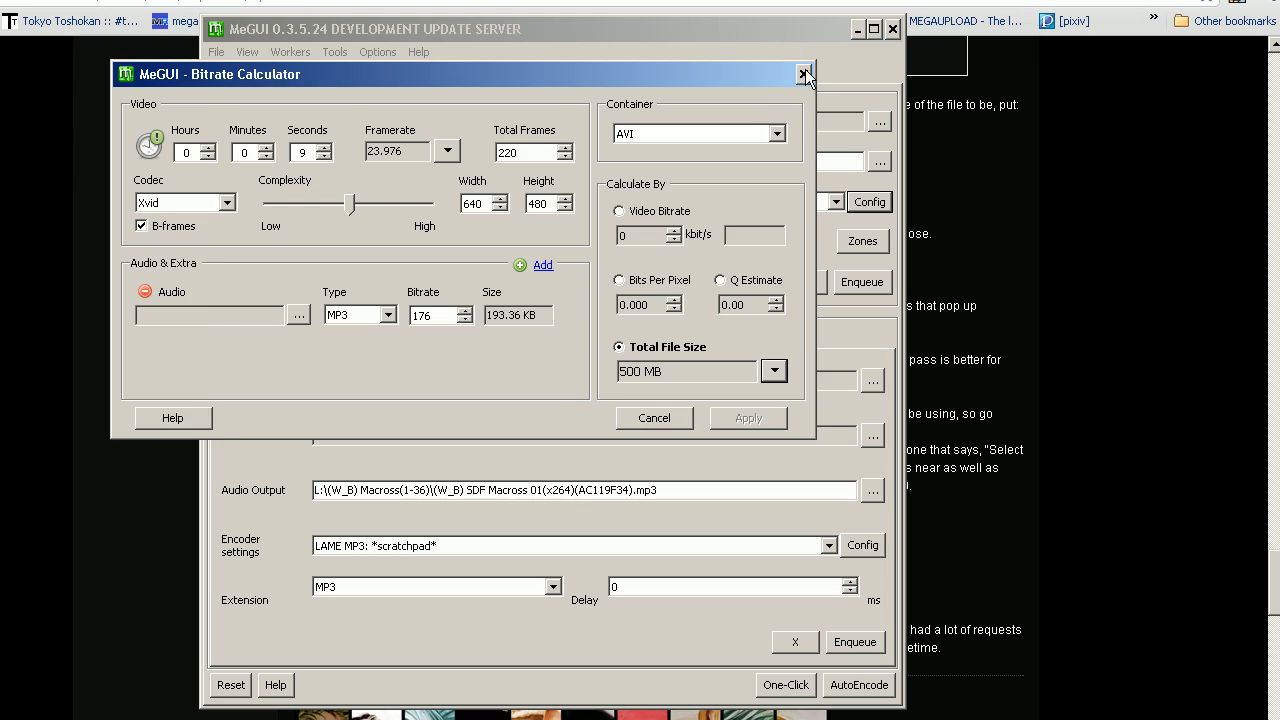
pyautogui.click(805, 74)
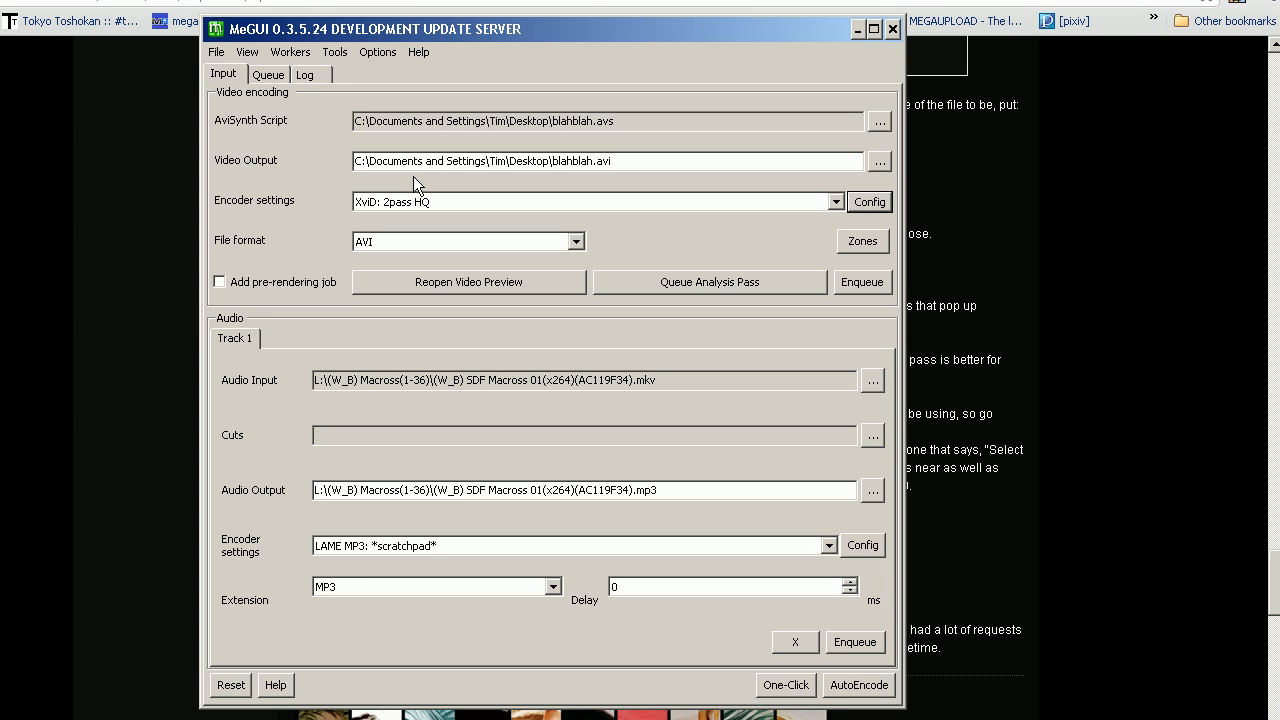
pyautogui.moveTo(383, 158)
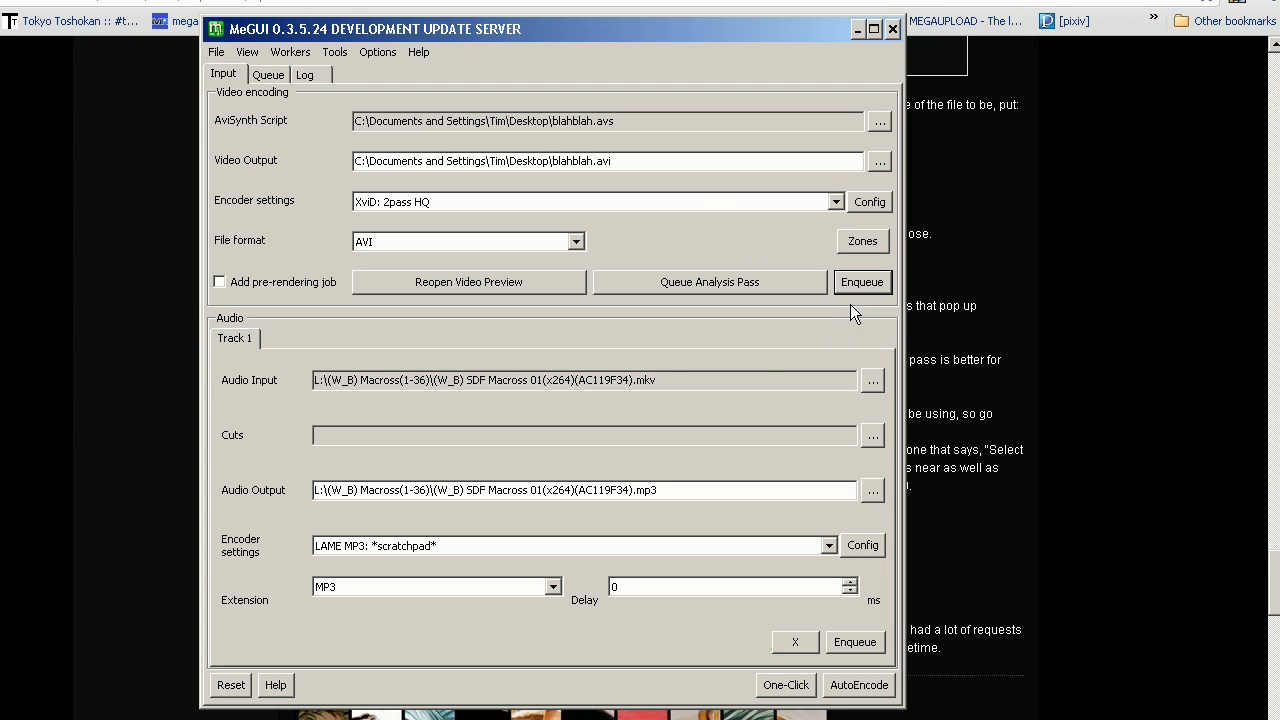
# Enqueue the XviD 2-pass video encode, overwriting the existing output file.
pyautogui.click(862, 281)
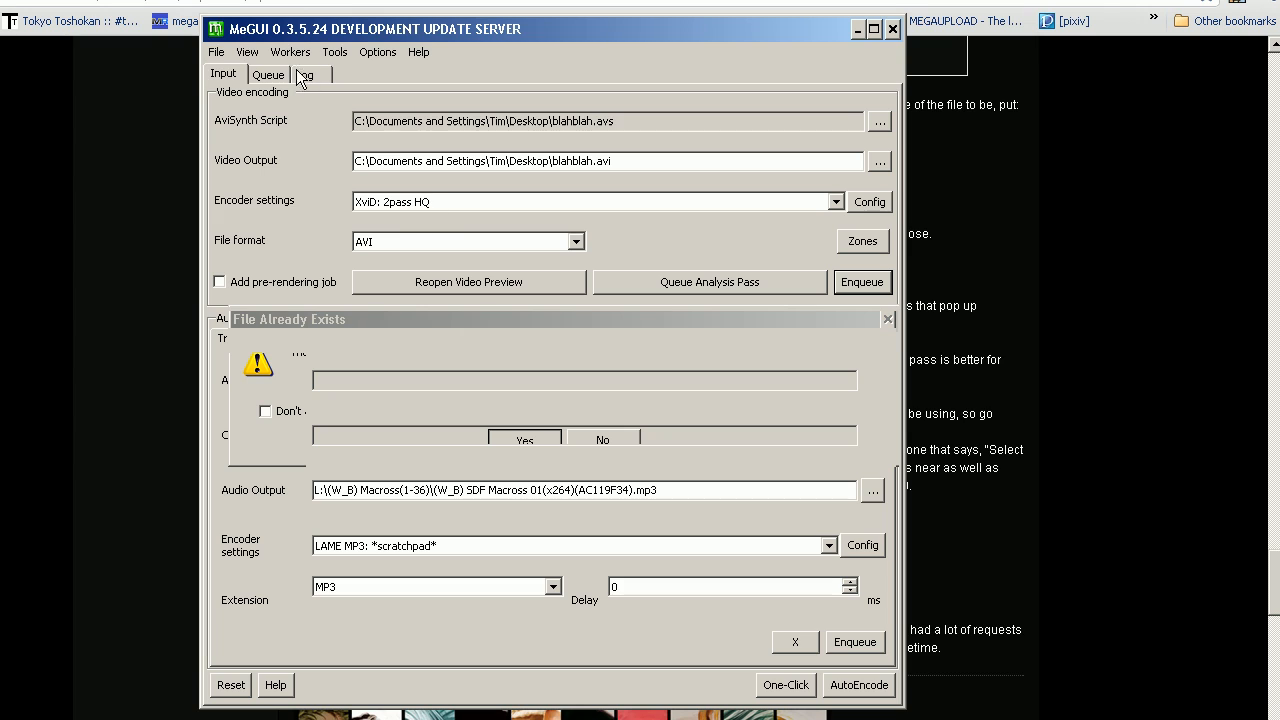
pyautogui.click(524, 440)
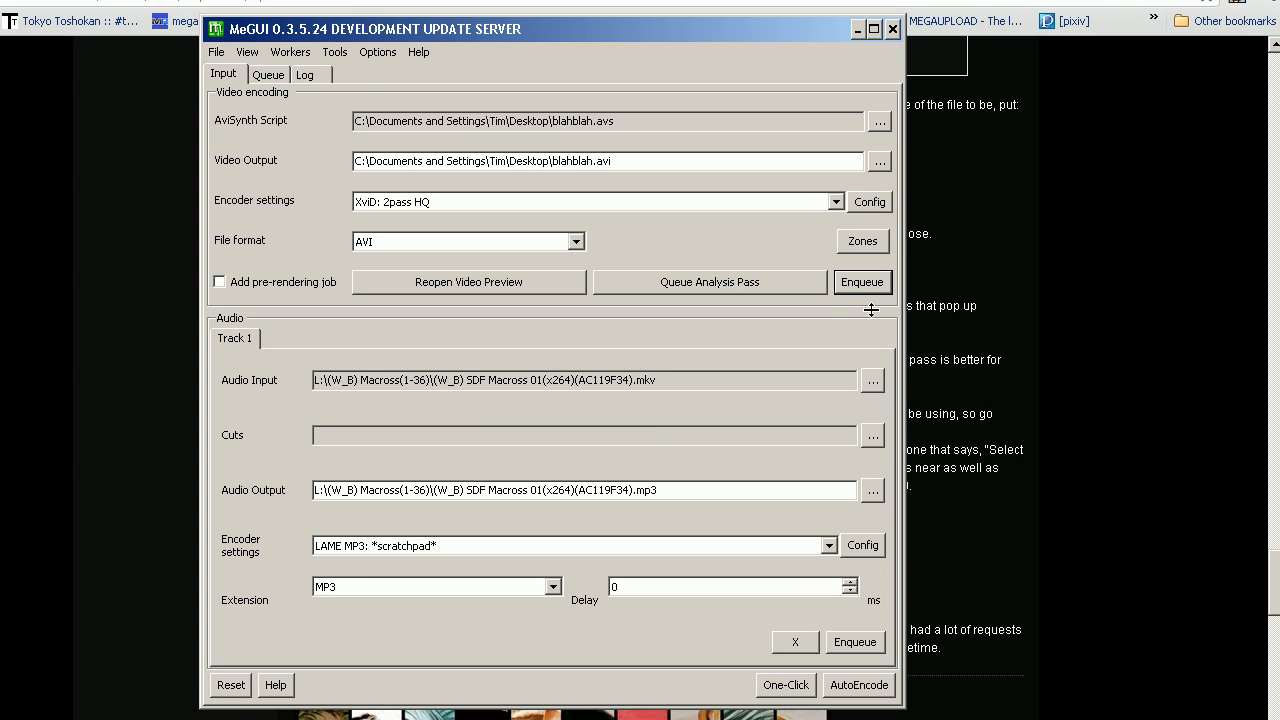
# Run queued XviD jobs job40 and job41 to completion, then return to the Input tab.
pyautogui.click(267, 74)
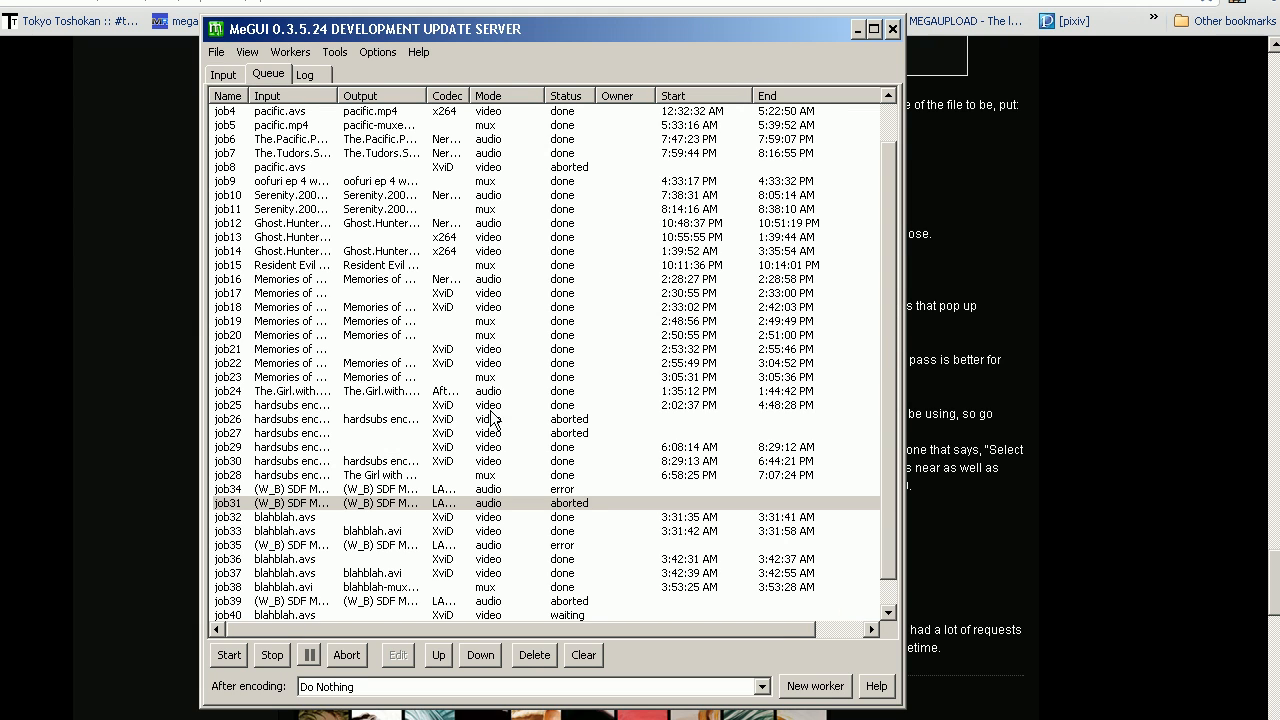
pyautogui.scroll(-3)
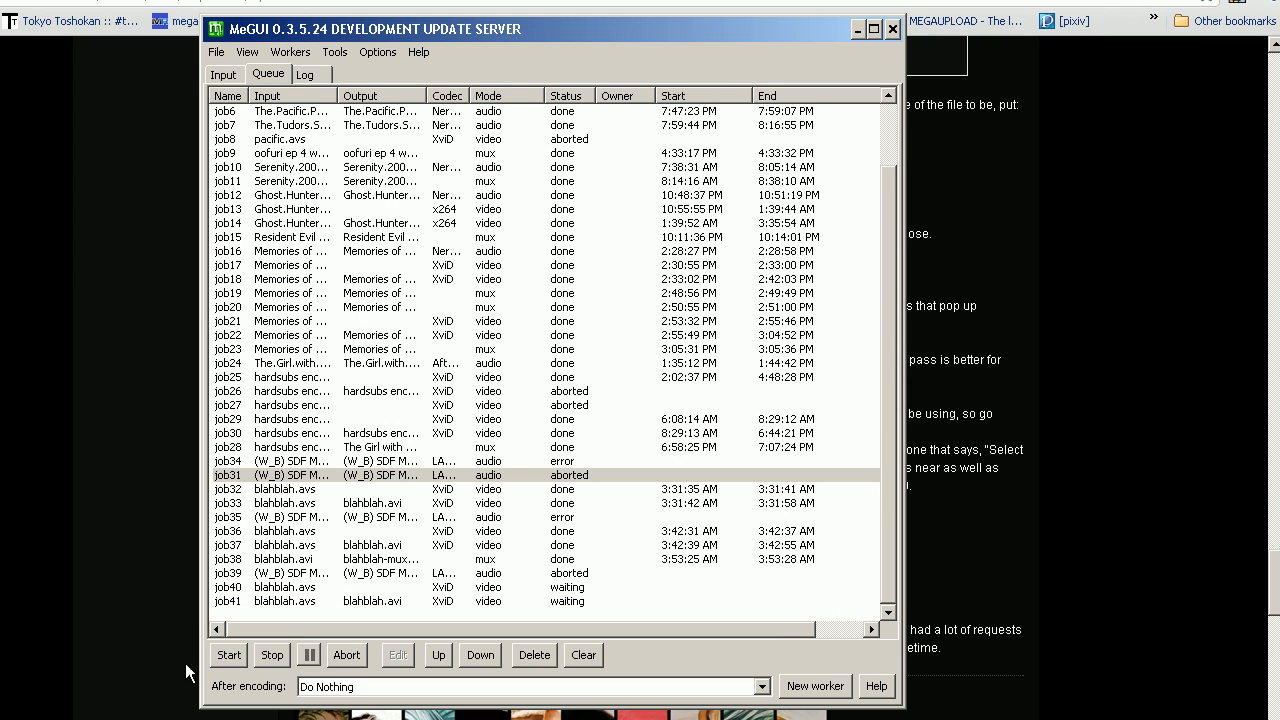
pyautogui.moveTo(348, 375)
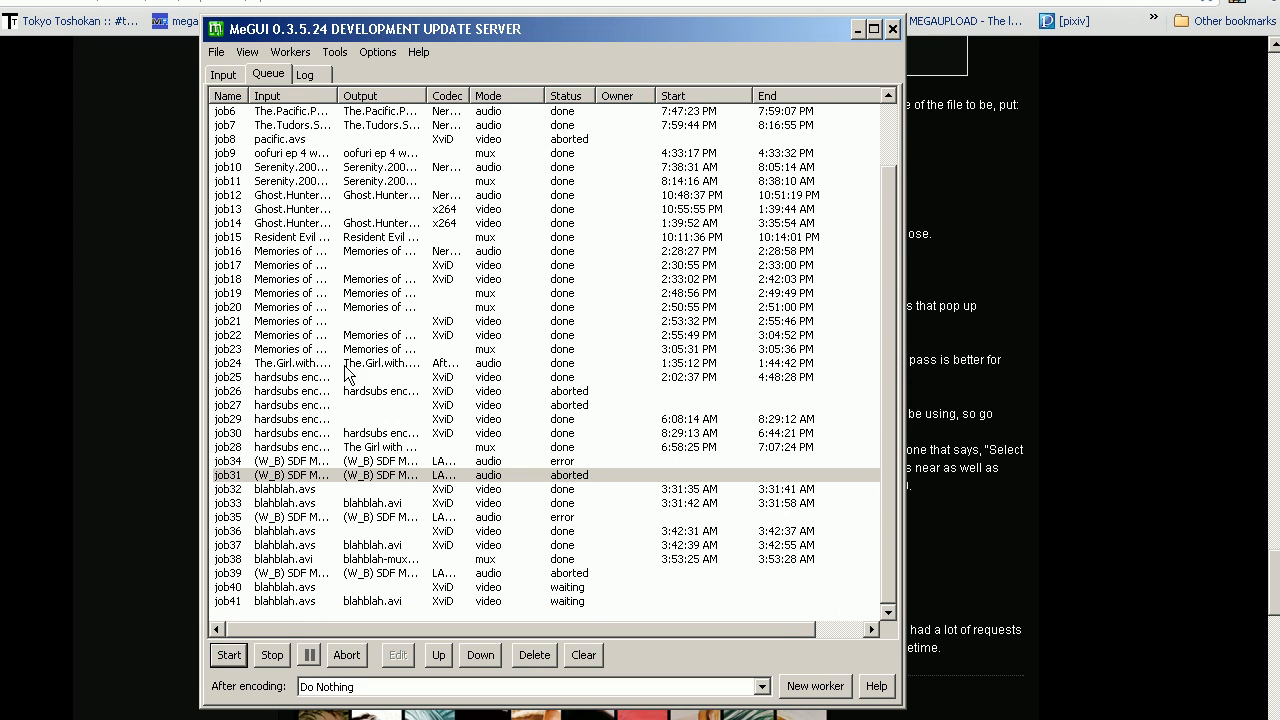
pyautogui.click(228, 655)
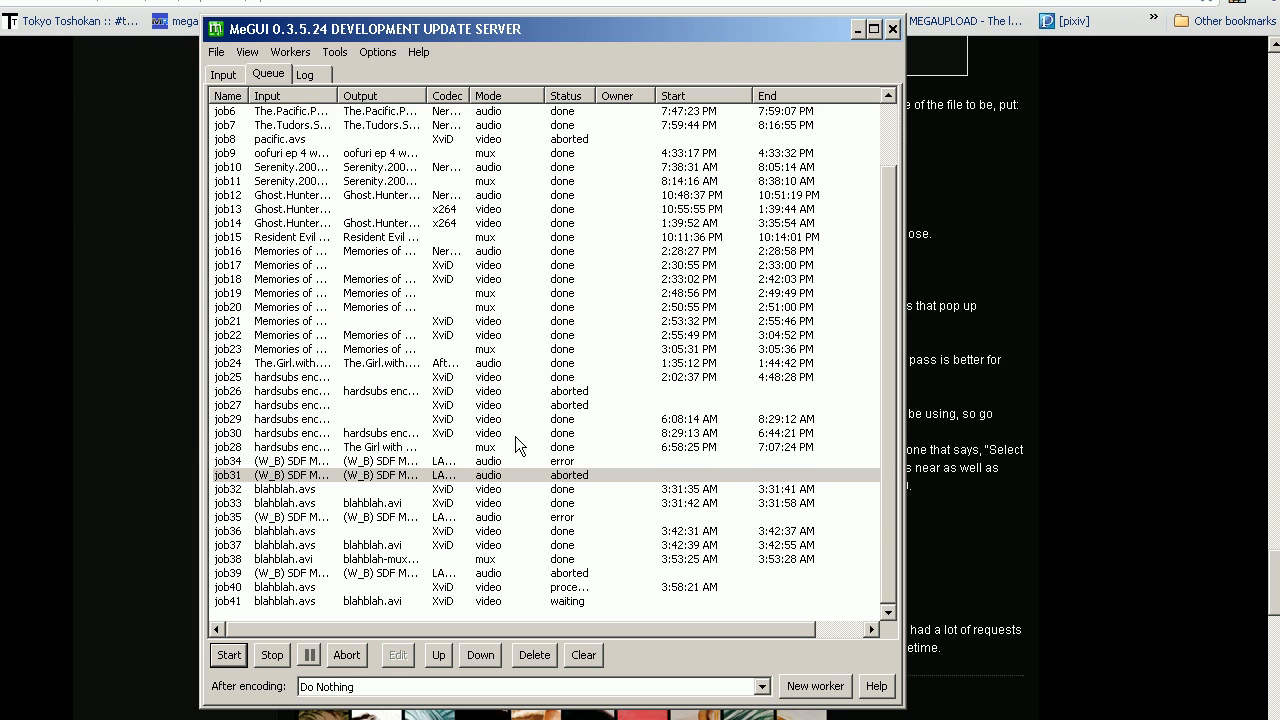
pyautogui.click(228, 655)
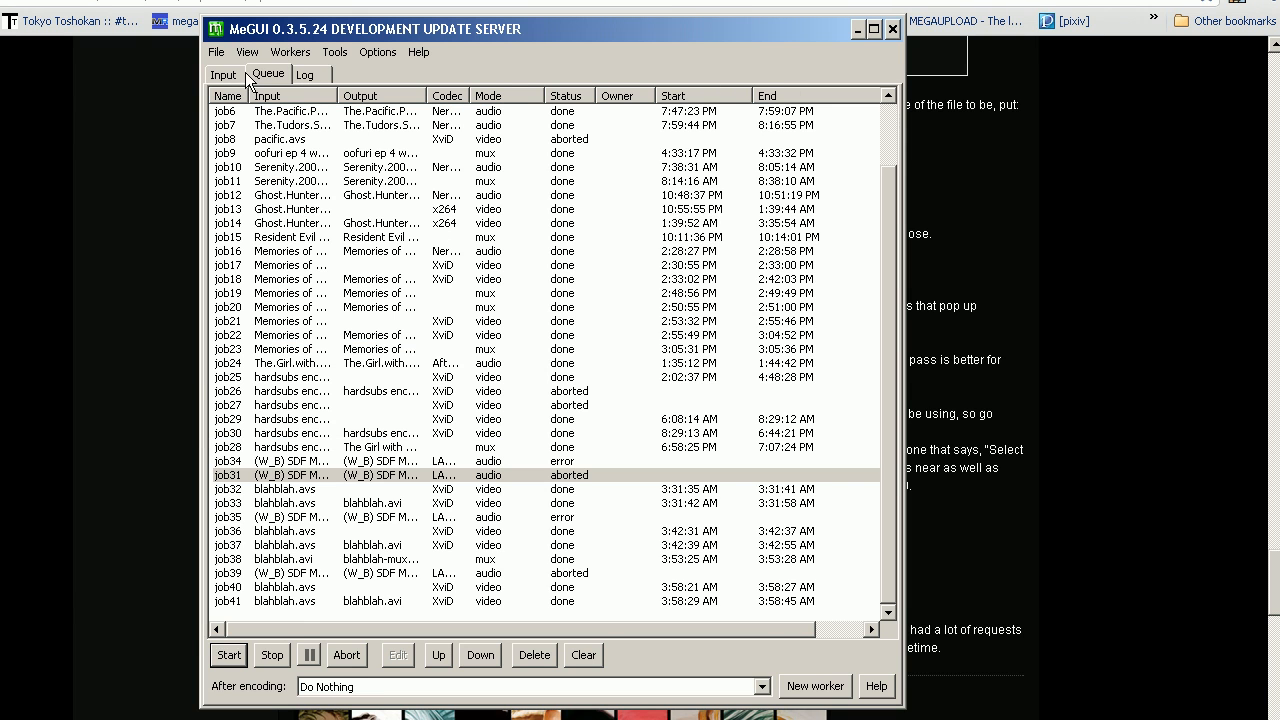
pyautogui.click(223, 74)
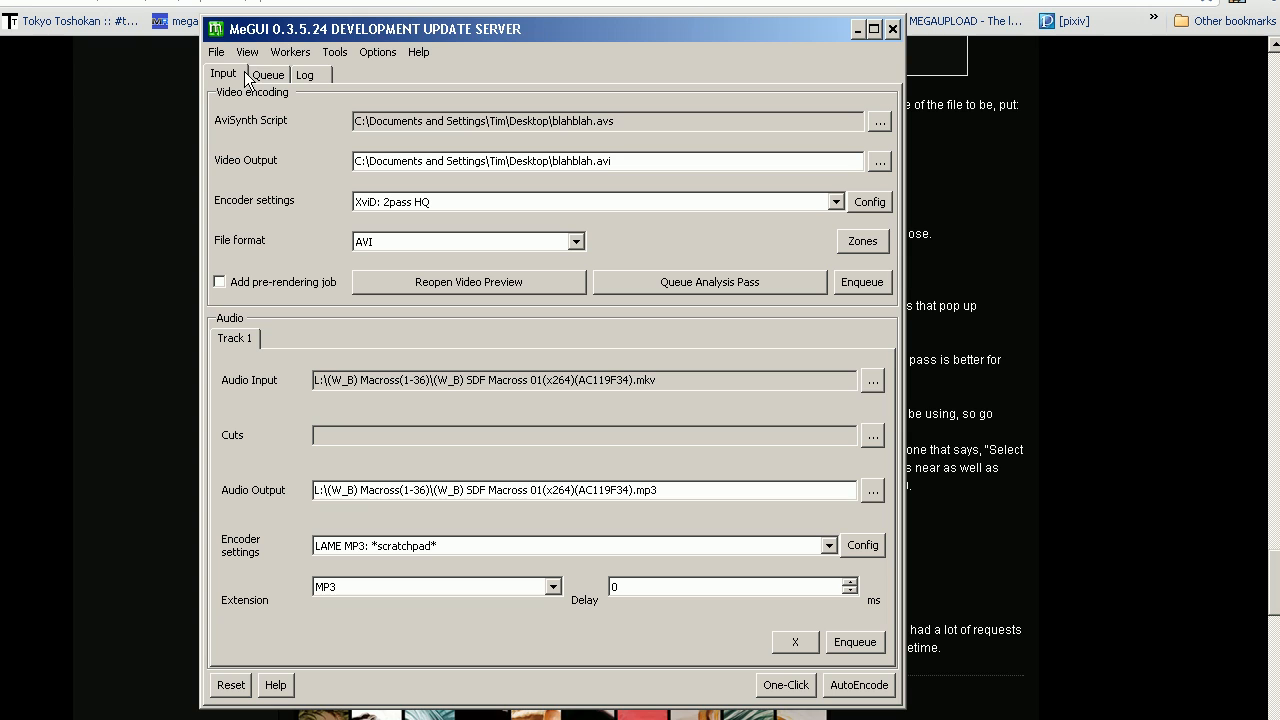
# Queue an AVI Muxer job with blahblah.avi as the video input and verify it in the queue.
pyautogui.click(335, 52)
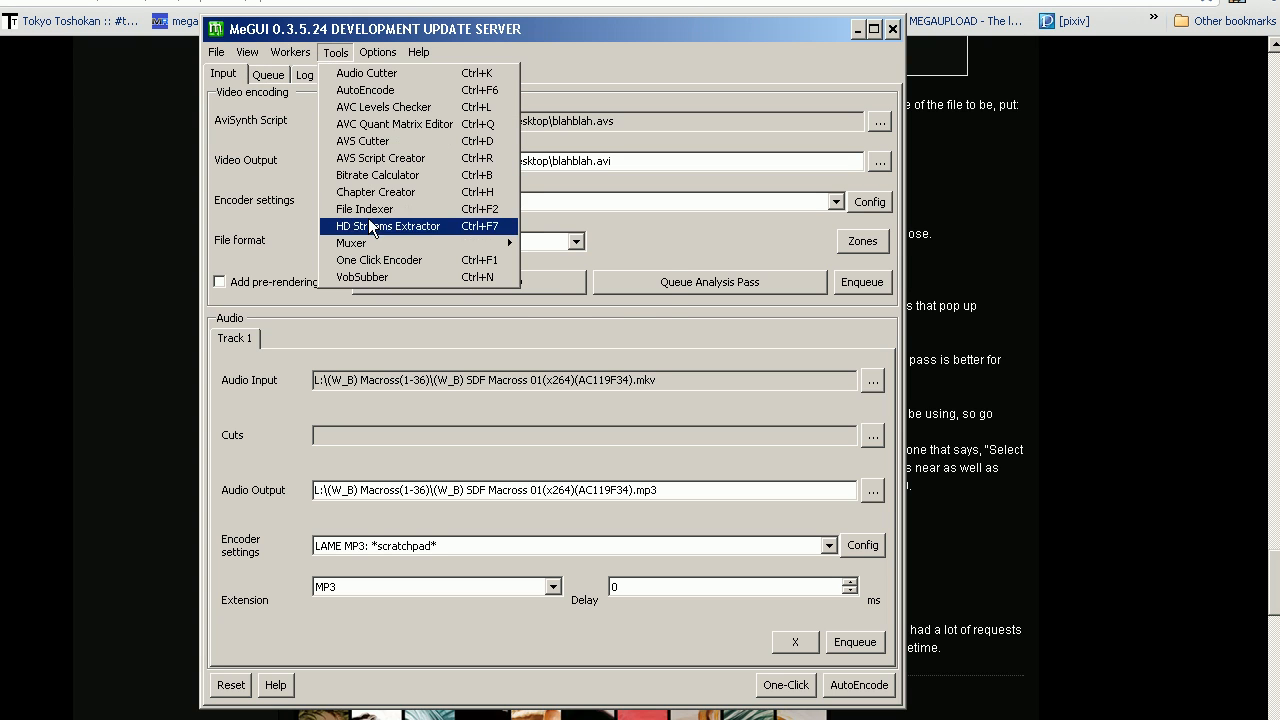
pyautogui.click(351, 242)
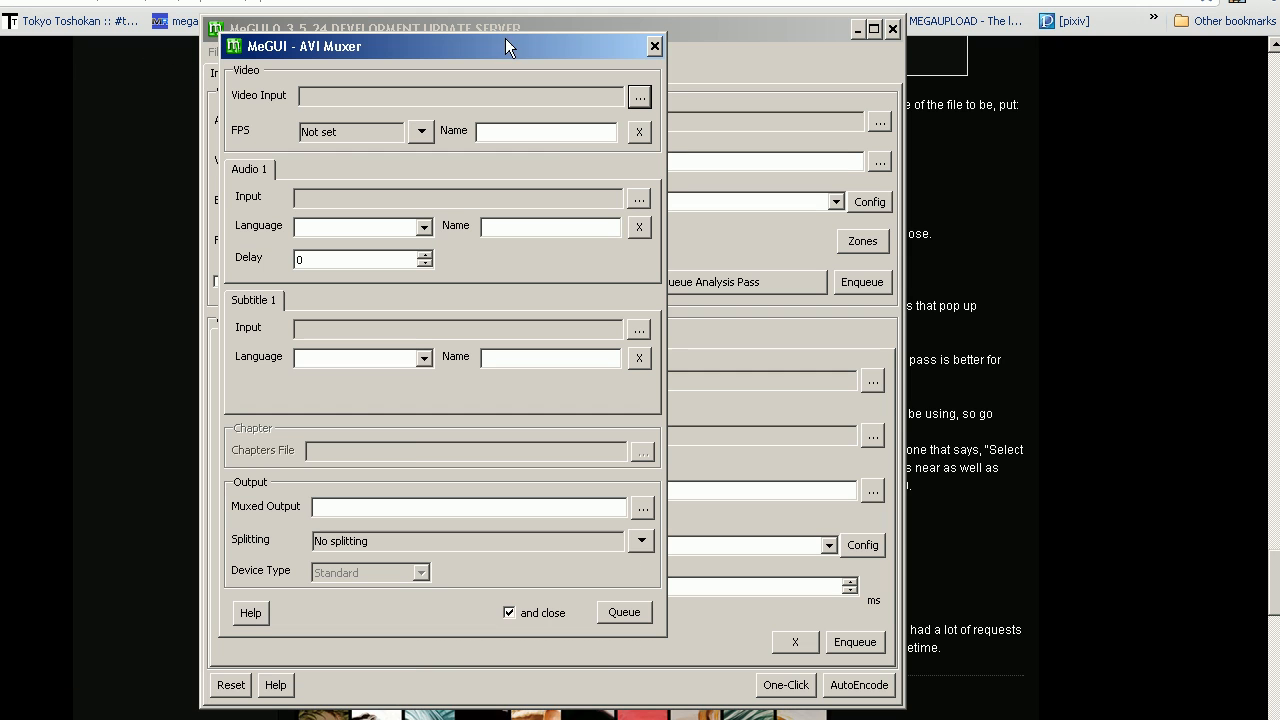
pyautogui.moveTo(573, 96)
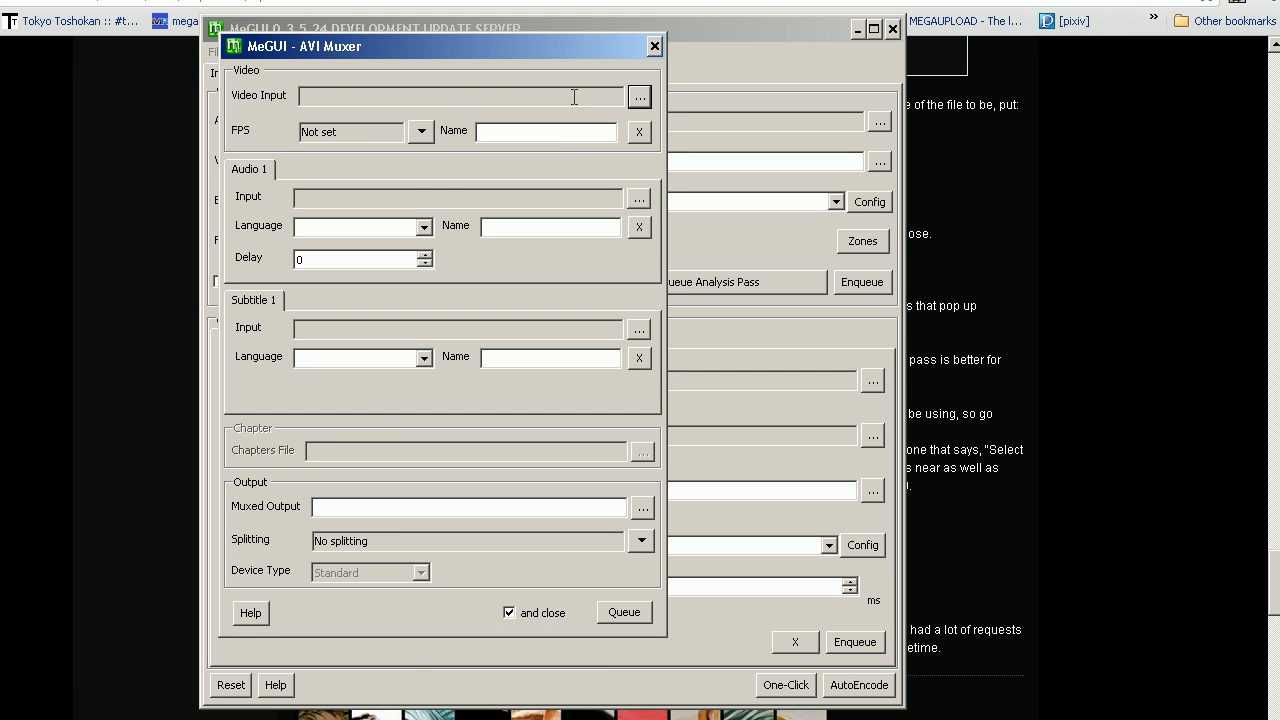
pyautogui.click(639, 96)
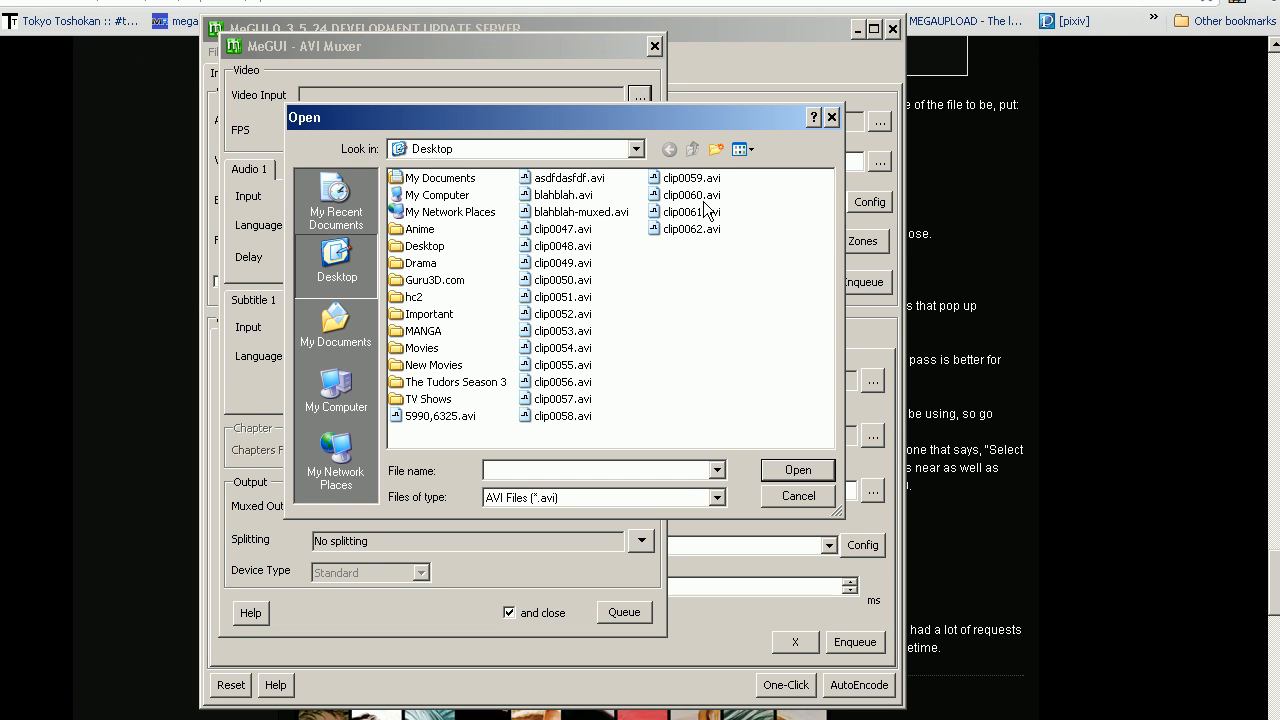
pyautogui.click(562, 194)
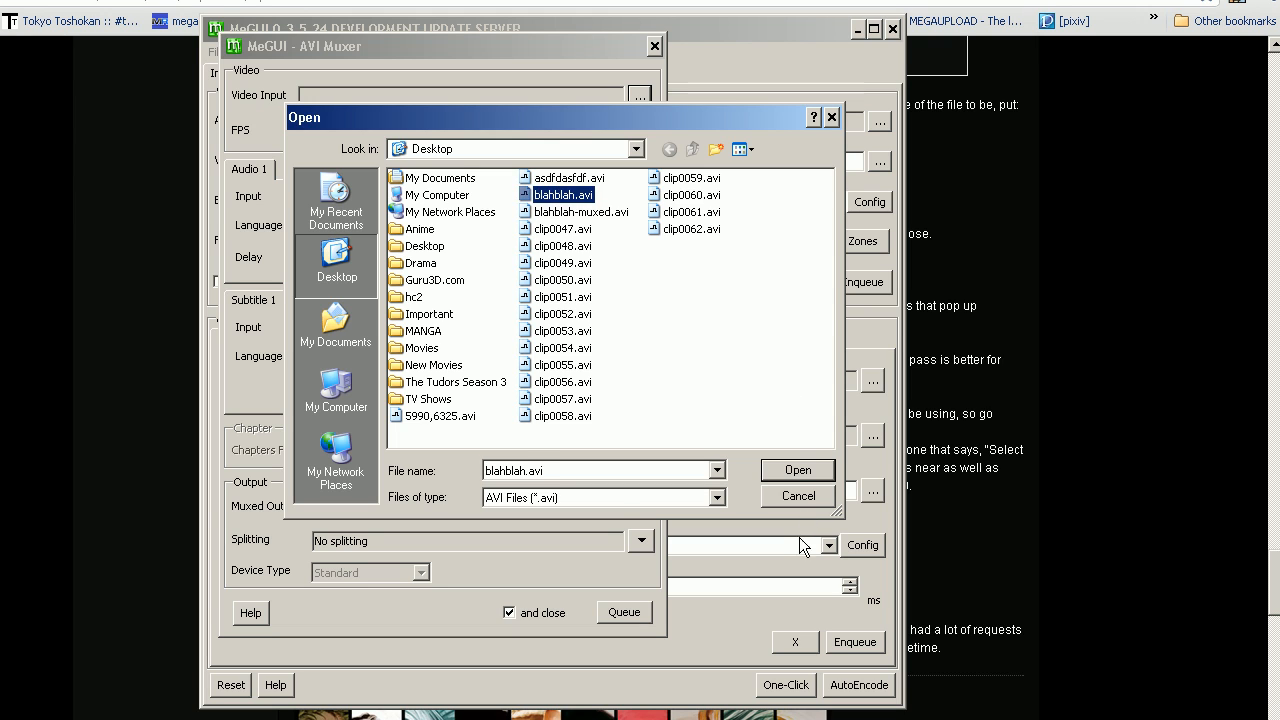
pyautogui.click(797, 470)
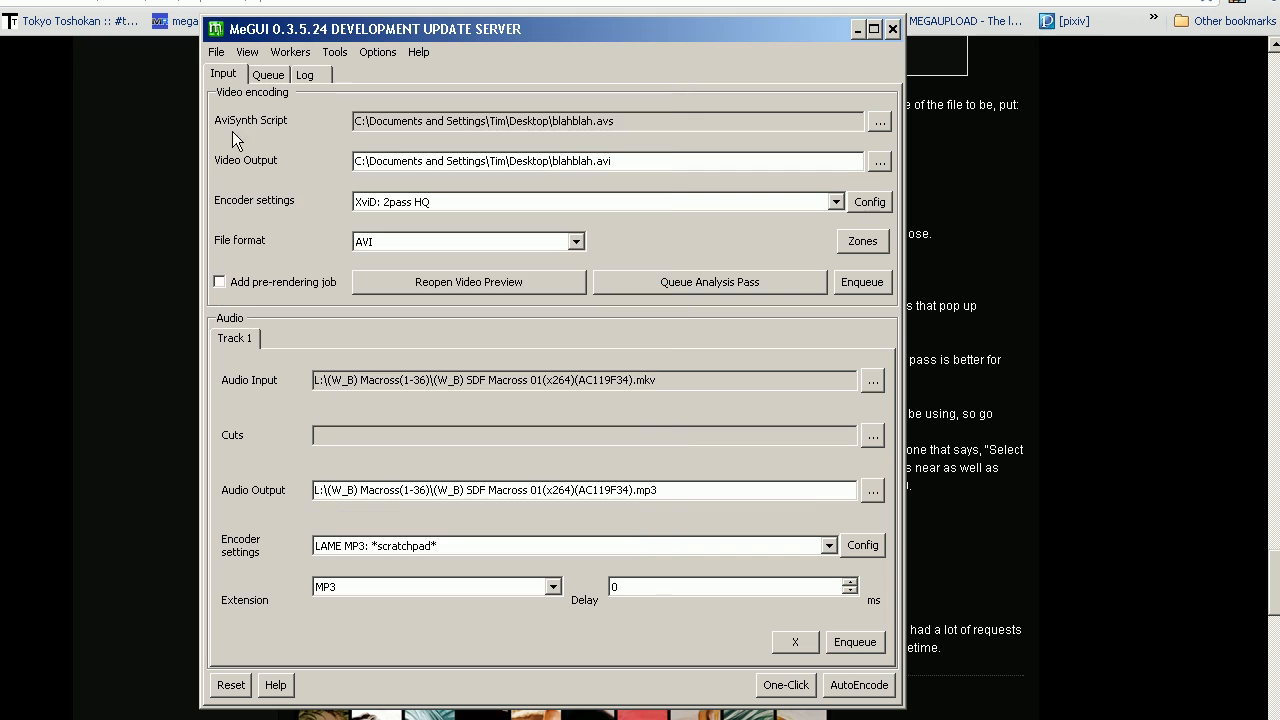
pyautogui.click(268, 74)
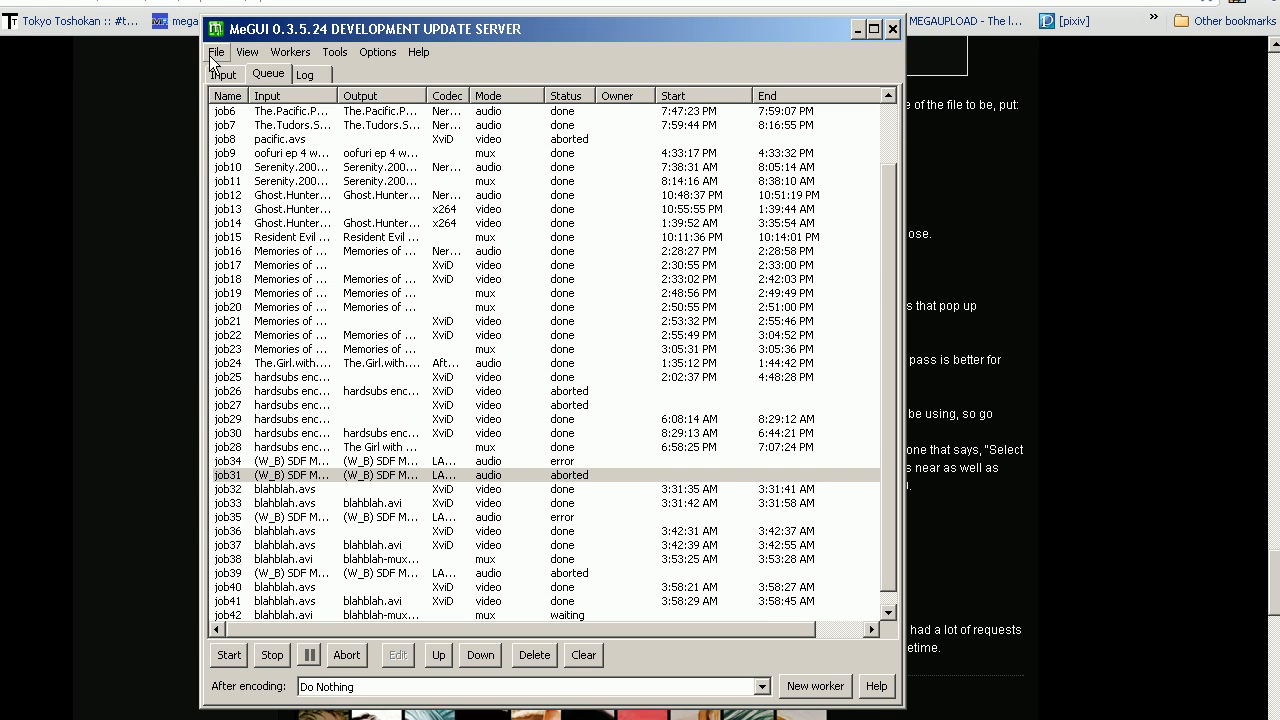
pyautogui.click(224, 74)
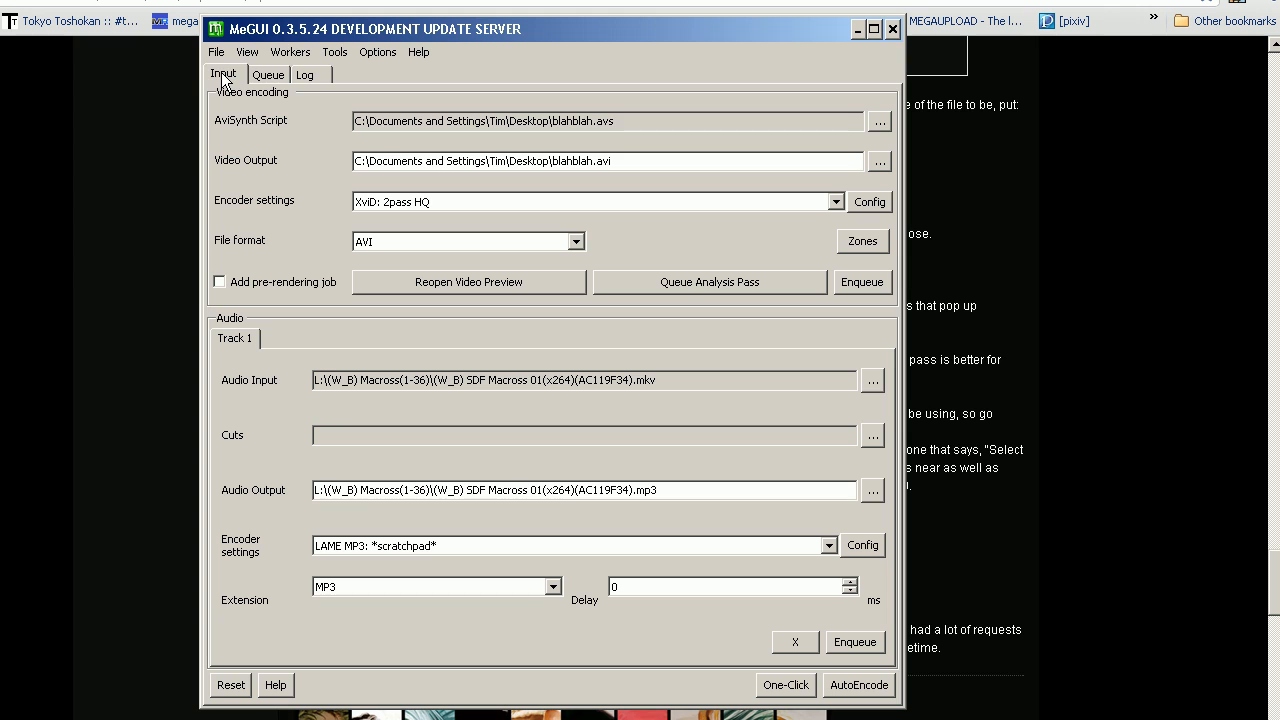
# Select the 'x264: Tmobile G1 - High Quality' video preset and 'Aften AC-3' audio preset, then browse the Muxer tools.
pyautogui.click(836, 201)
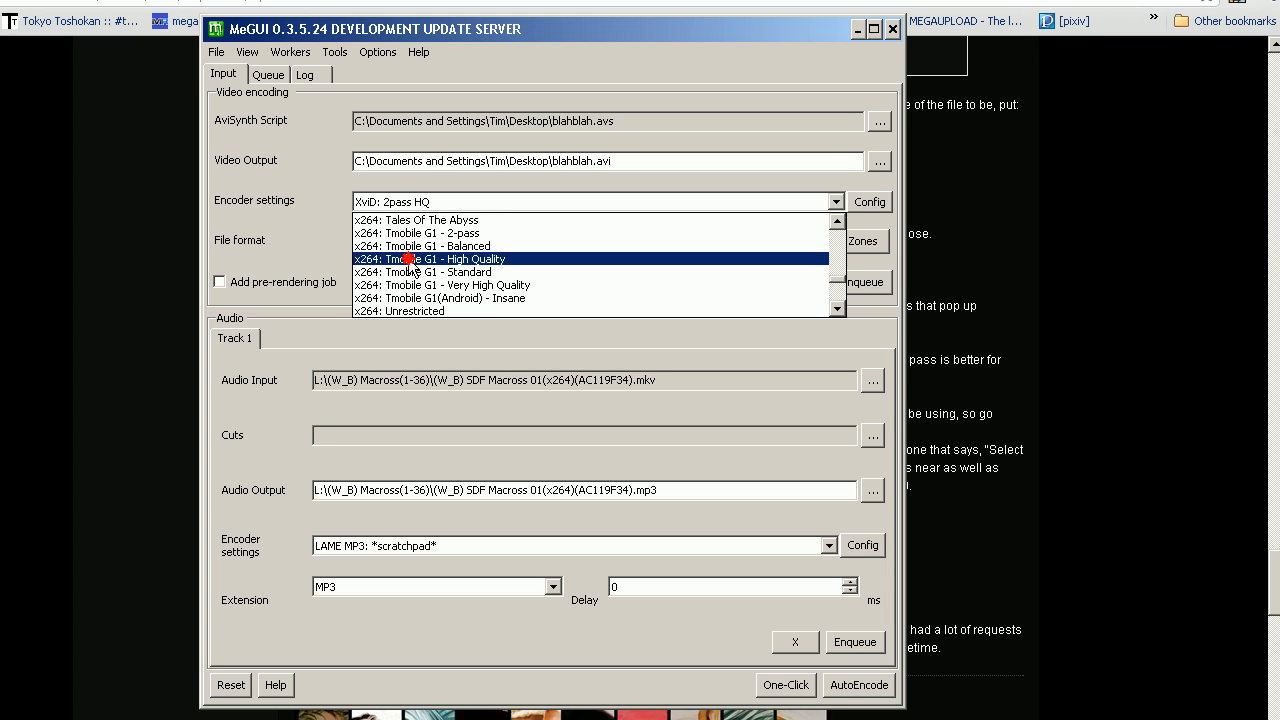
pyautogui.click(432, 259)
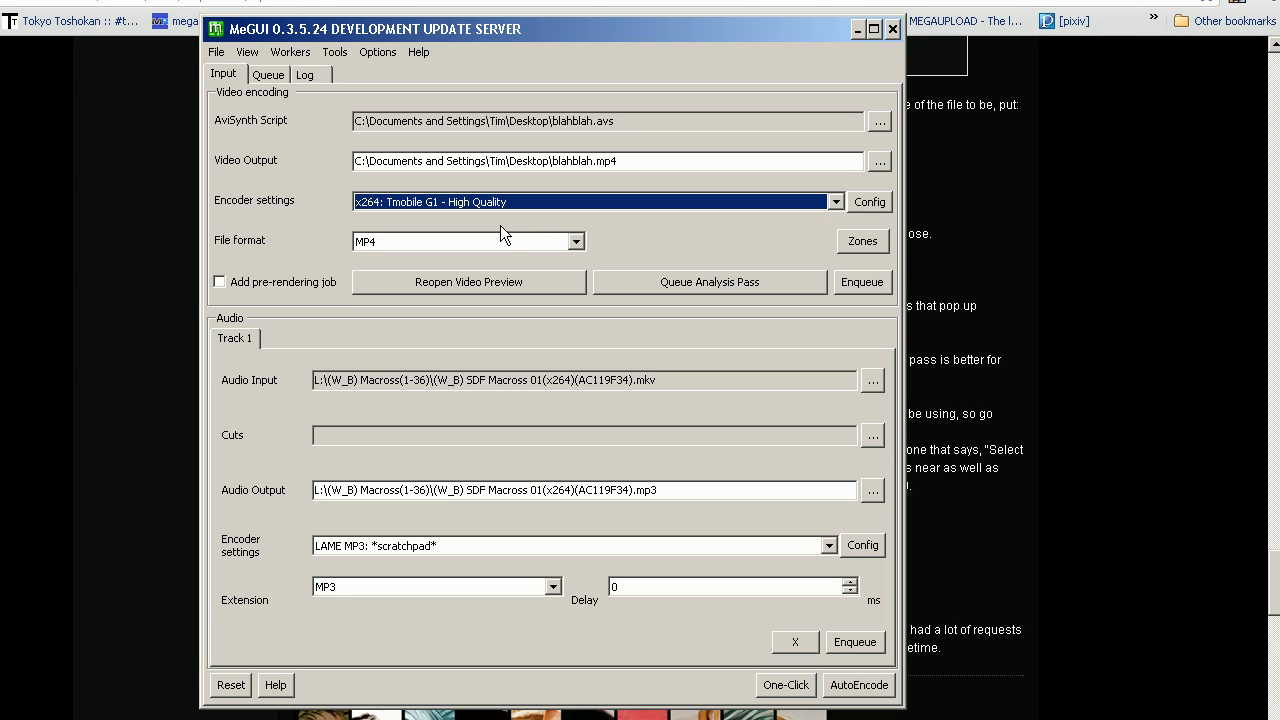
pyautogui.moveTo(490, 233)
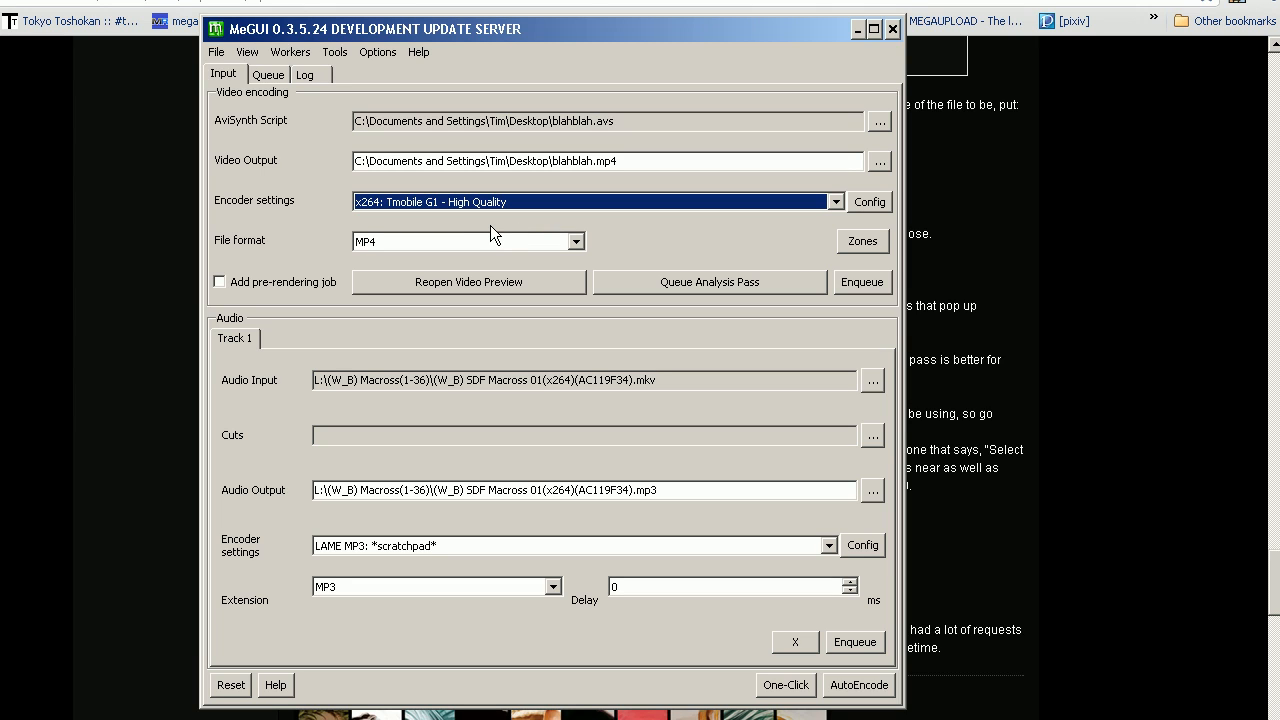
pyautogui.moveTo(379, 258)
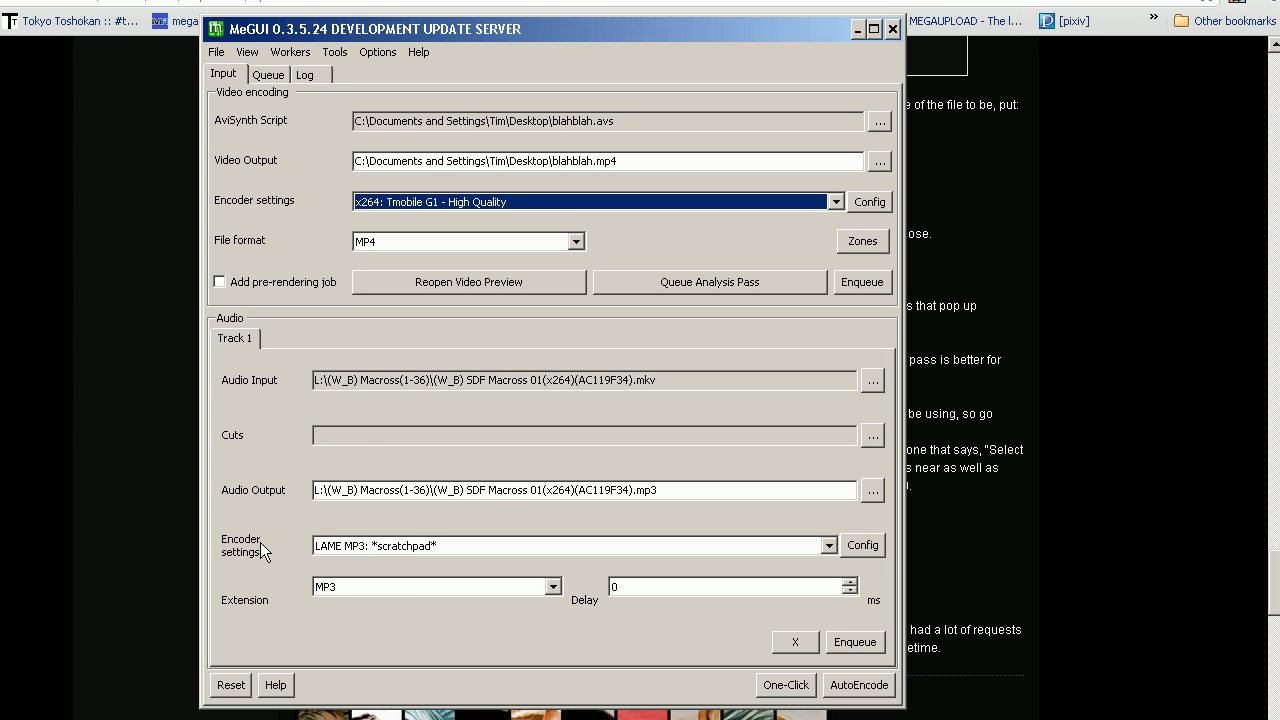
pyautogui.click(827, 545)
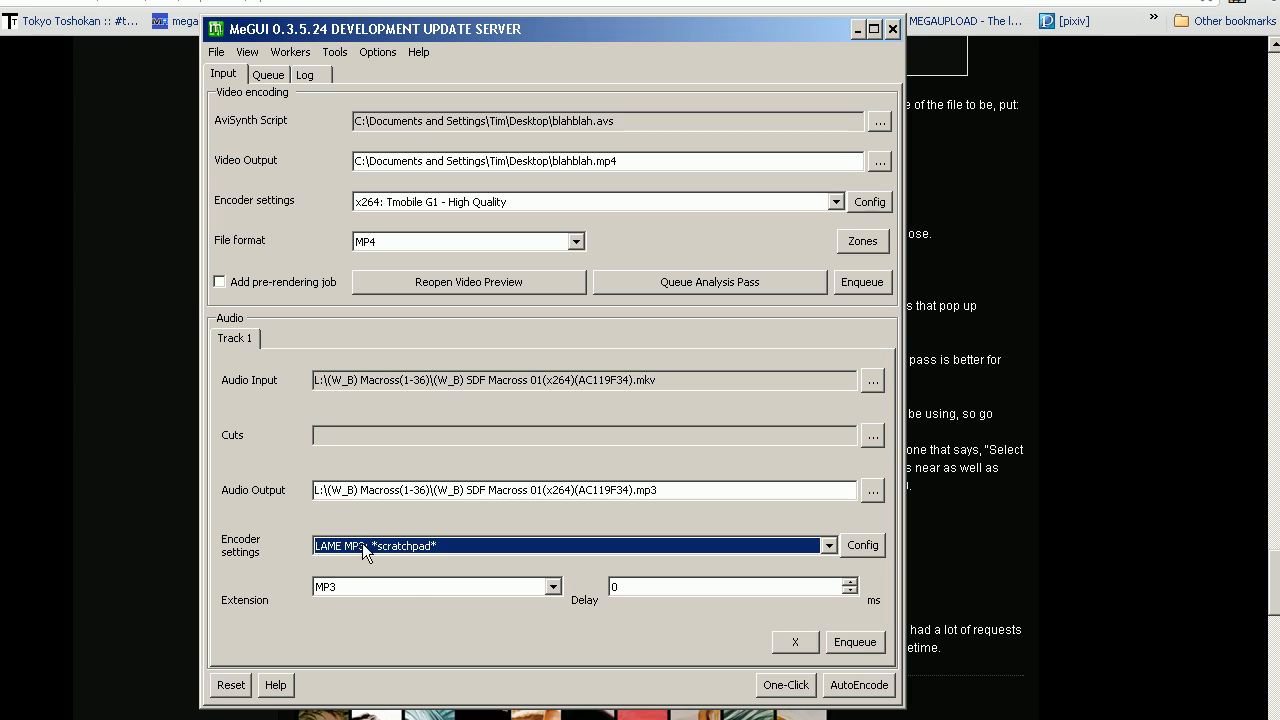
pyautogui.click(575, 545)
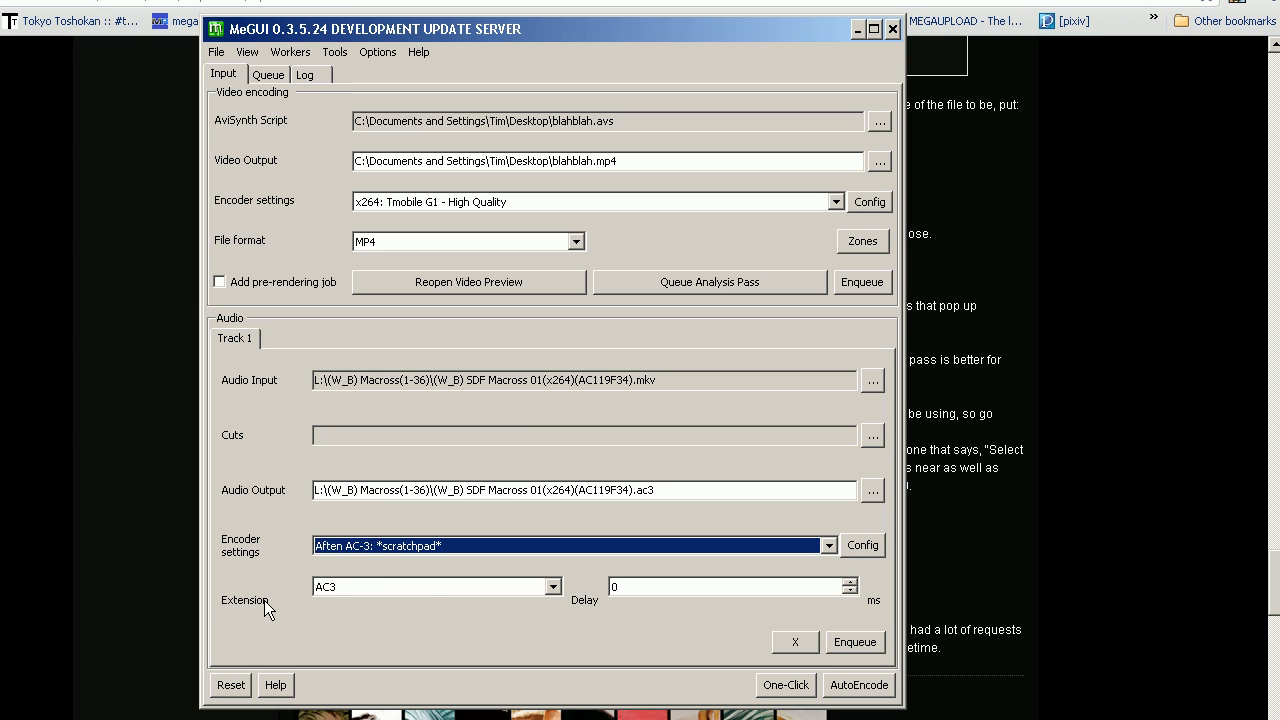
pyautogui.moveTo(426, 603)
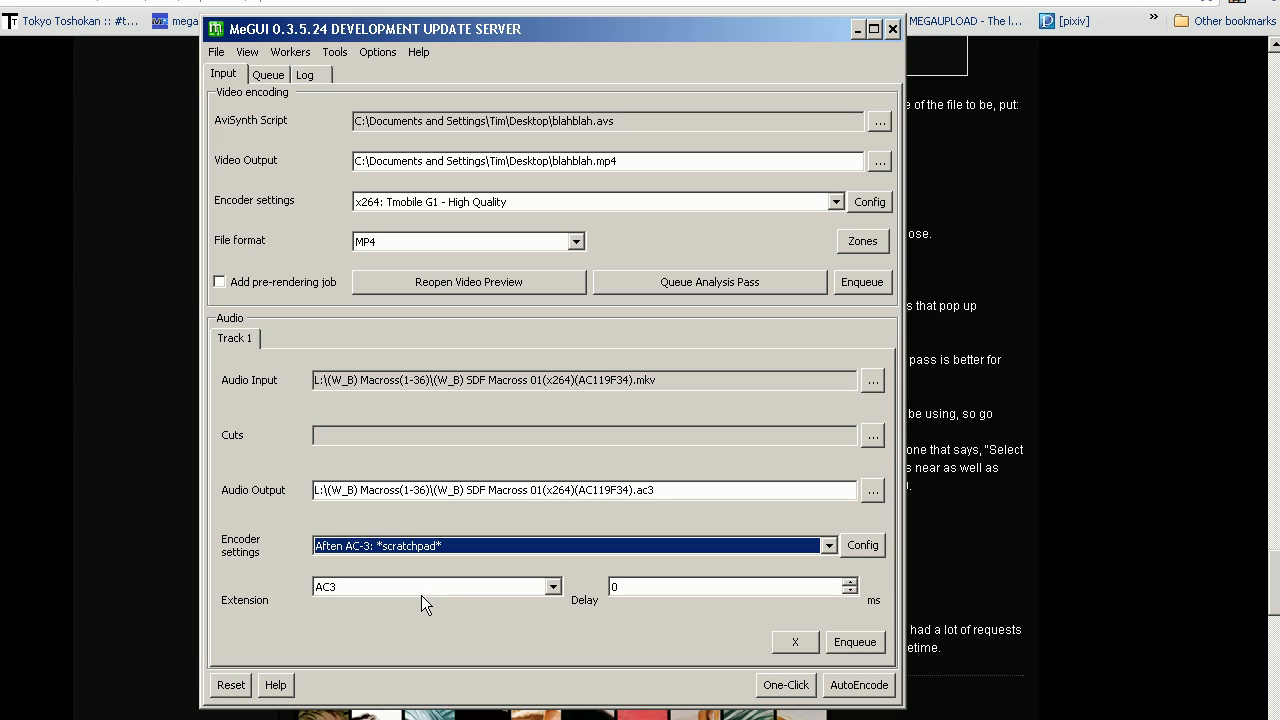
pyautogui.moveTo(678, 146)
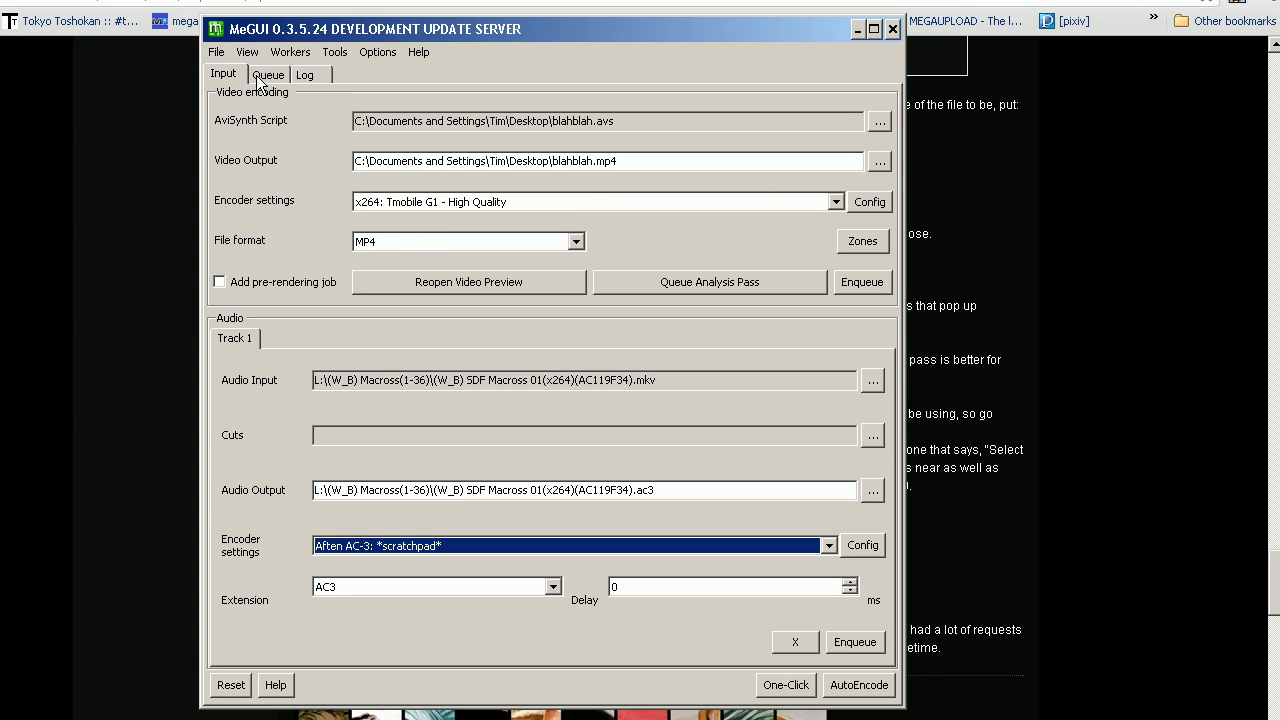
pyautogui.moveTo(328, 93)
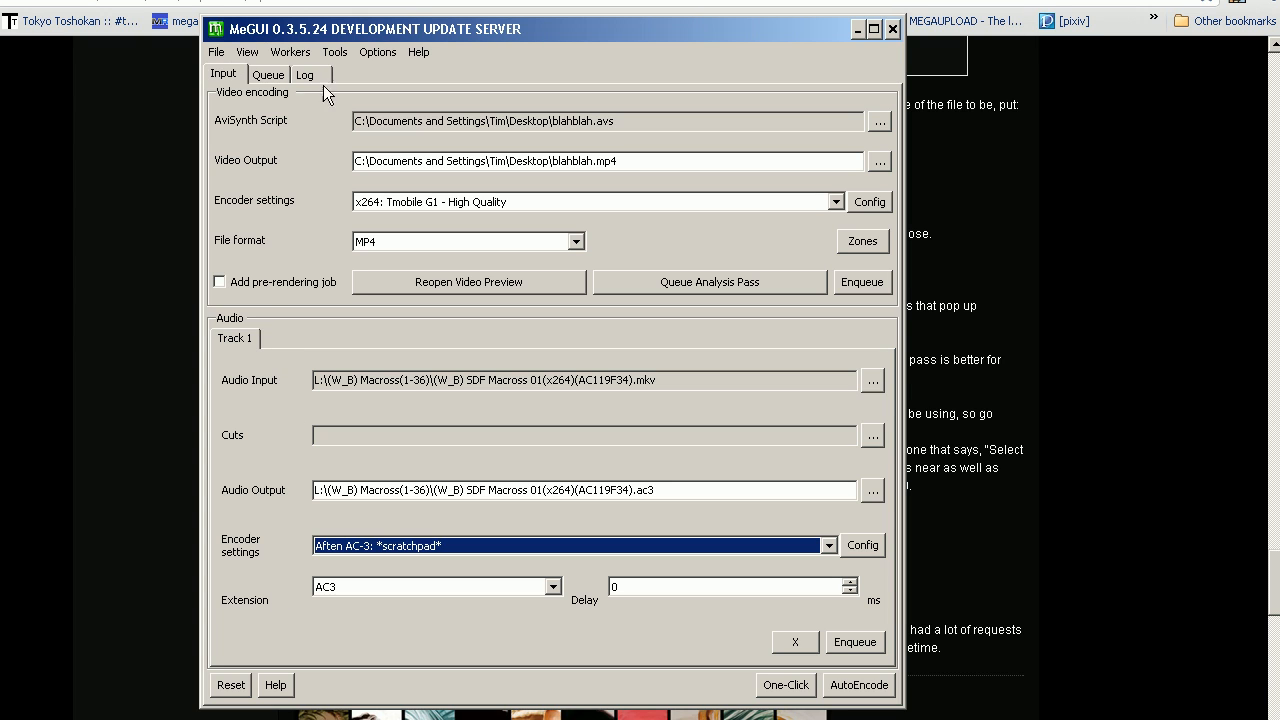
pyautogui.click(335, 51)
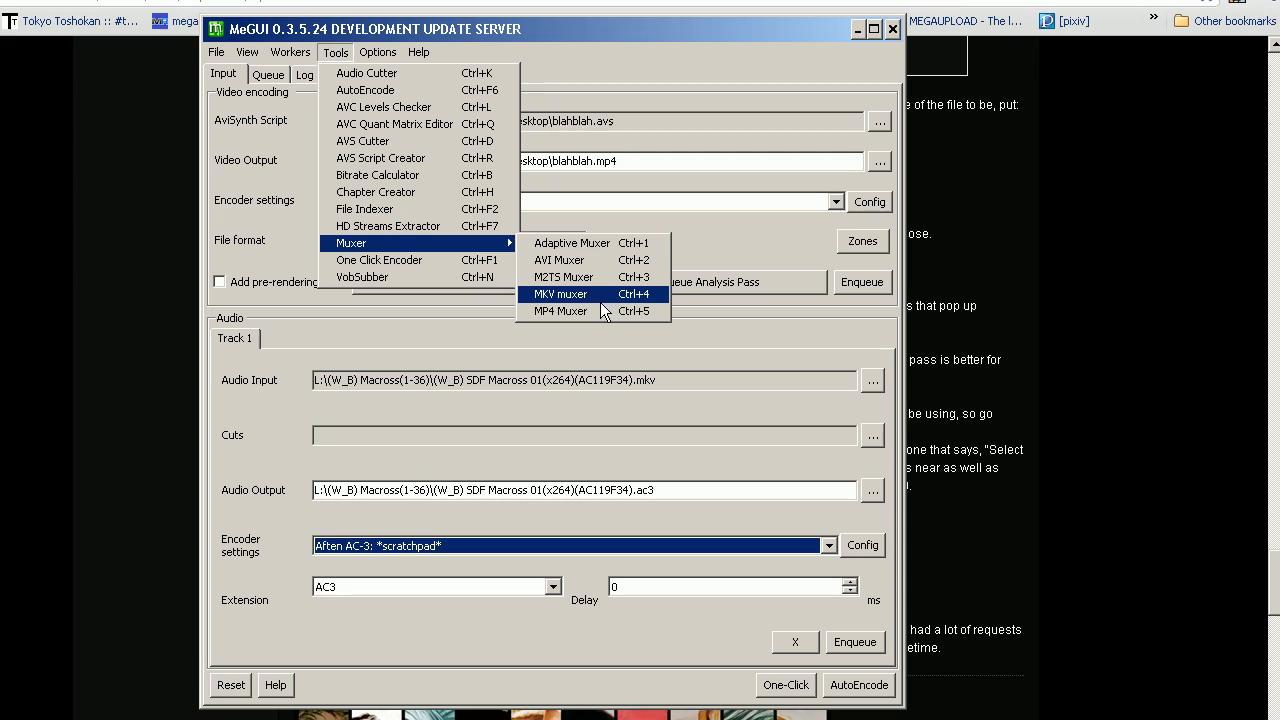
pyautogui.click(560, 311)
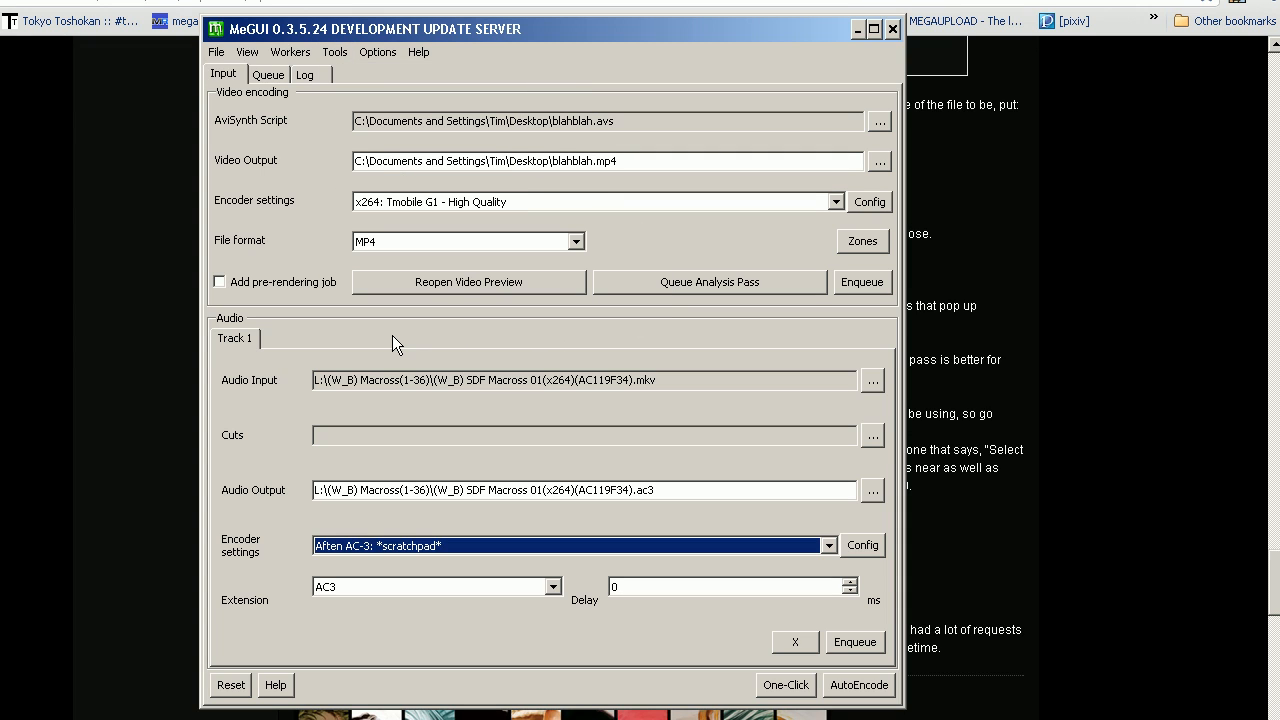